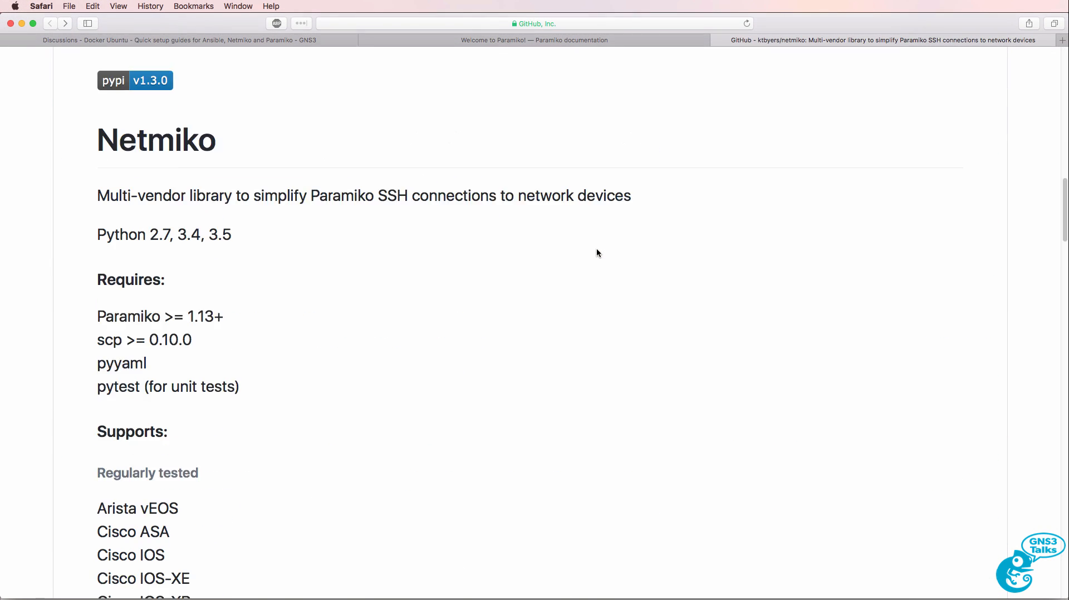
# Step: Scroll through the README's supported Python versions and tested device lists, highlighting the HP entries
pyautogui.scroll(-3)
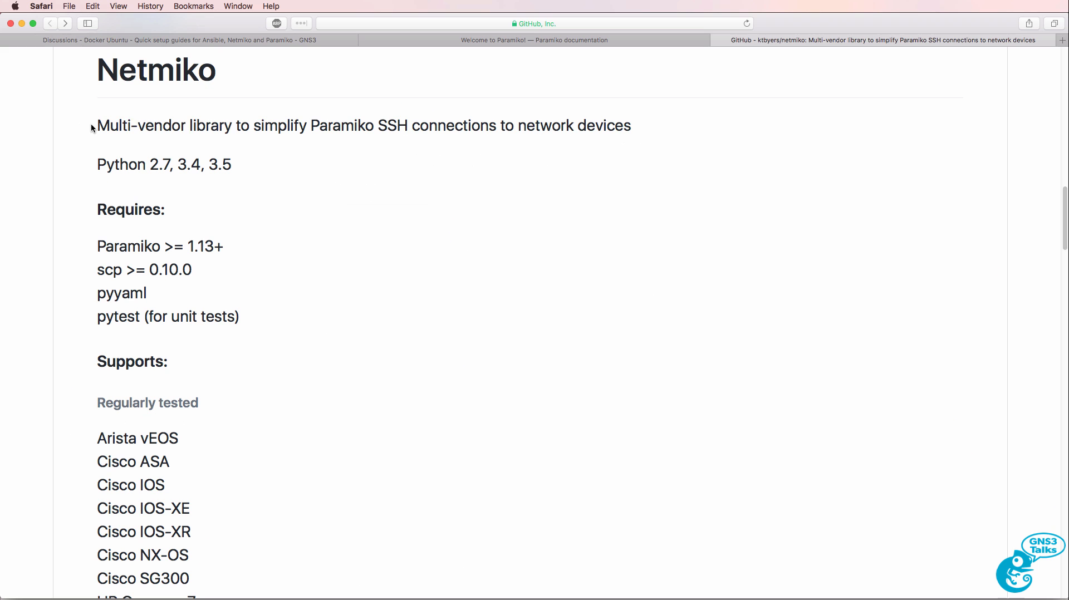
pyautogui.moveTo(97, 126); pyautogui.dragTo(379, 126)
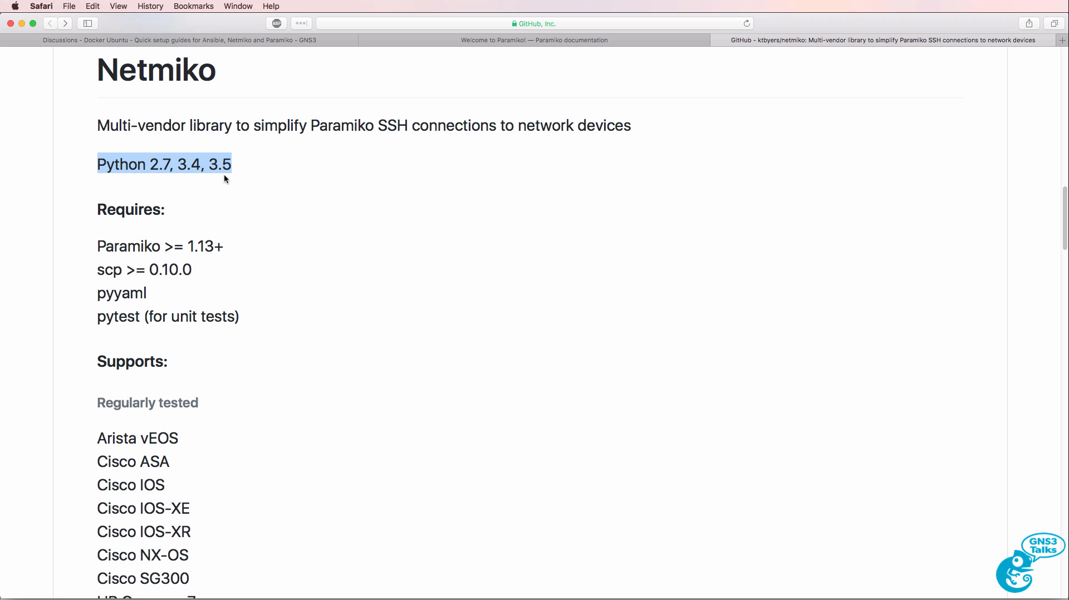
pyautogui.scroll(-3)
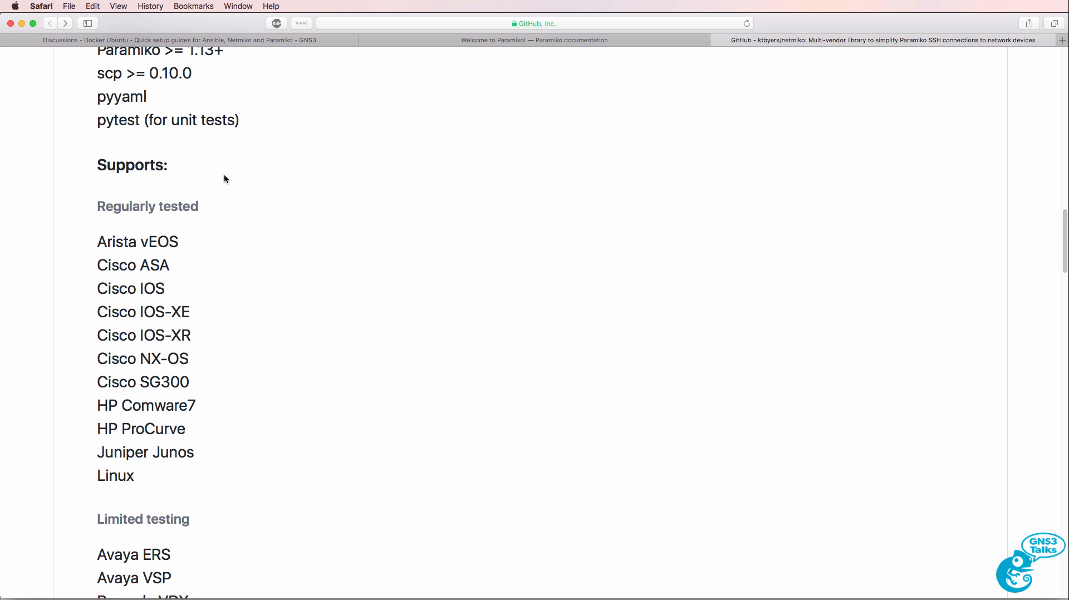
pyautogui.moveTo(182, 199)
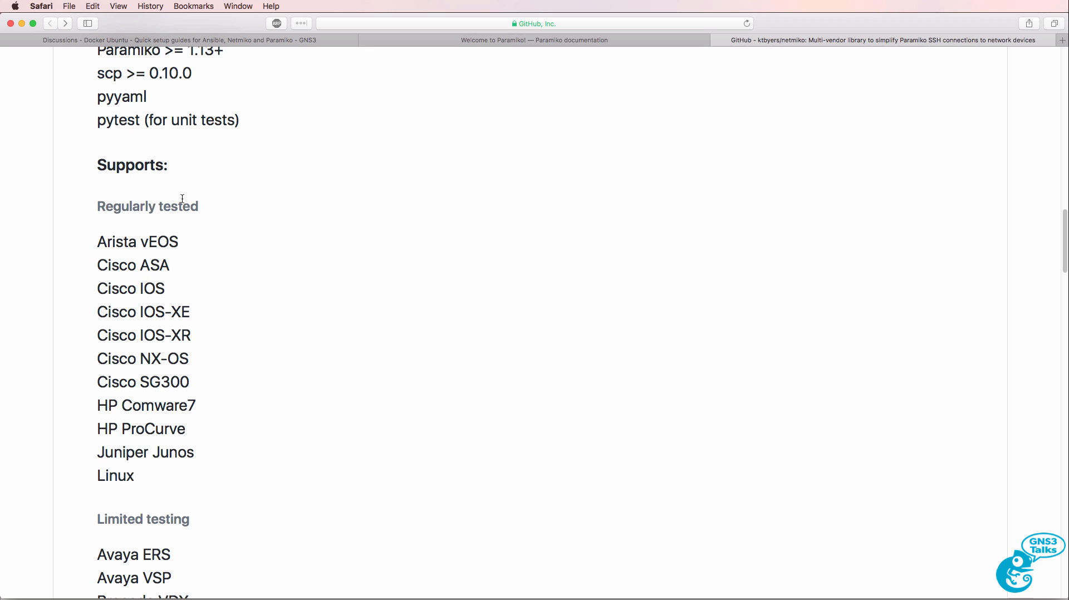
pyautogui.moveTo(221, 183)
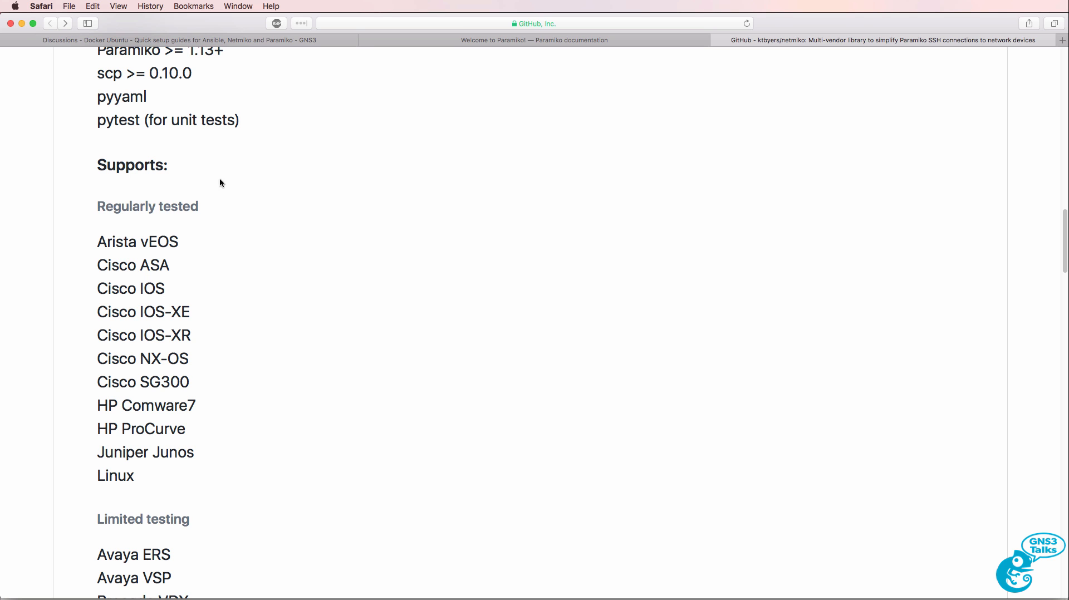
pyautogui.doubleClick(137, 242)
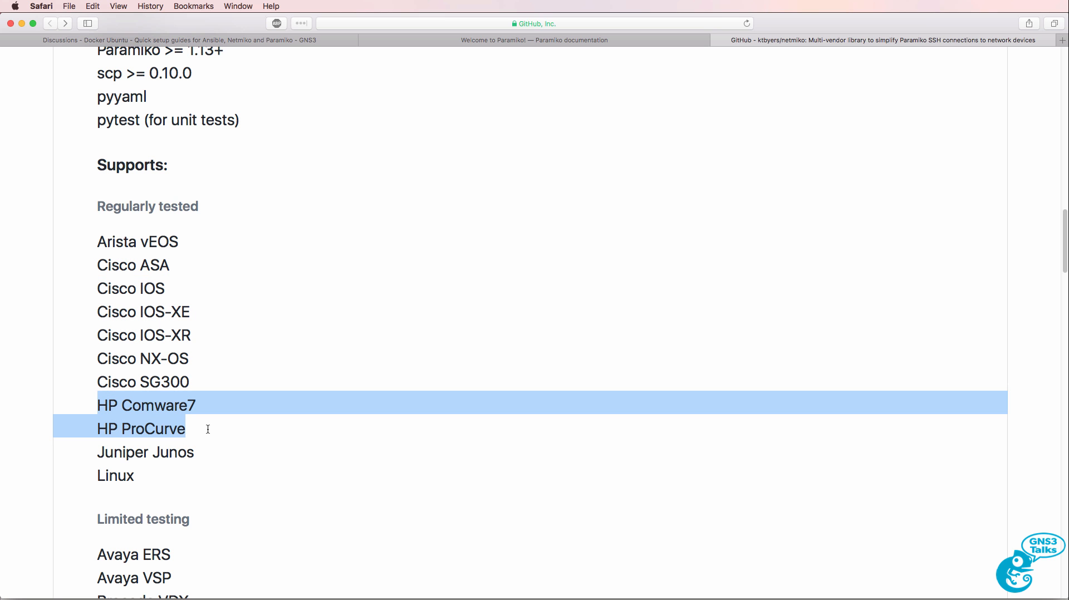
pyautogui.moveTo(208, 432)
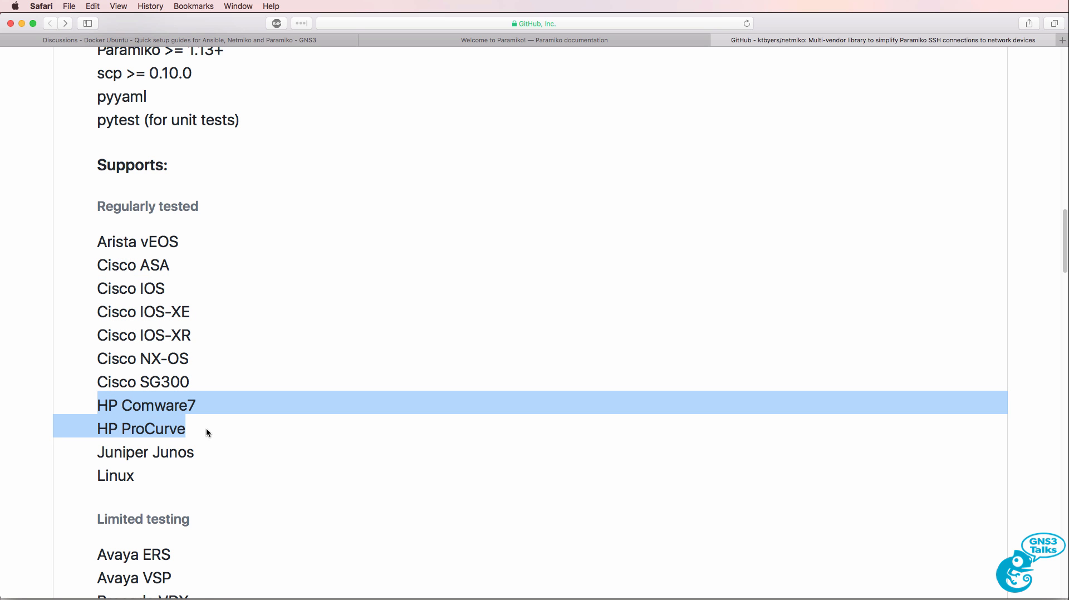
# Step: Scroll on down to the Examples section with the cisco_881 dictionary and ConnectHandler call
pyautogui.scroll(-3)
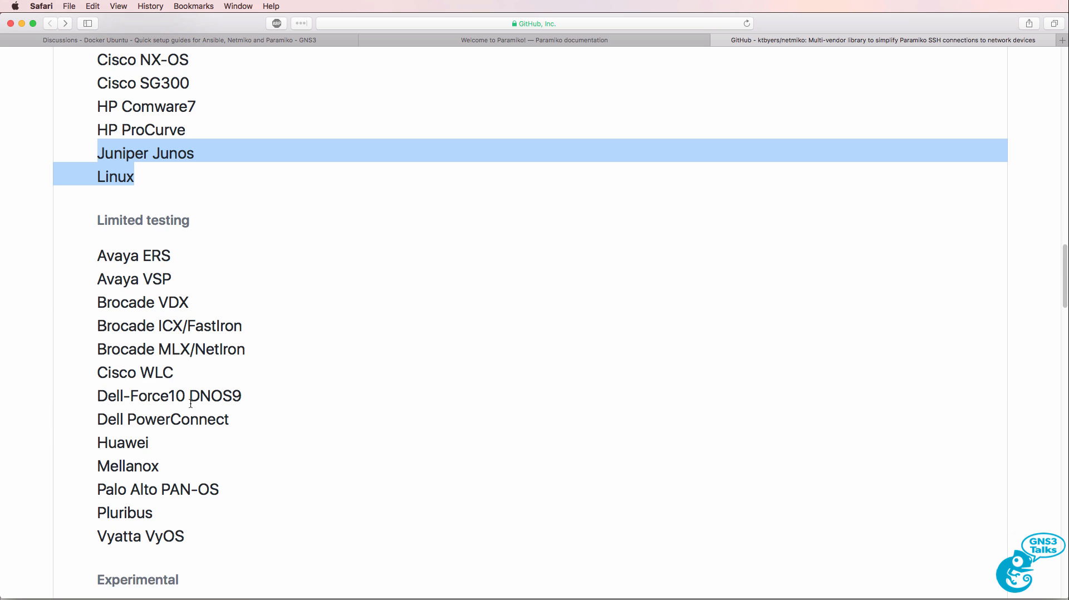
pyautogui.scroll(-3)
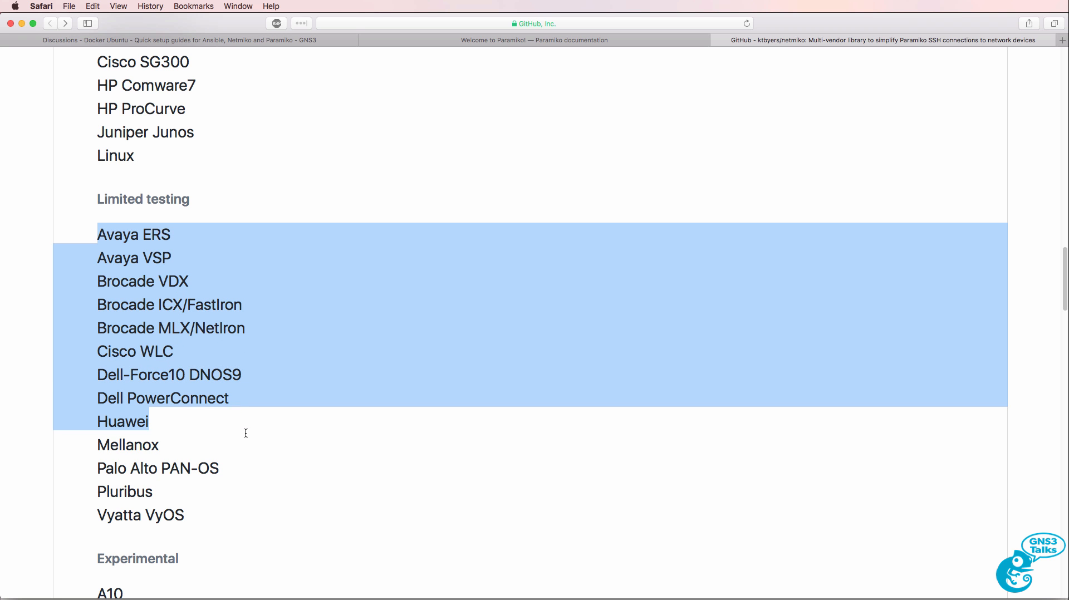
pyautogui.scroll(-3)
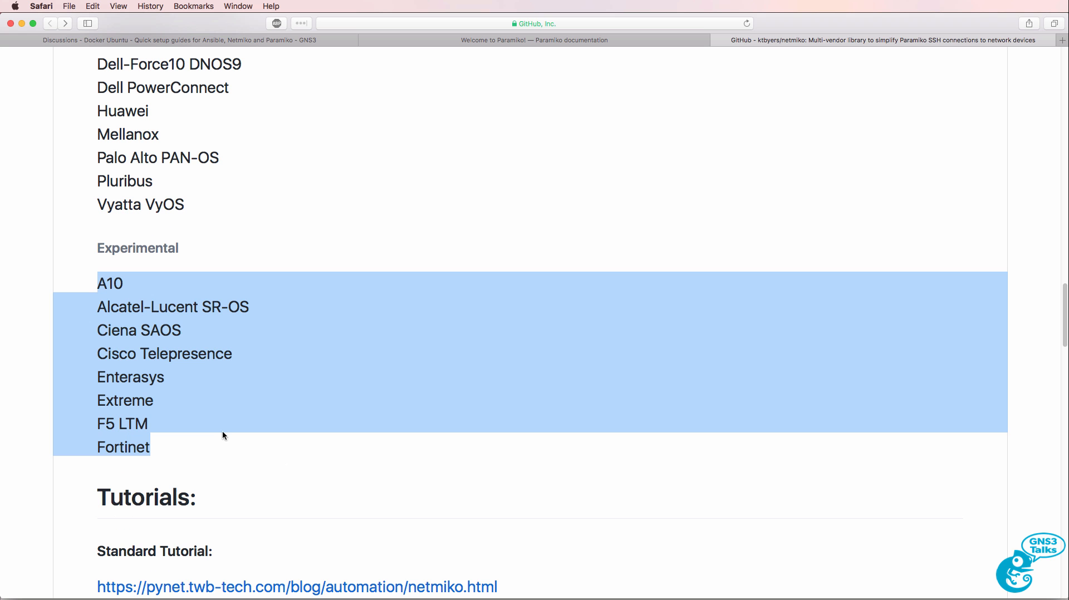
pyautogui.moveTo(214, 397)
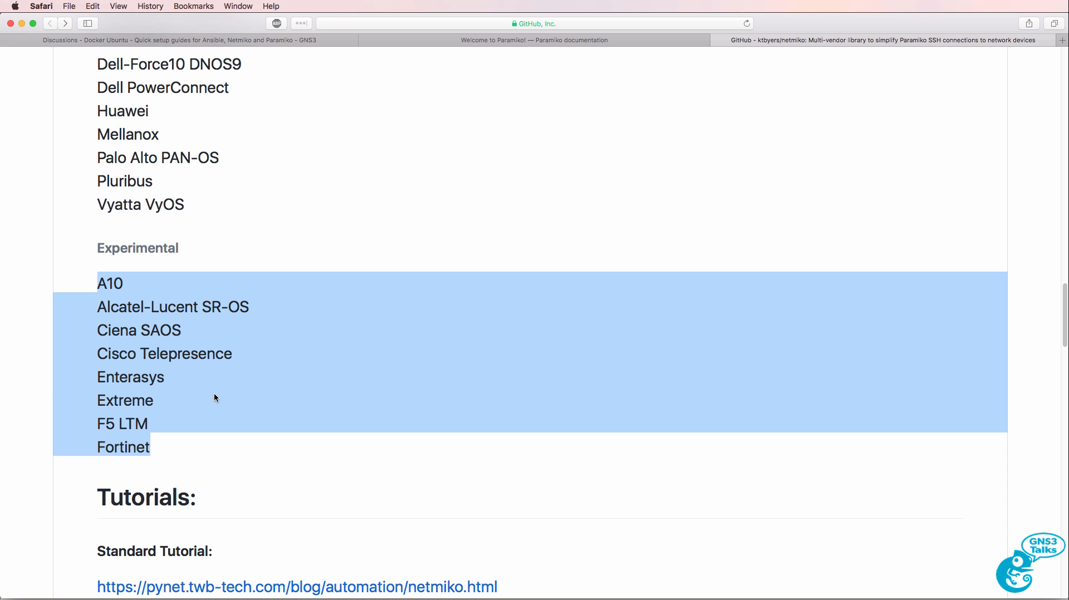
pyautogui.scroll(-3)
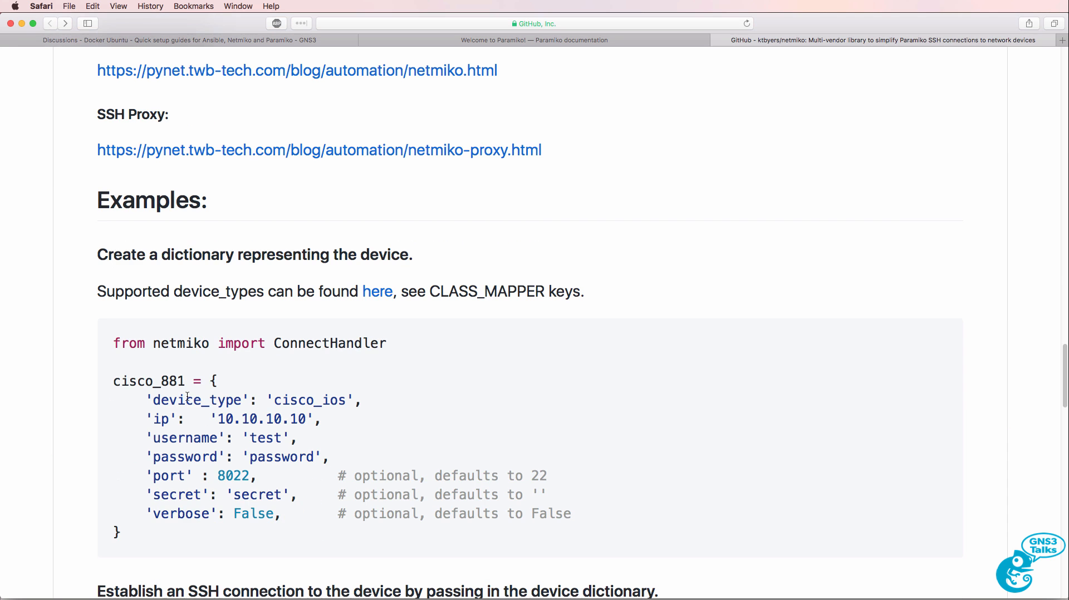
pyautogui.scroll(3)
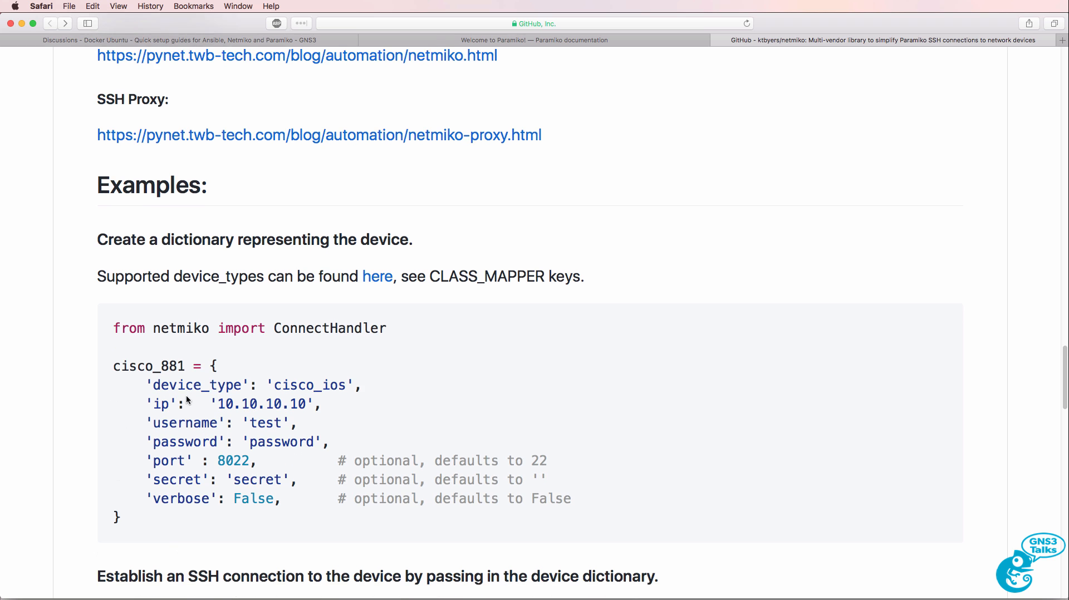
pyautogui.scroll(-3)
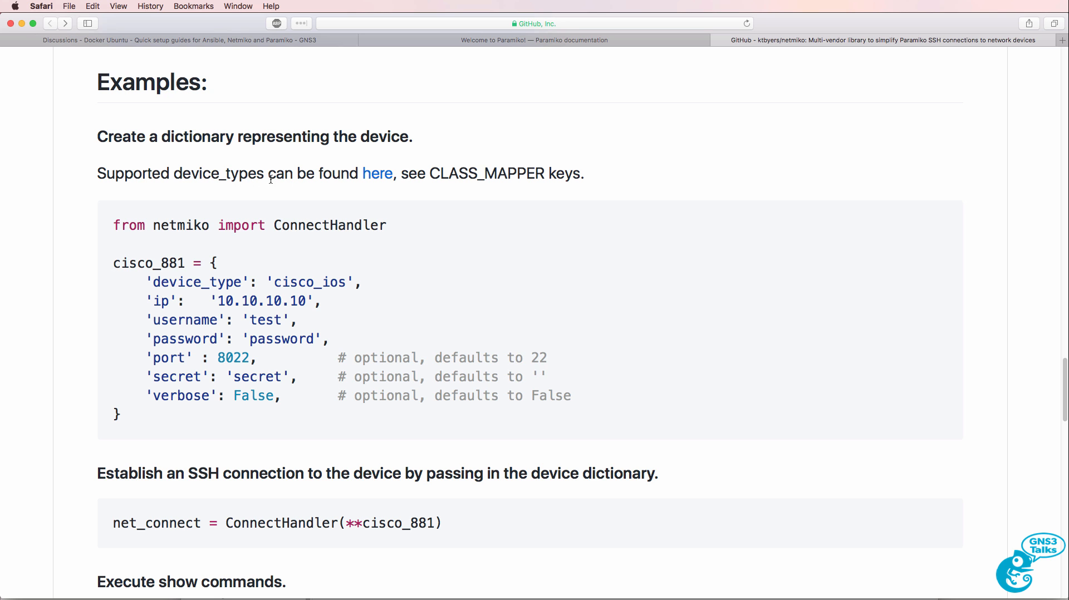
# Step: Open the device_types 'here' link in a new tab and switch to the ssh_dispatcher.py page
pyautogui.rightClick(377, 174)
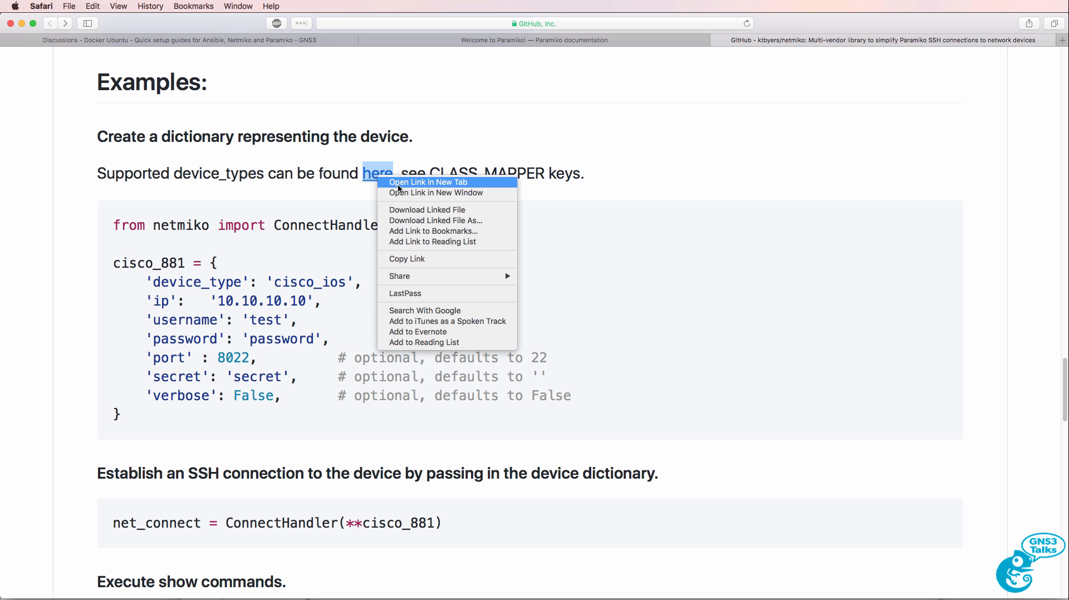
pyautogui.click(428, 182)
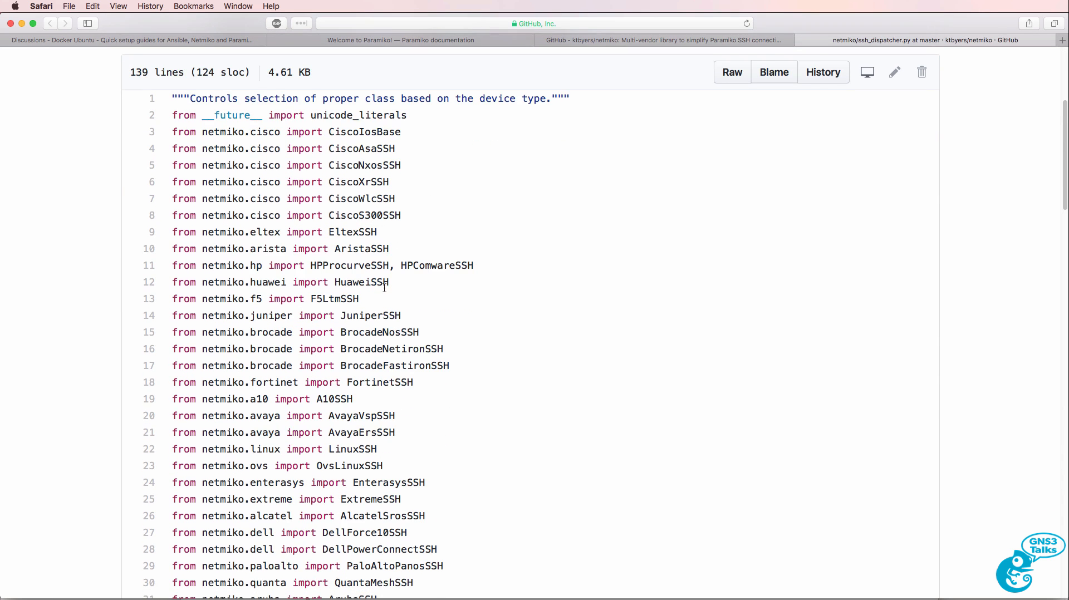
pyautogui.scroll(-3)
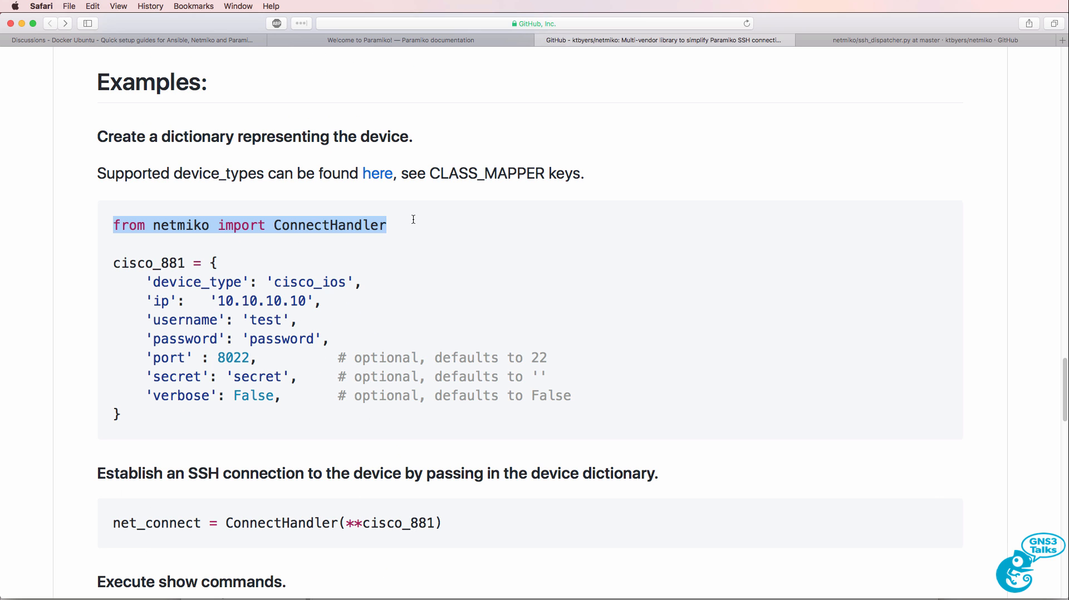
pyautogui.moveTo(263, 261)
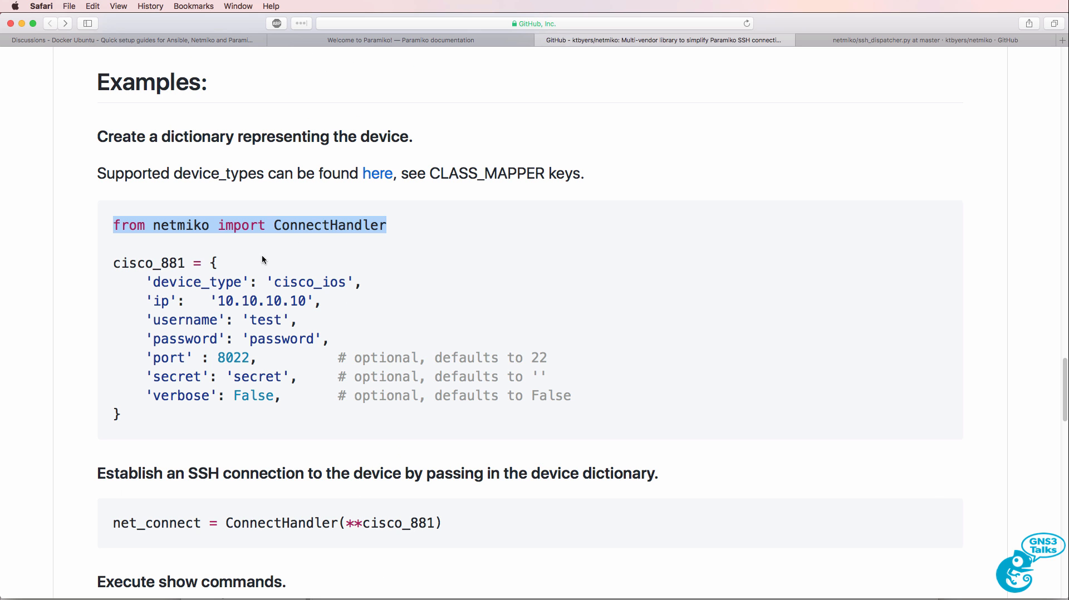
pyautogui.doubleClick(148, 263)
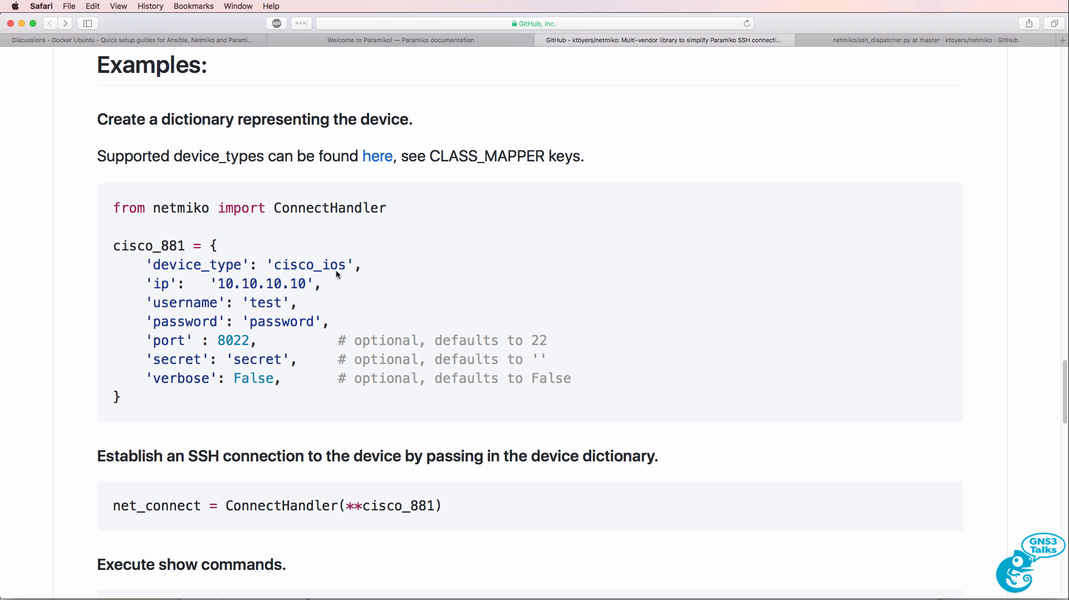
pyautogui.click(377, 156)
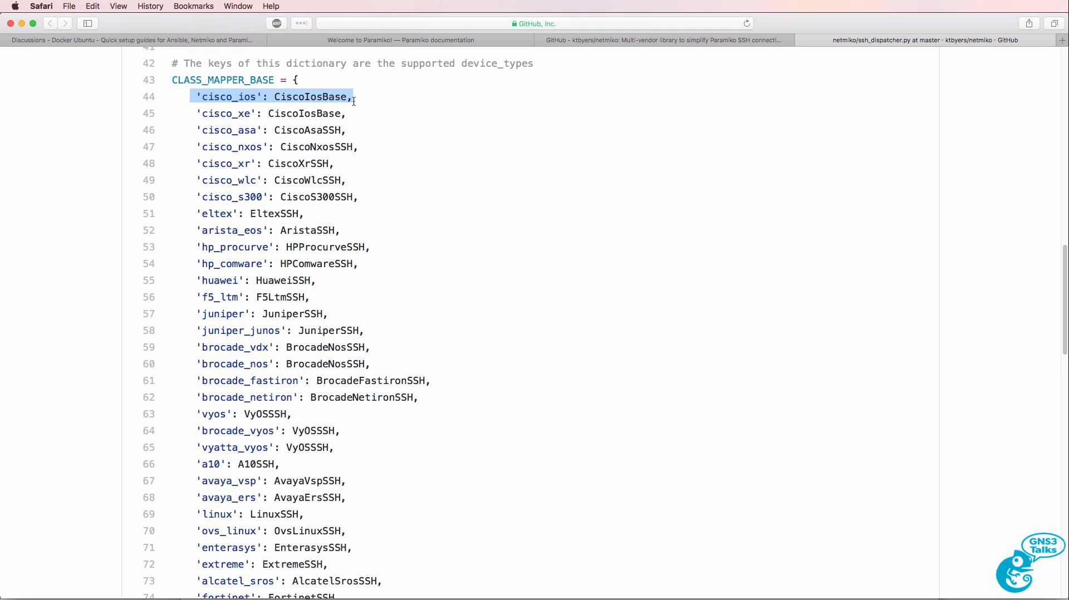
# Step: Review the Cisco device types in CLASS_MAPPER_BASE, then return to the Netmiko README tab
pyautogui.moveTo(352, 96); pyautogui.dragTo(369, 130)
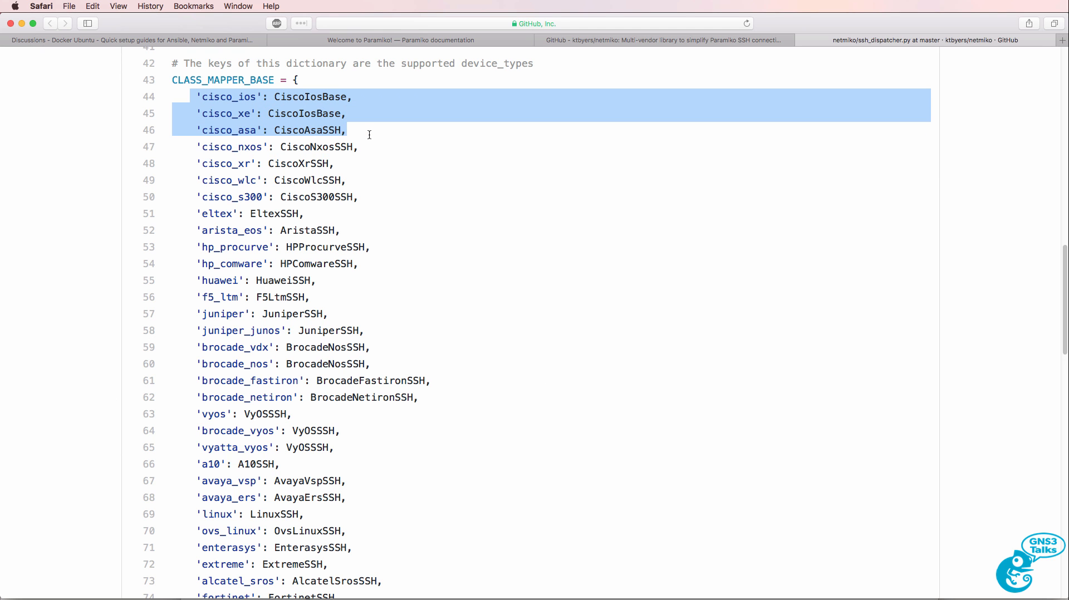
pyautogui.moveTo(347, 131); pyautogui.dragTo(346, 180)
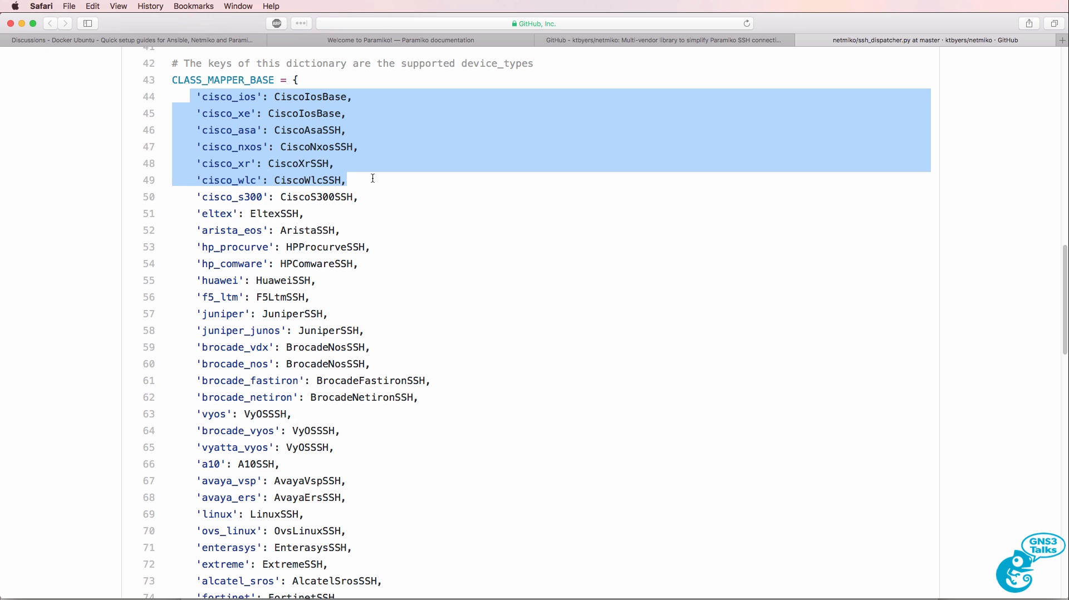
pyautogui.scroll(-3)
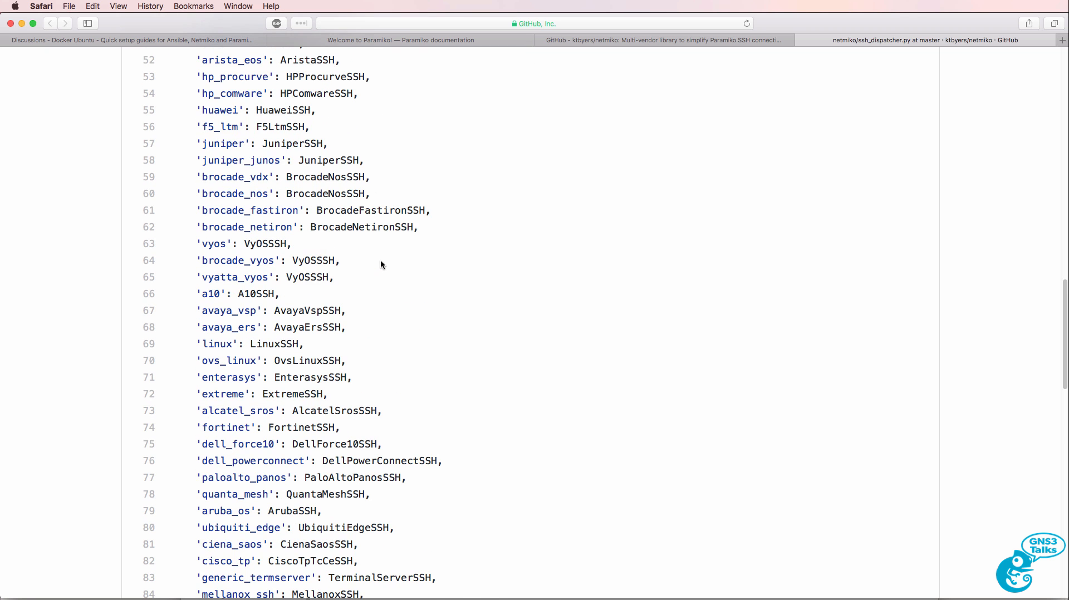
pyautogui.scroll(-3)
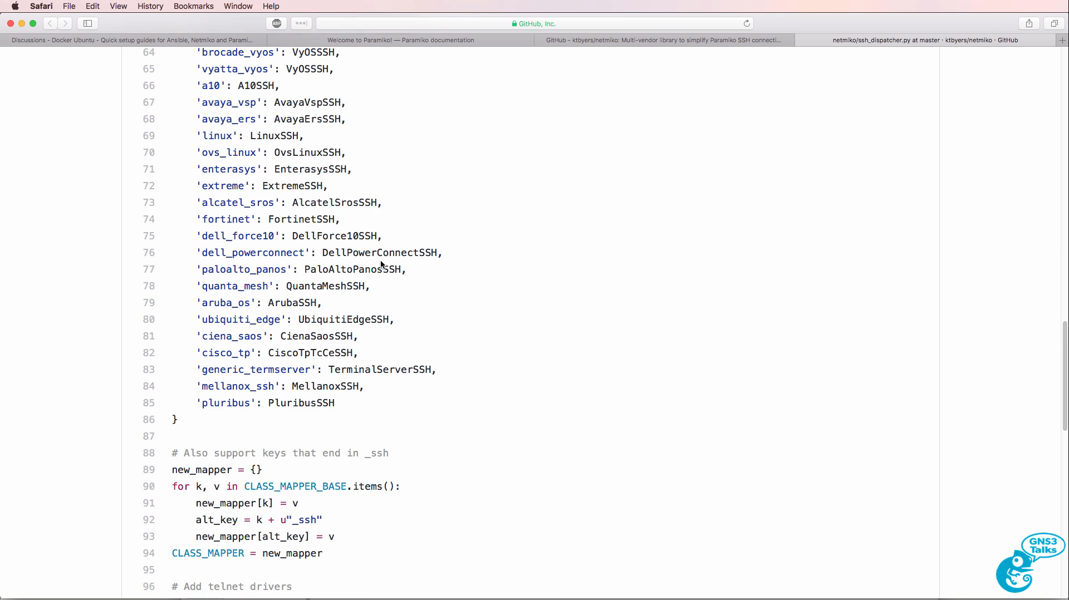
pyautogui.click(399, 40)
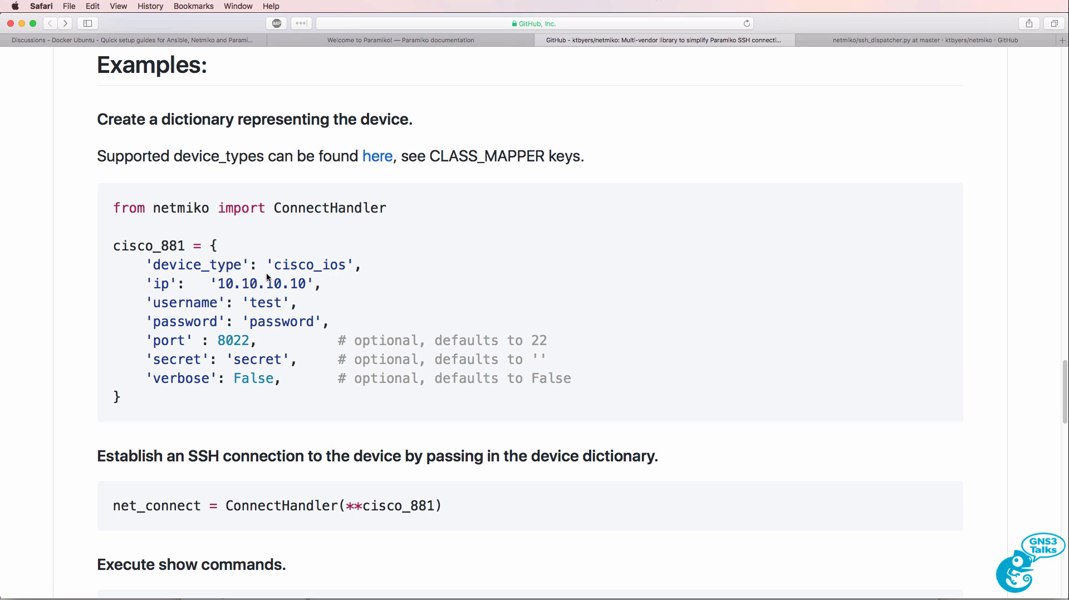
pyautogui.doubleClick(311, 265)
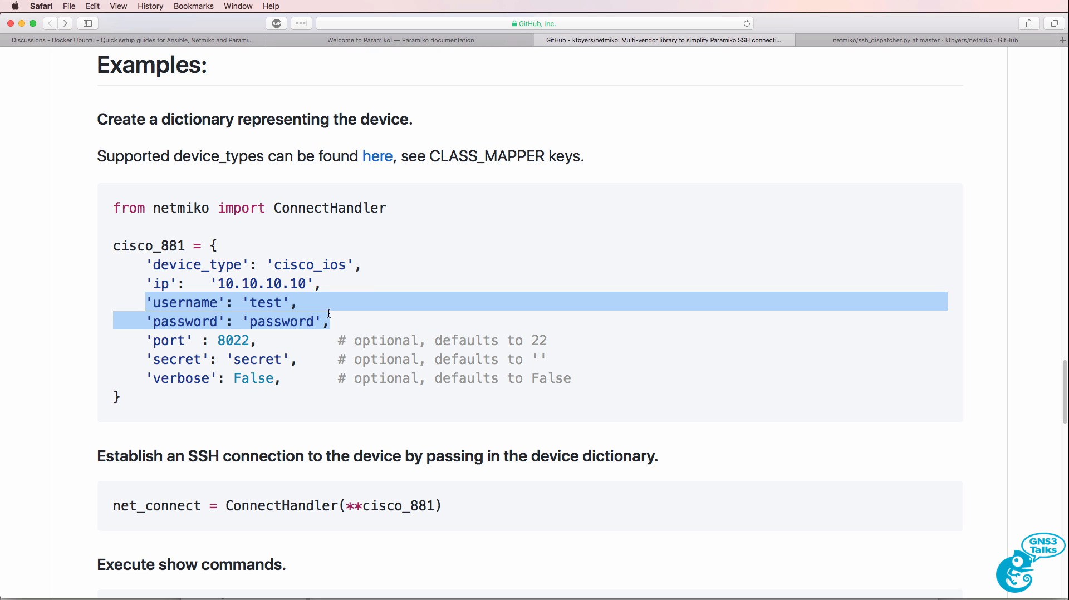
pyautogui.moveTo(148, 341)
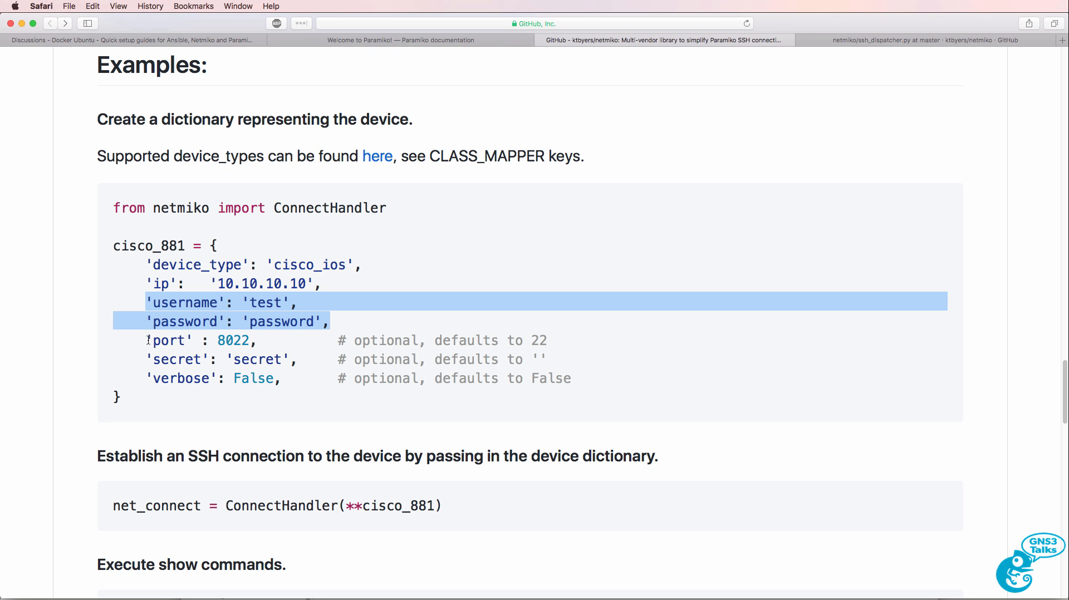
pyautogui.click(587, 341)
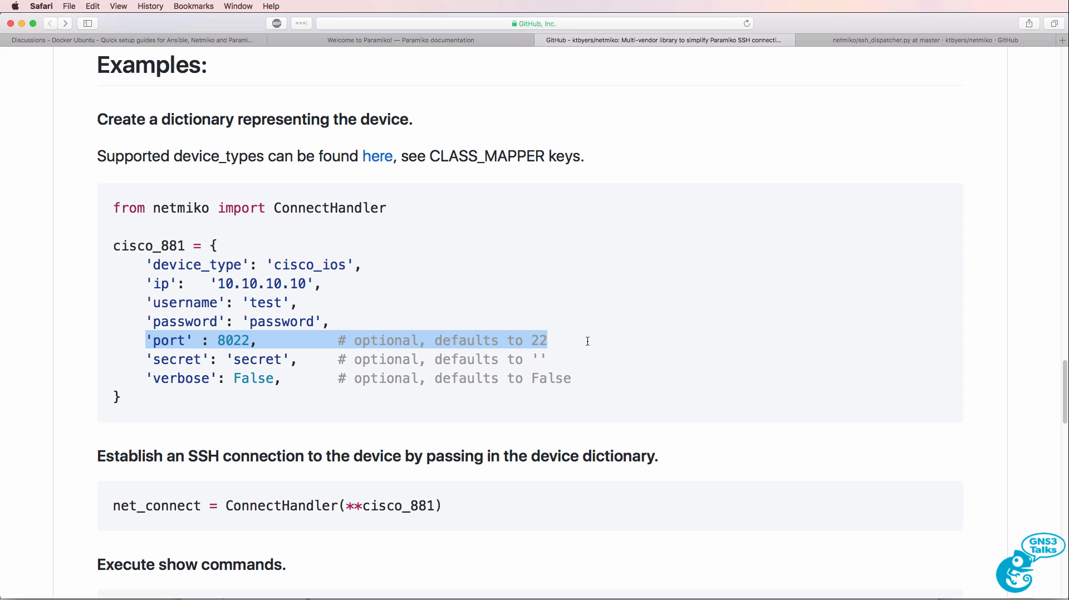
pyautogui.moveTo(133, 374)
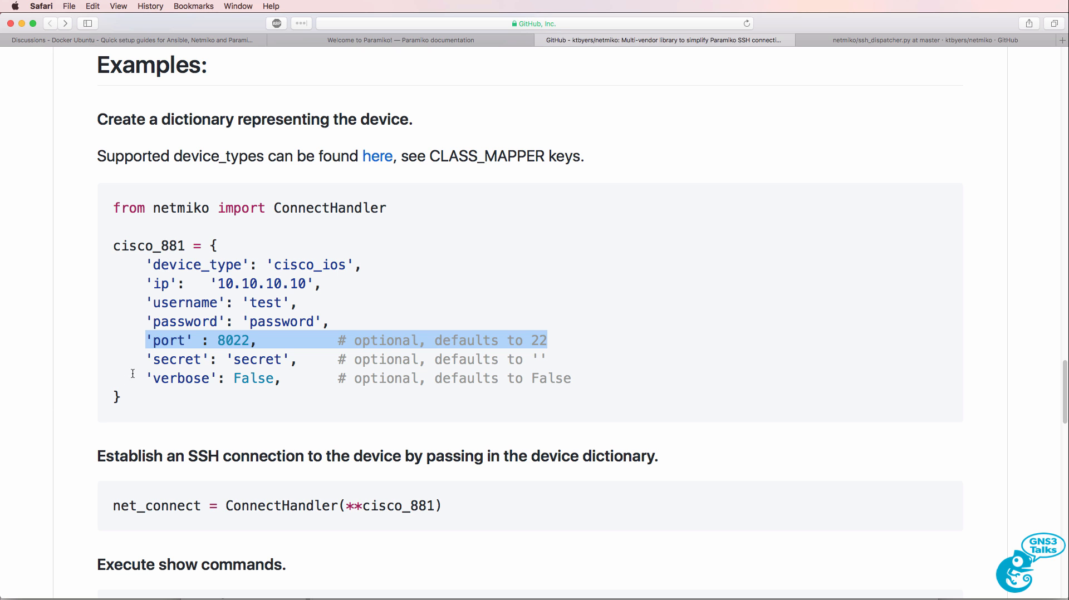
pyautogui.click(550, 359)
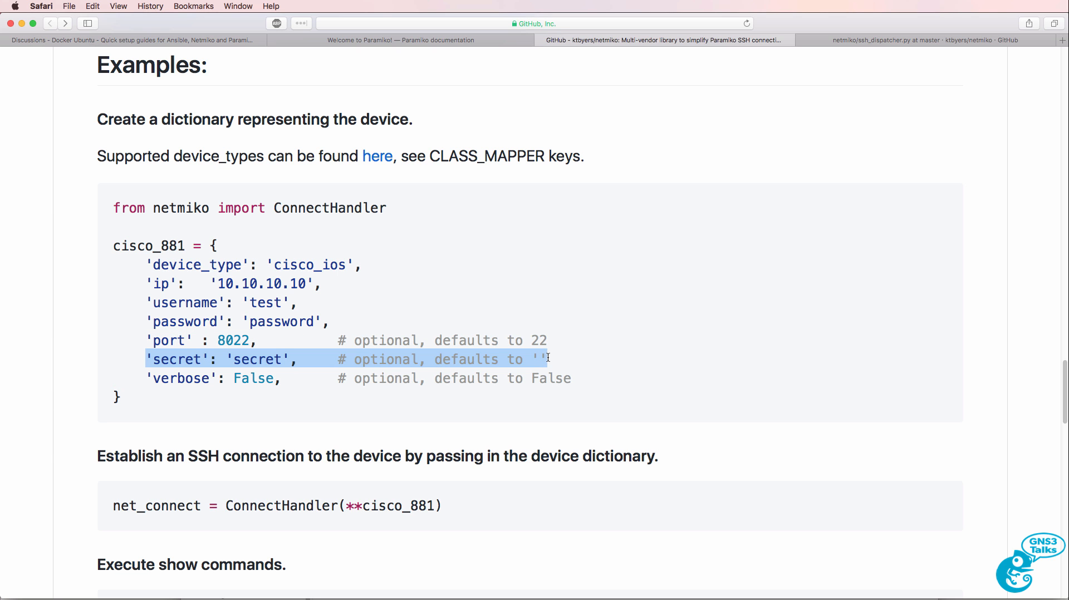
pyautogui.moveTo(505, 363)
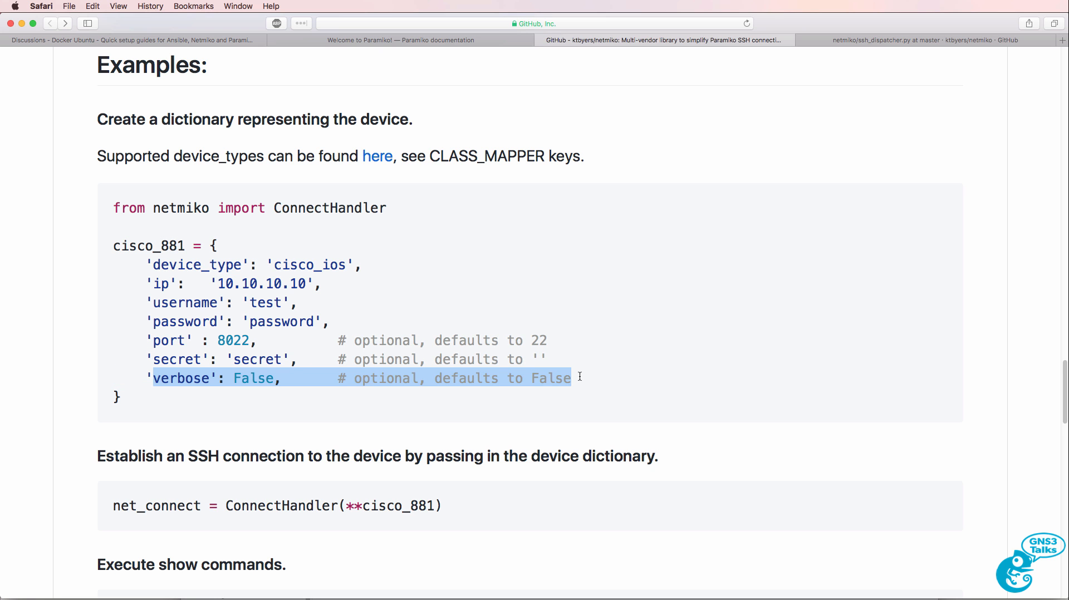
pyautogui.scroll(-3)
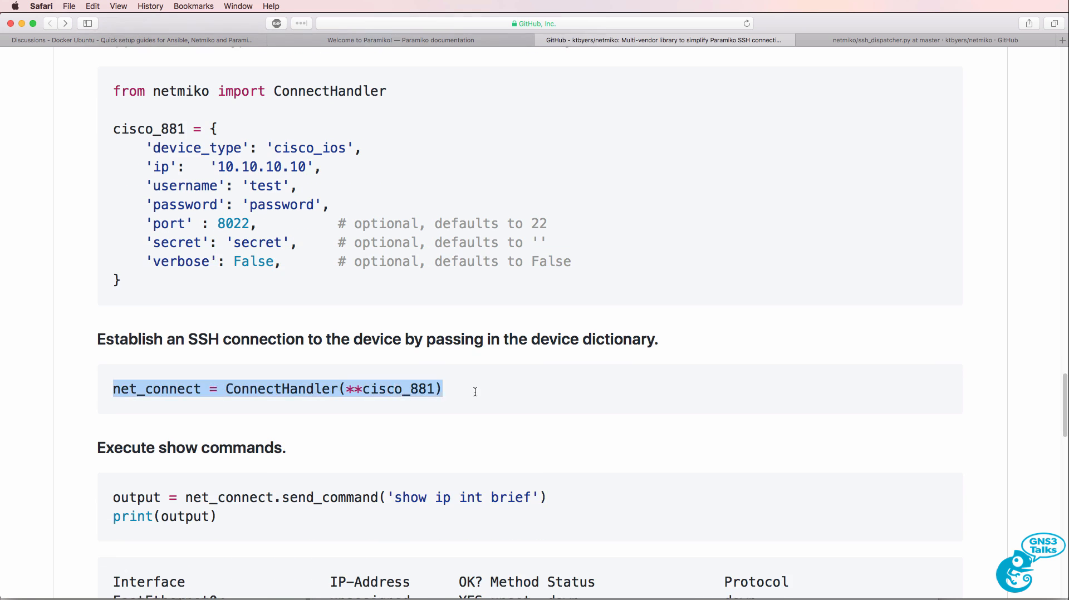
pyautogui.scroll(-3)
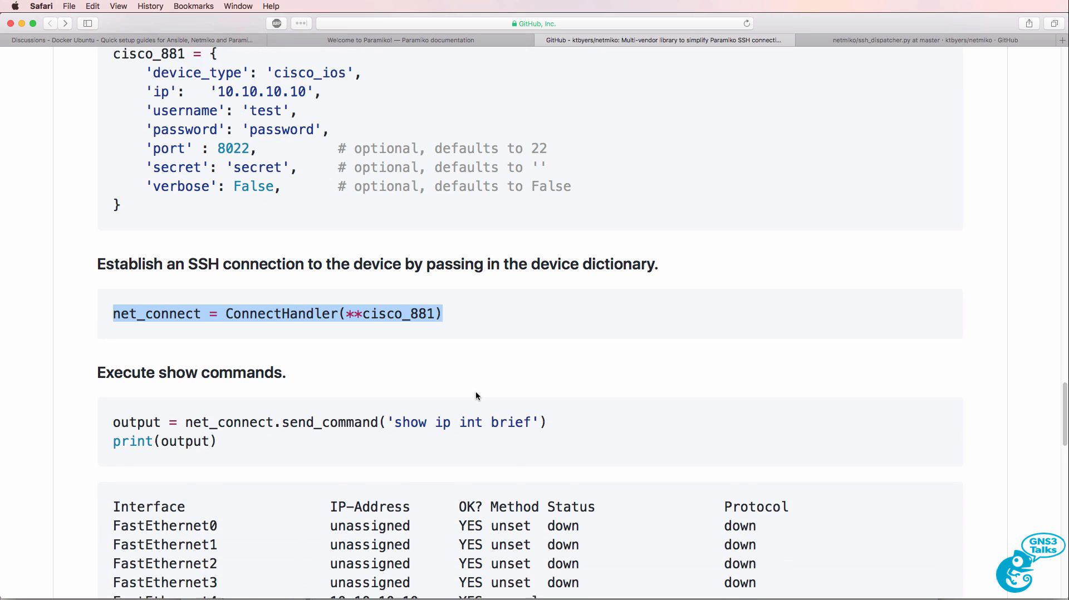
pyautogui.scroll(-3)
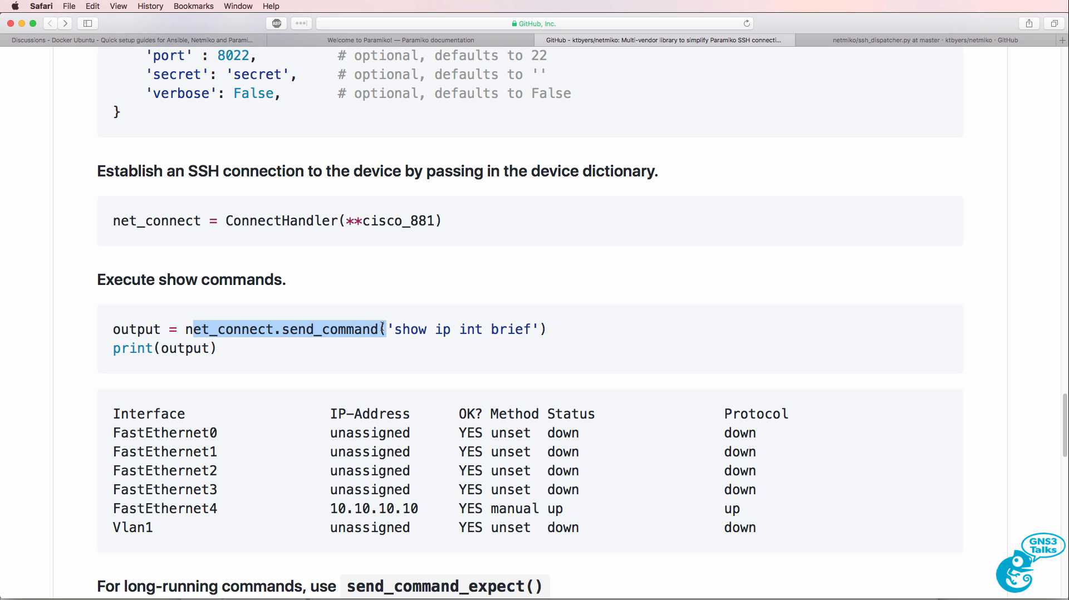
pyautogui.scroll(-3)
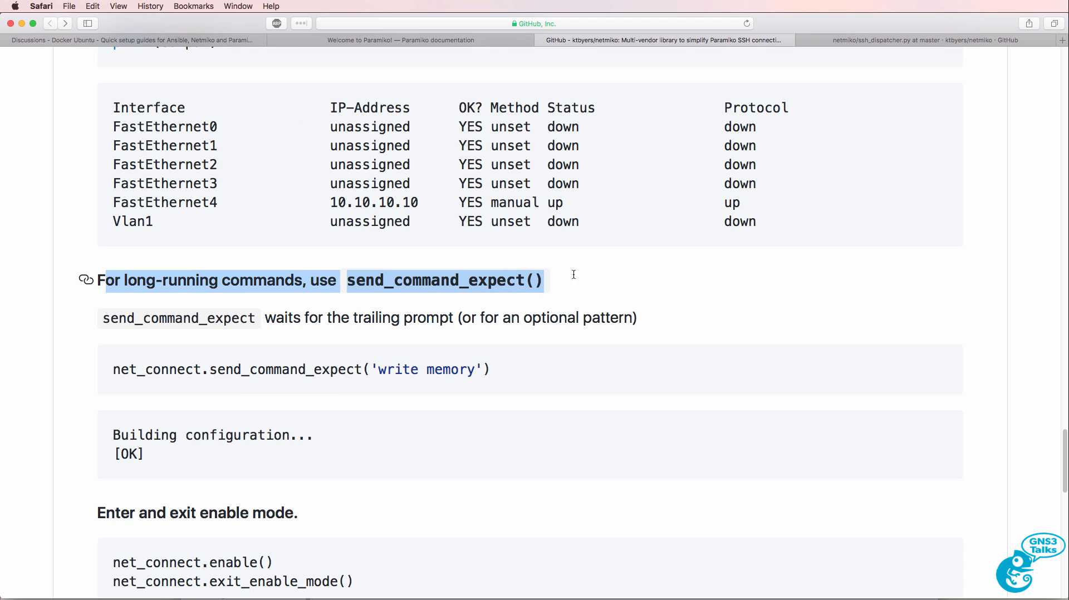
pyautogui.moveTo(504, 340)
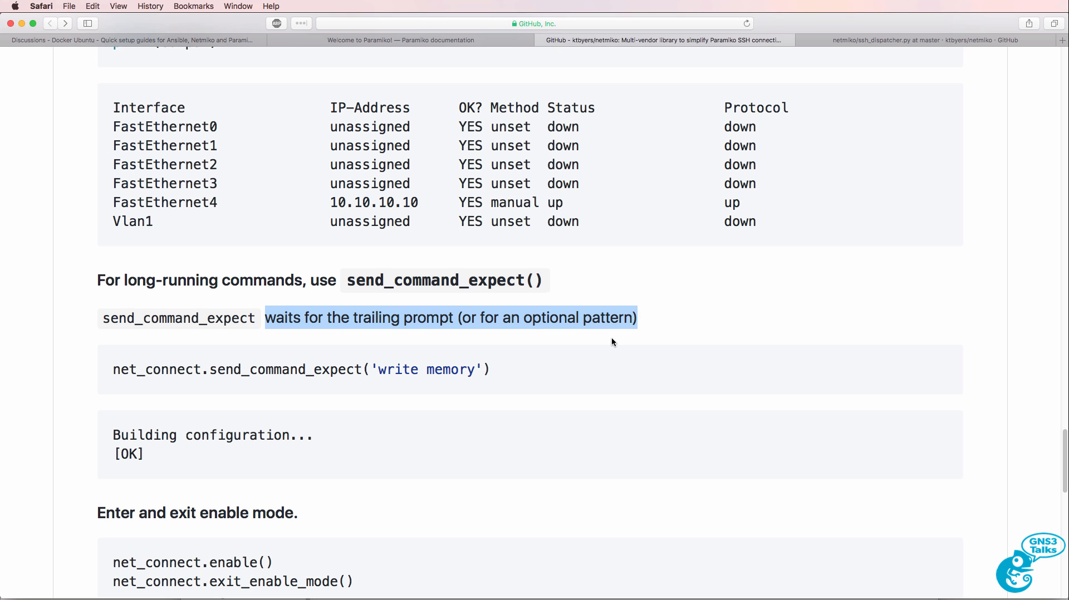
pyautogui.scroll(3)
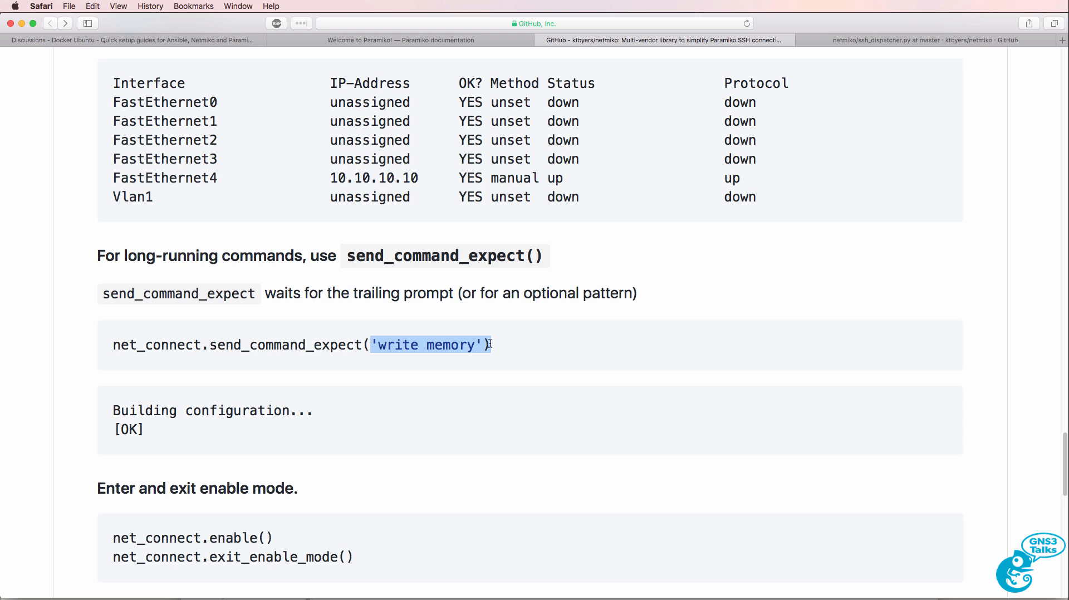
pyautogui.scroll(-3)
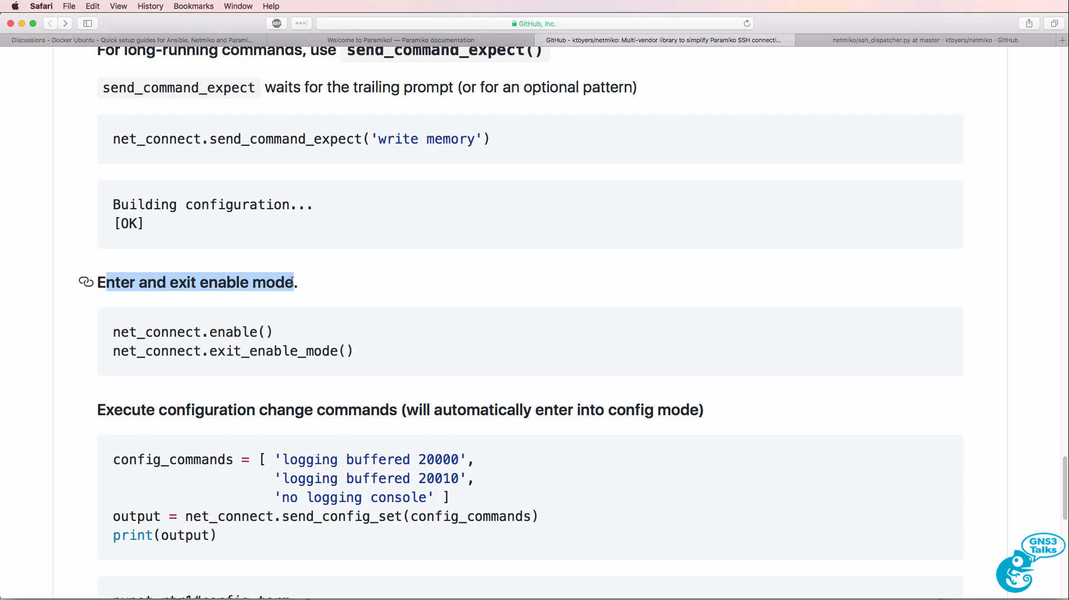
pyautogui.scroll(-3)
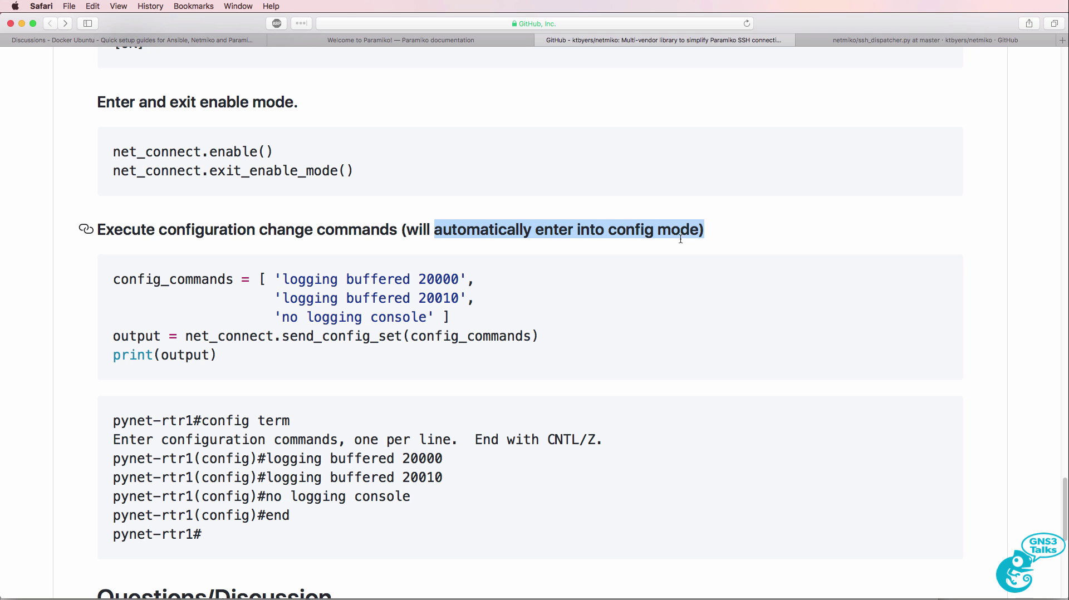
pyautogui.moveTo(513, 296)
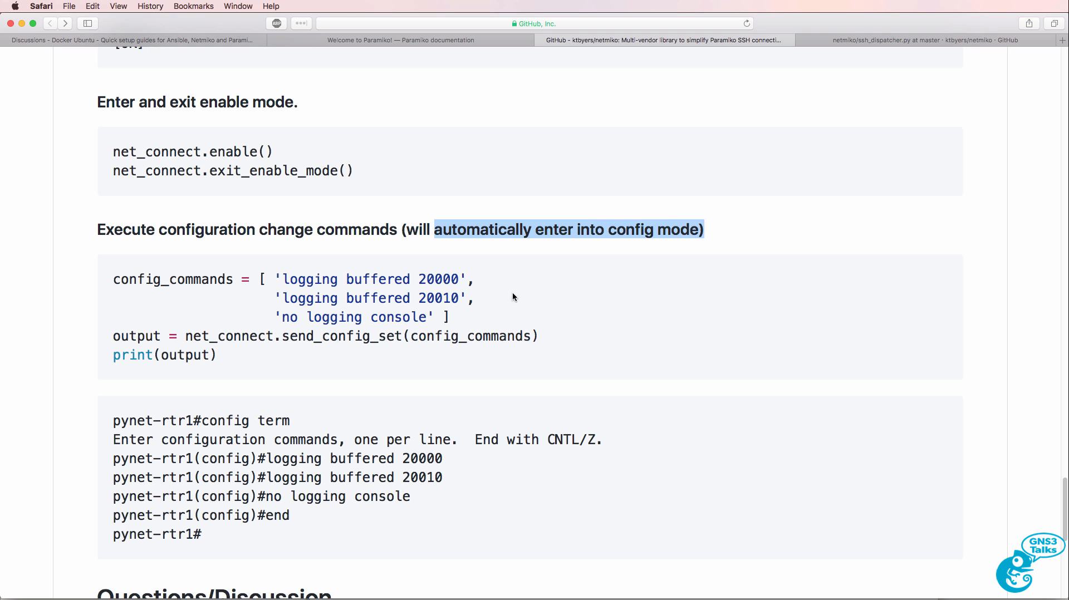
pyautogui.moveTo(303, 335)
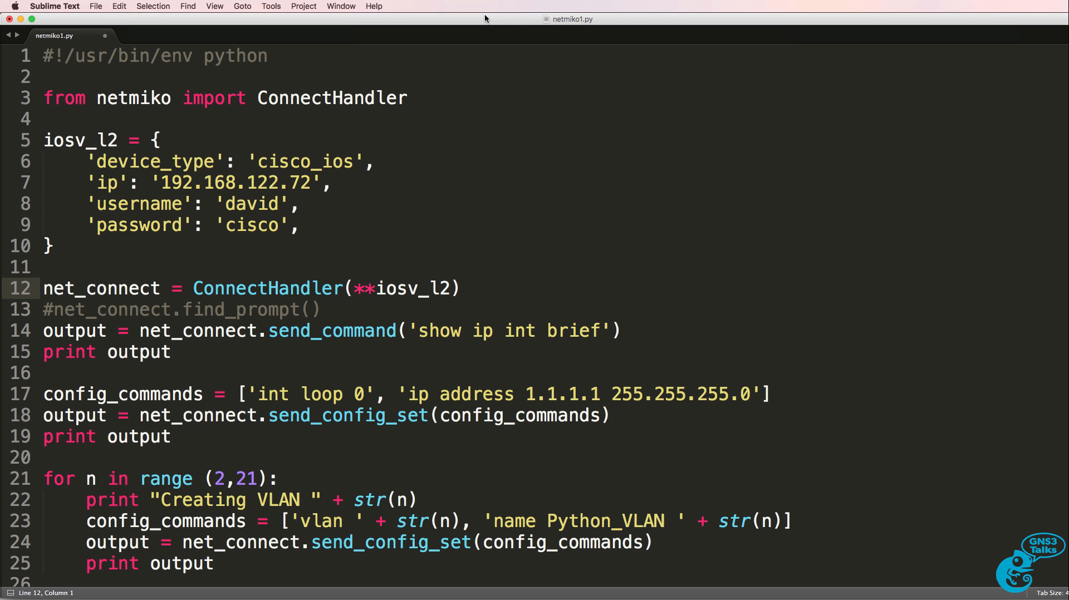
pyautogui.moveTo(530, 154)
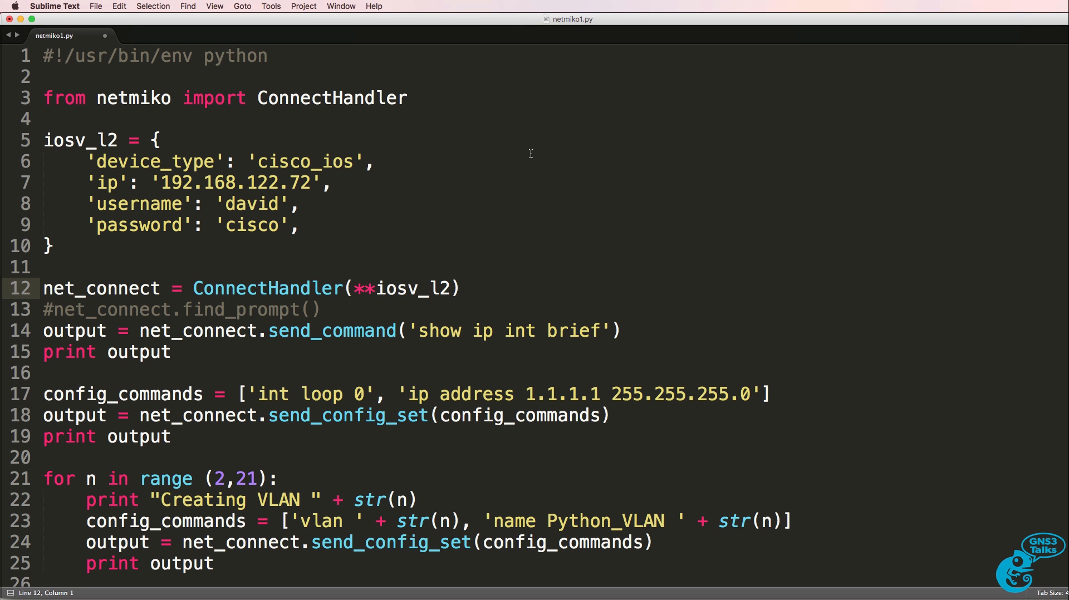
pyautogui.moveTo(83, 151)
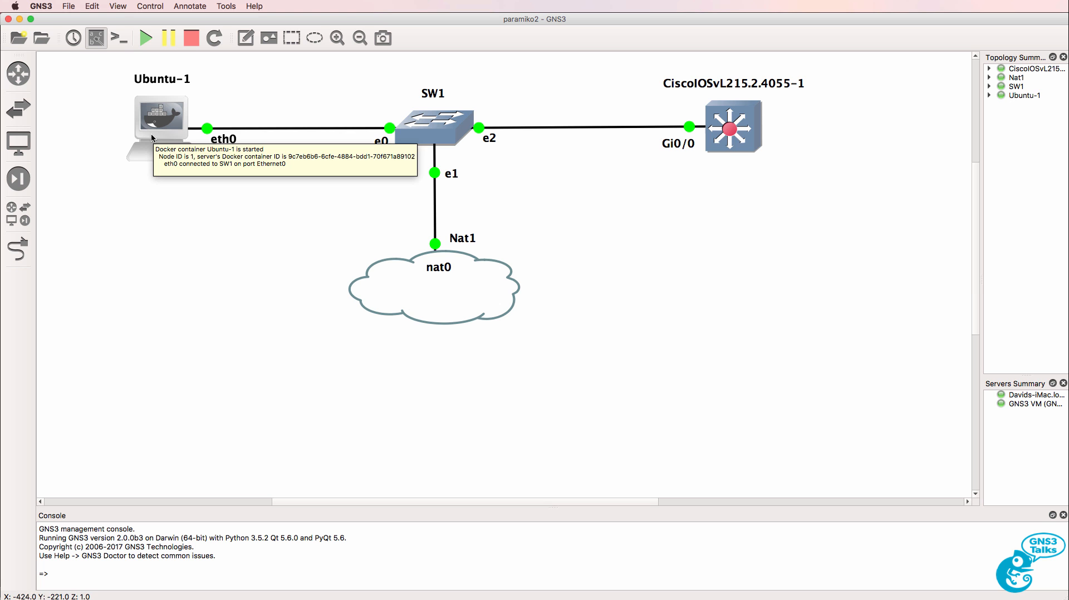
pyautogui.moveTo(732, 126)
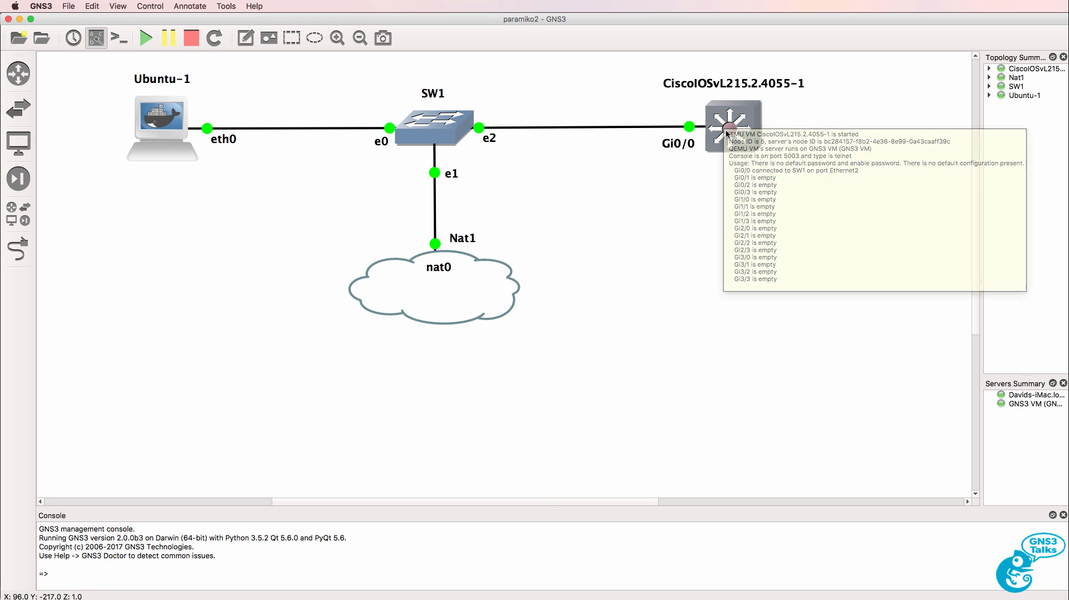
pyautogui.moveTo(728, 129)
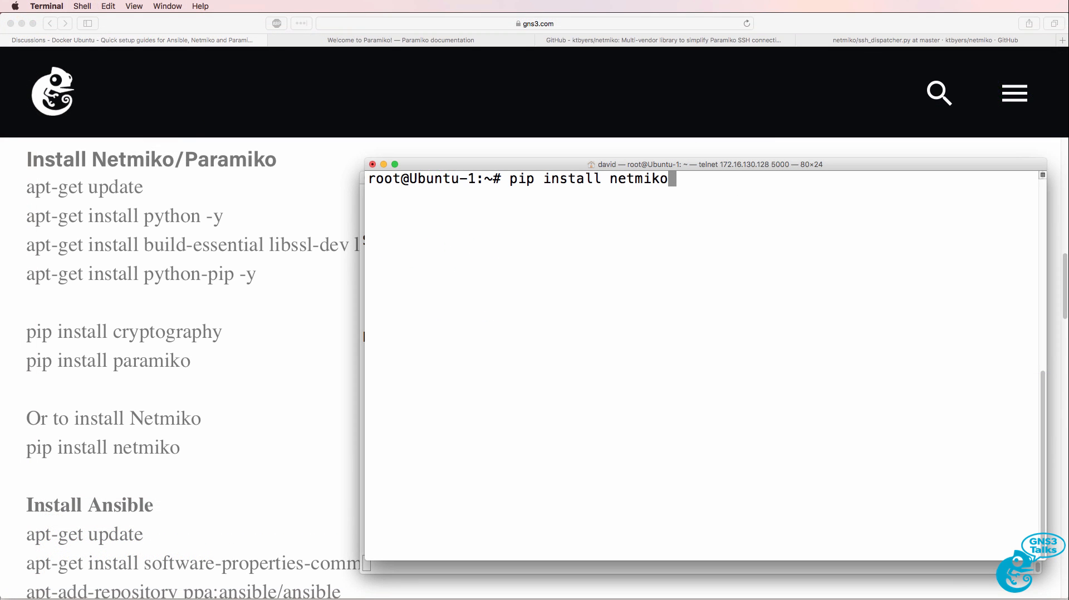
pyautogui.moveTo(264, 267)
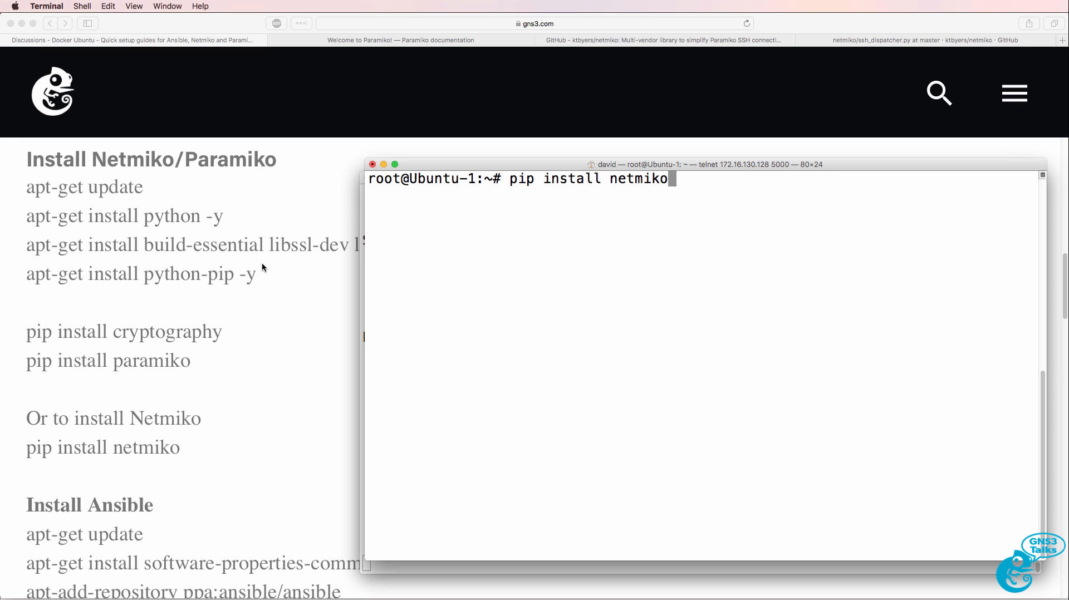
pyautogui.moveTo(247, 220)
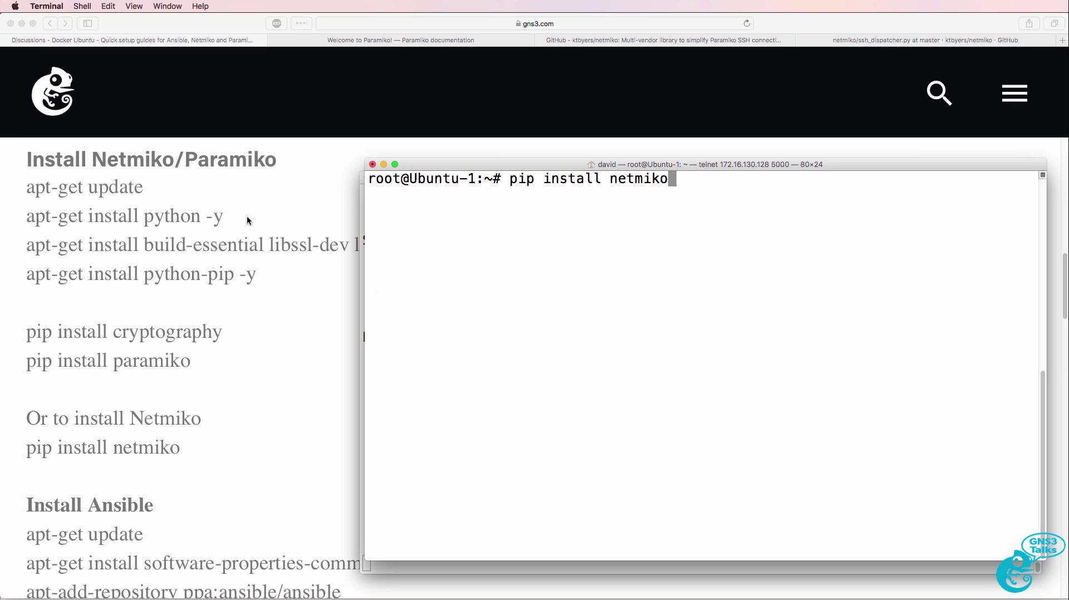
pyautogui.moveTo(217, 311)
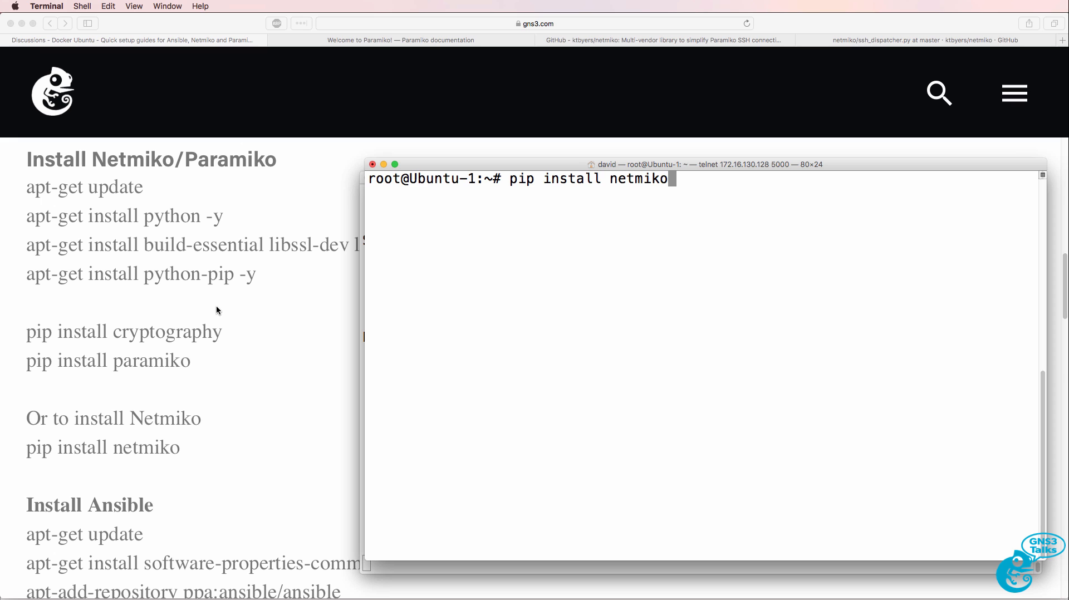
pyautogui.moveTo(449, 398)
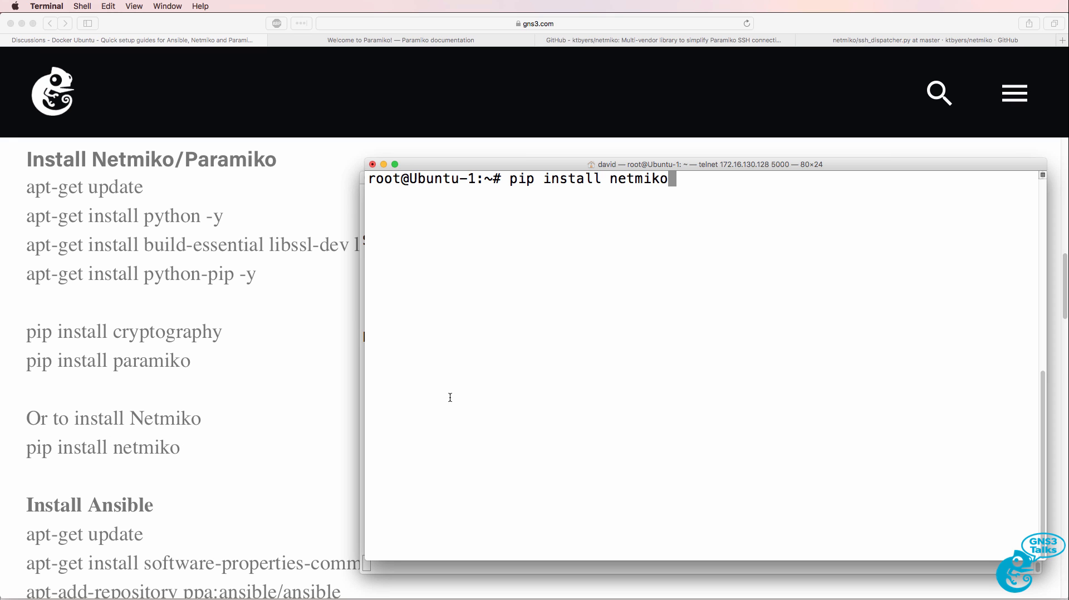
# Step: Discard the unrun pip install netmiko command, leaving a clean root prompt on Ubuntu-1
pyautogui.press('Return')
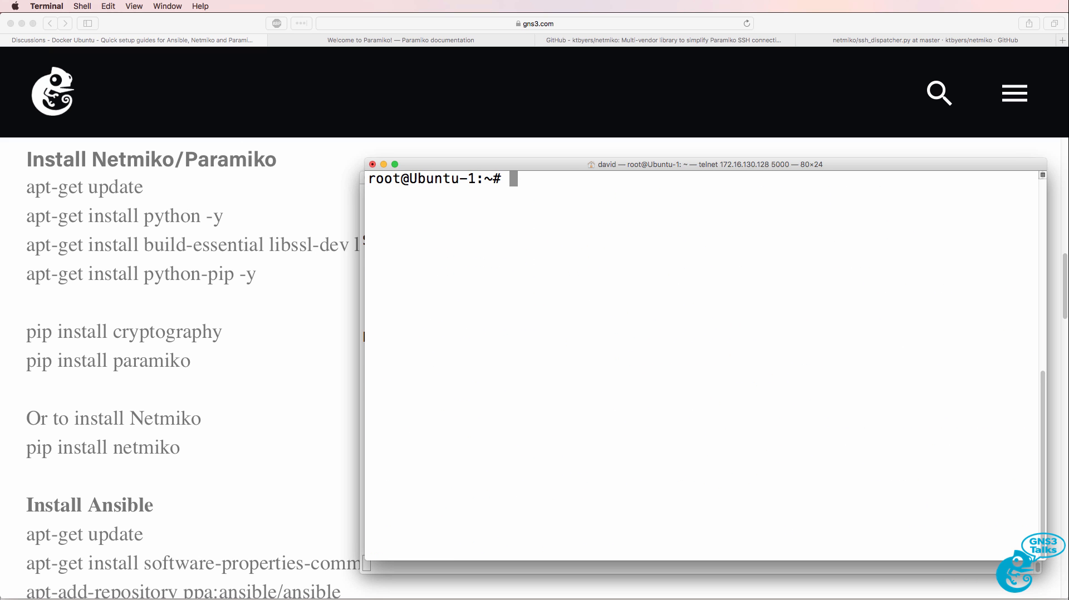
pyautogui.moveTo(202, 192)
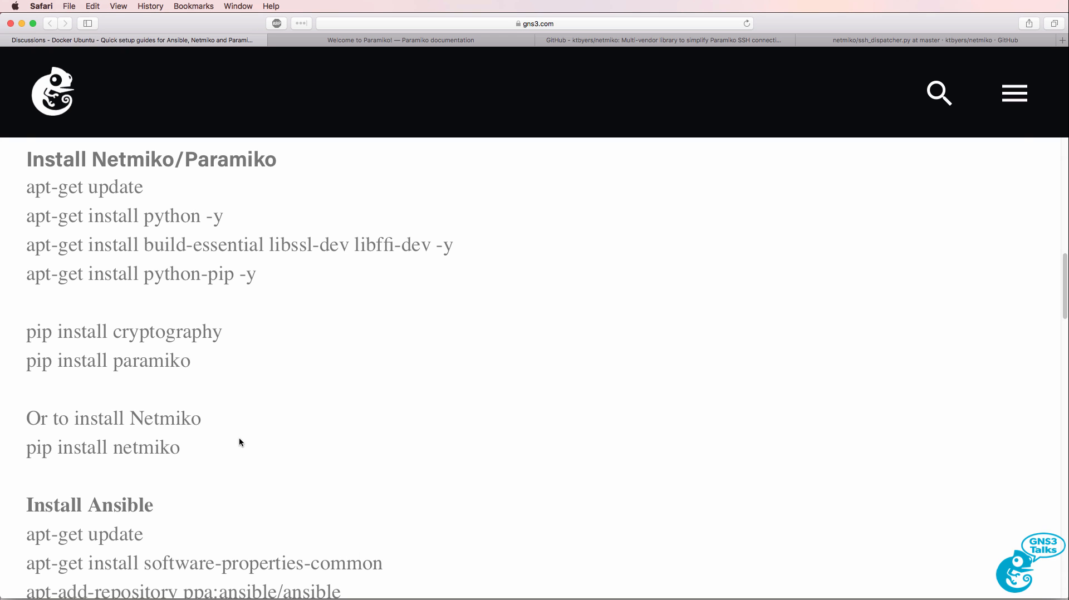
# Step: Pick out the pip install netmiko and pip install paramiko lines on the GNS3 page
pyautogui.doubleClick(103, 446)
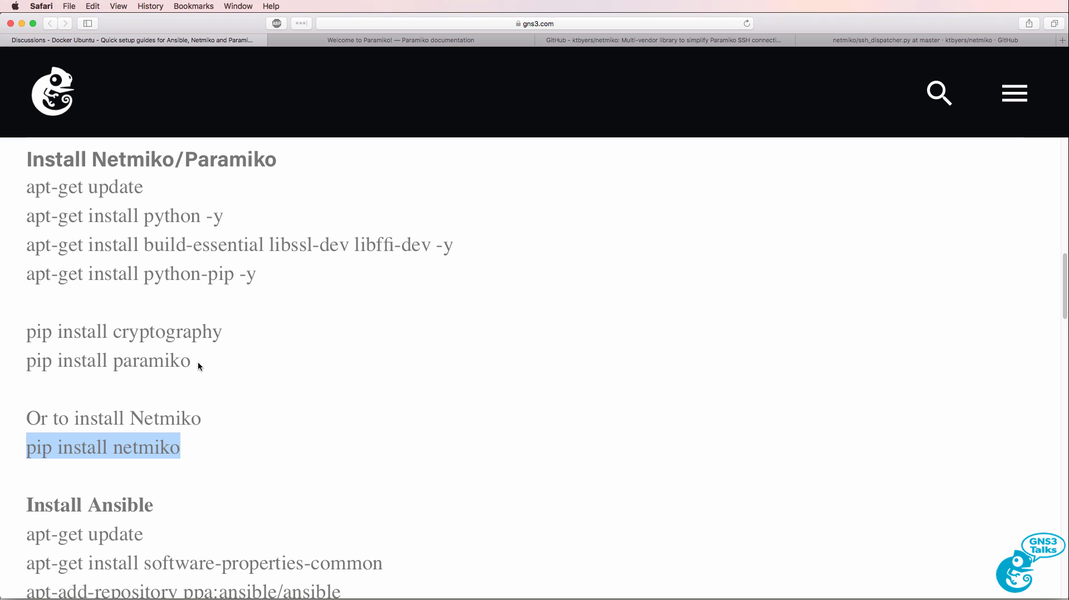
pyautogui.doubleClick(108, 360)
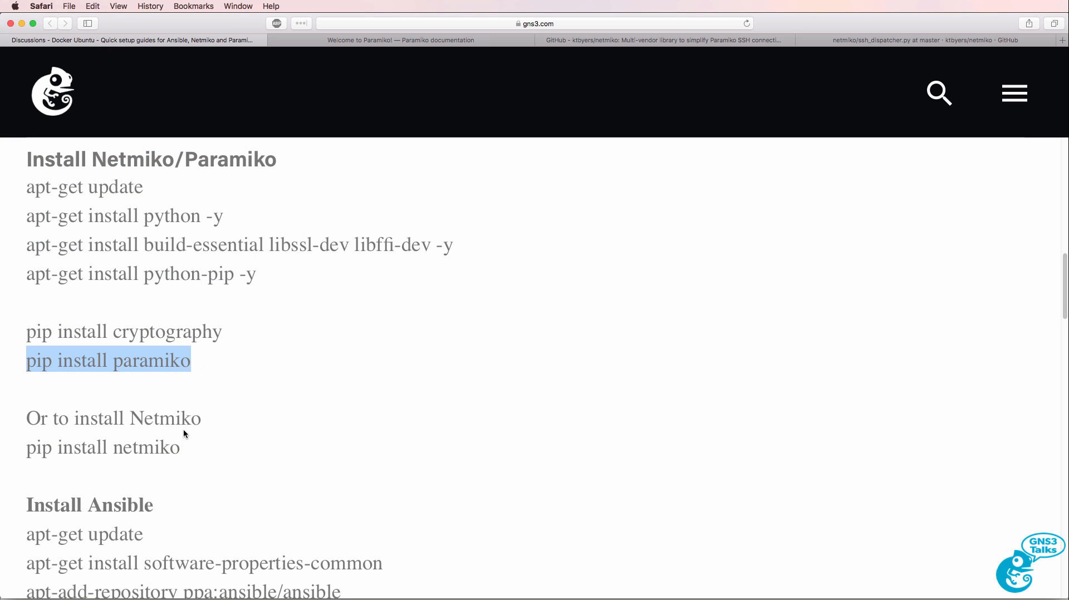
pyautogui.doubleClick(104, 446)
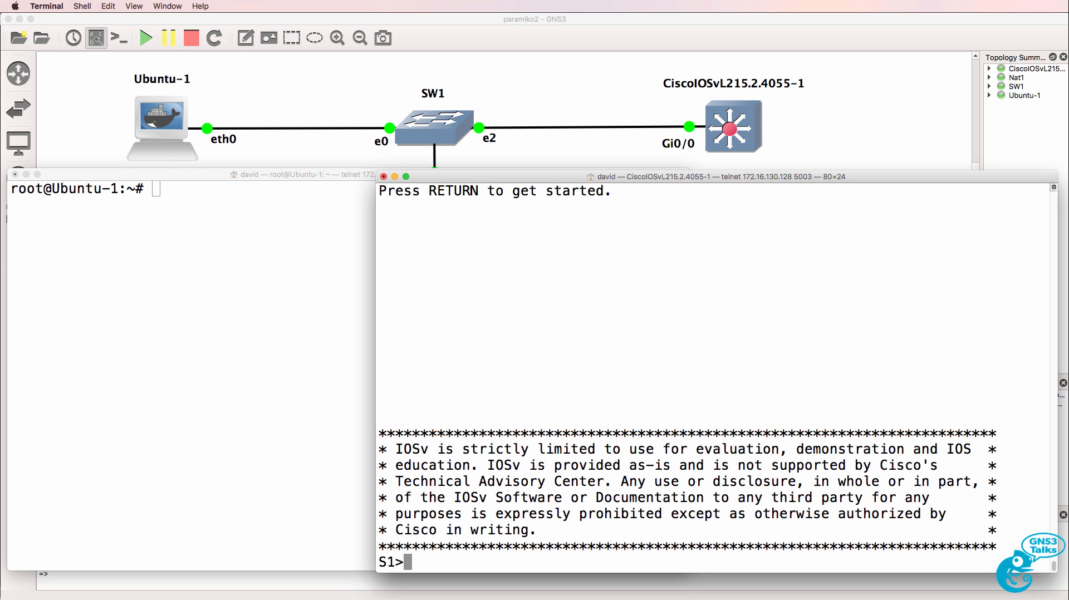
# Step: Enter enable mode on the IOSv switch S1 from its console
pyautogui.write('en')
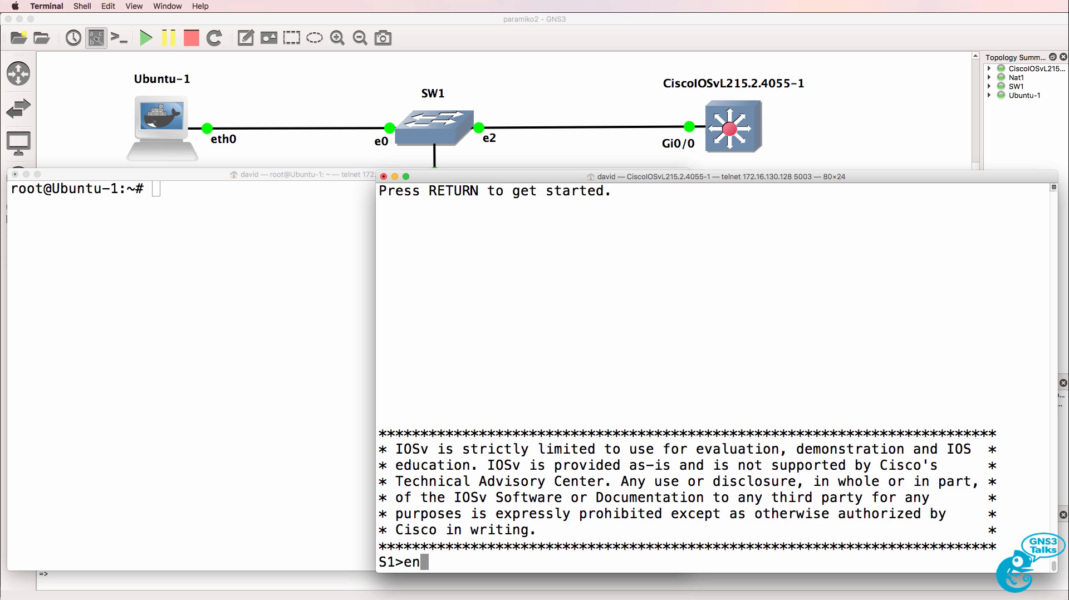
pyautogui.press('Return')
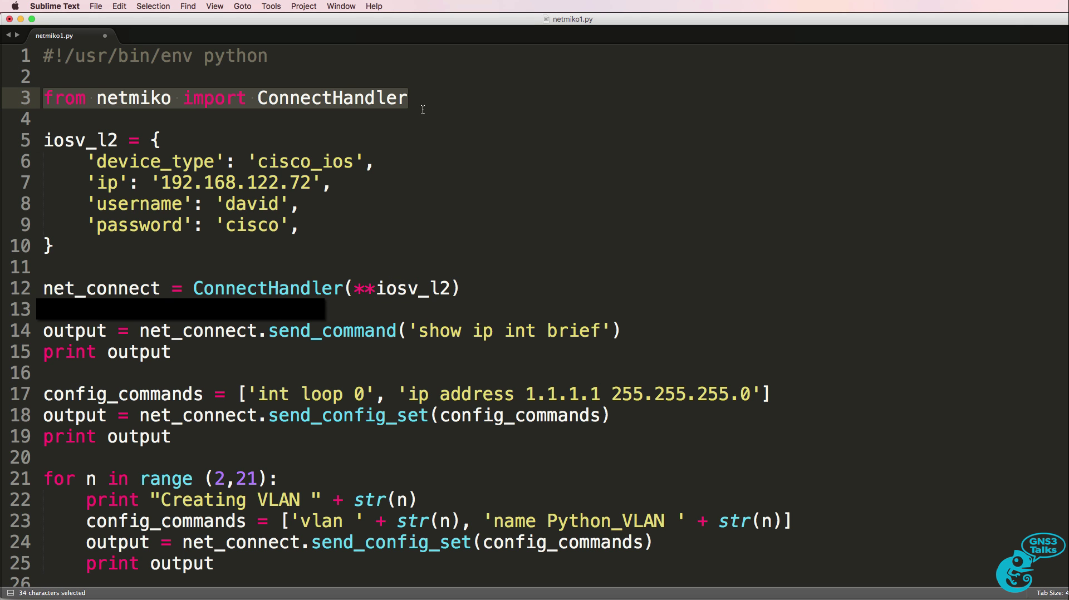
# Step: Review netmiko1's iosv_l2 dictionary: cisco_ios device type, switch IP, username and password
pyautogui.click(157, 141)
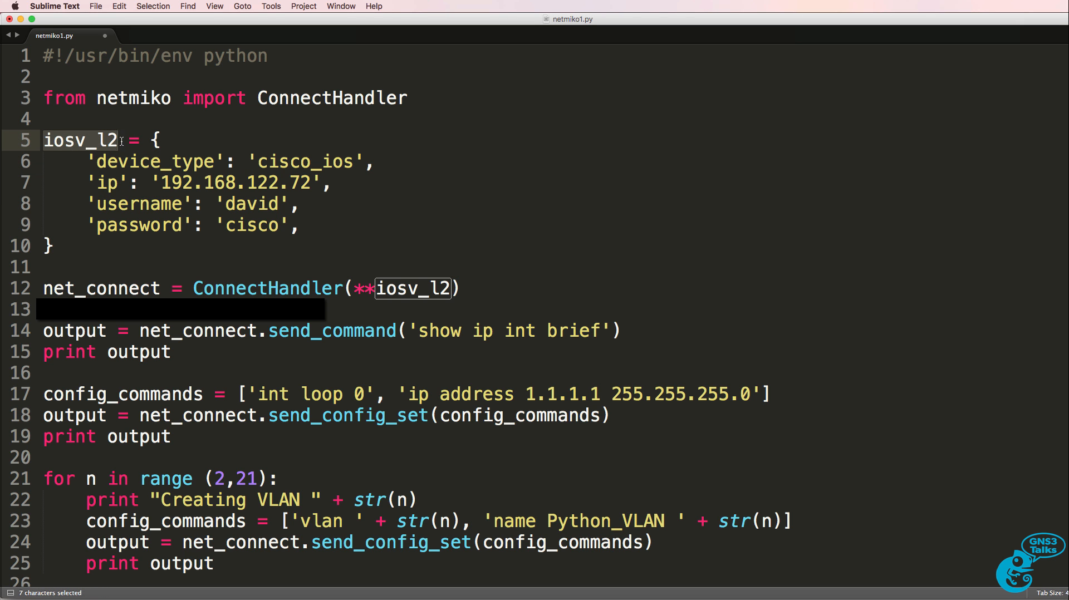
pyautogui.click(256, 162)
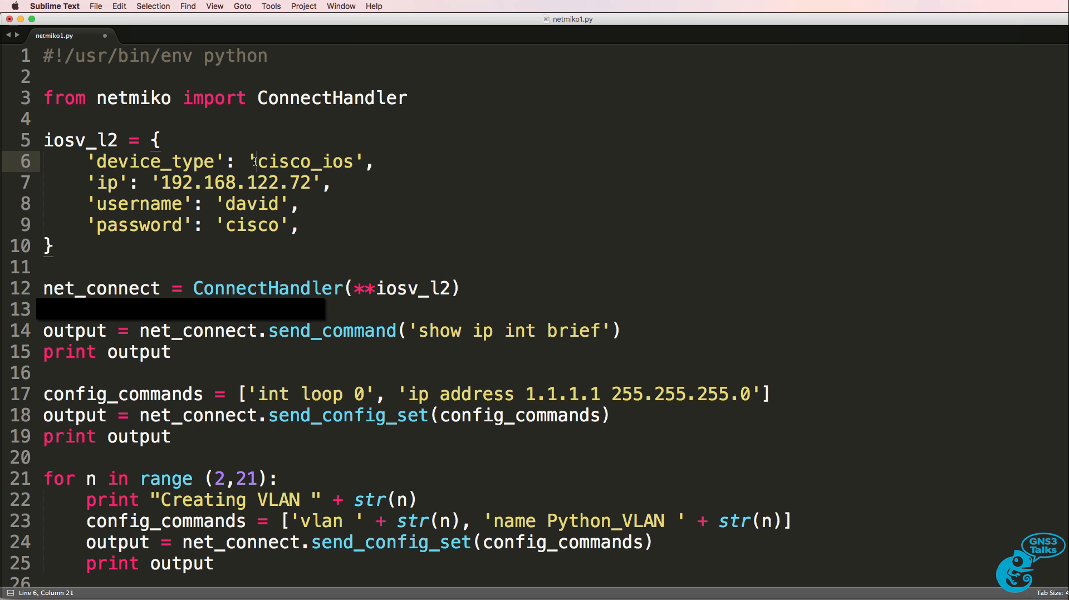
pyautogui.doubleClick(307, 161)
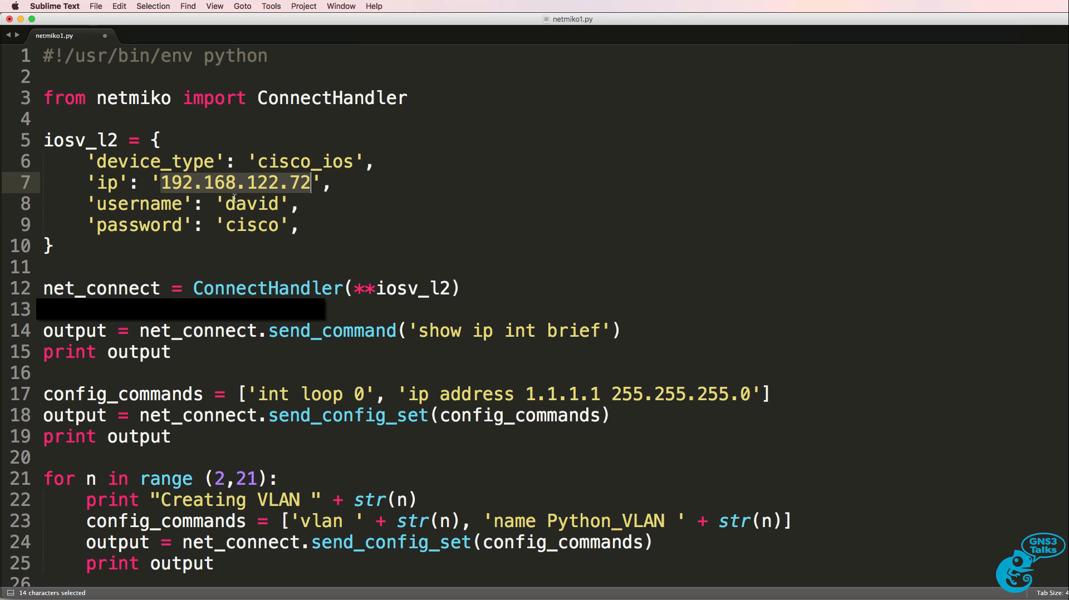
pyautogui.click(230, 225)
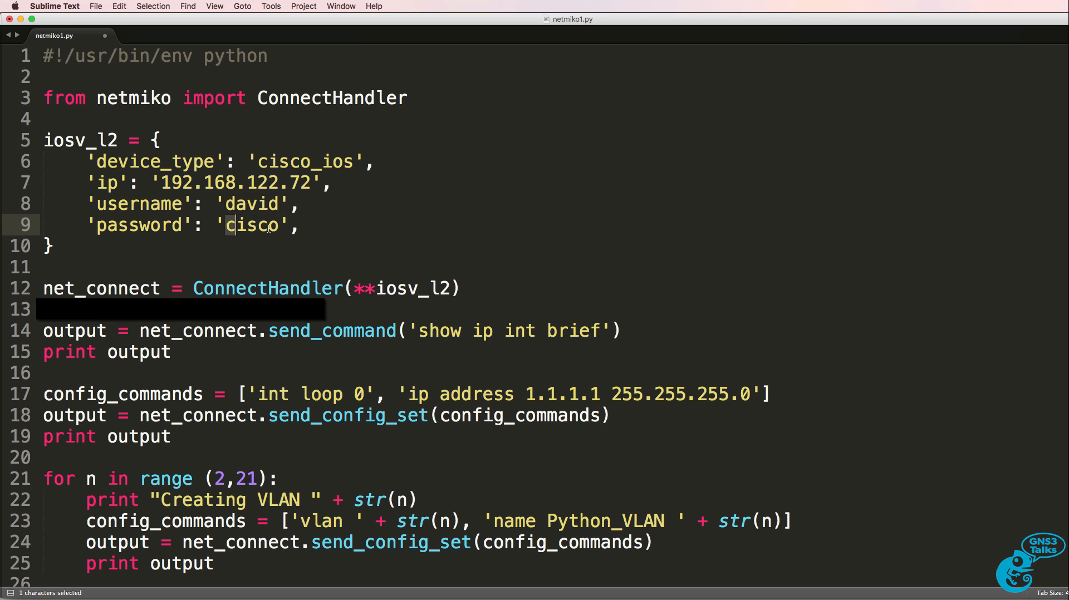
pyautogui.click(56, 246)
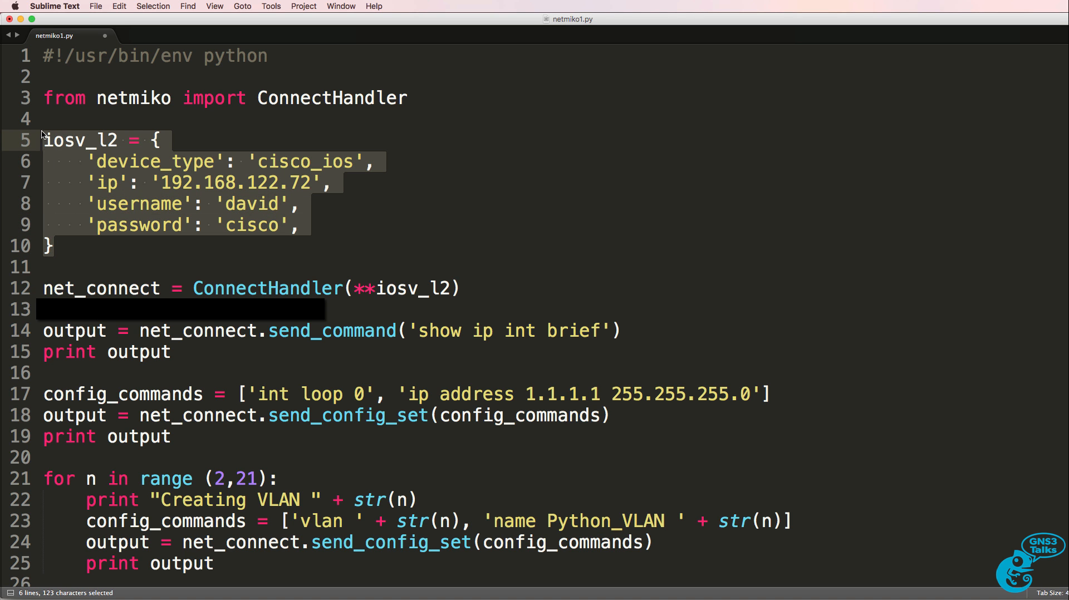
pyautogui.moveTo(60, 145)
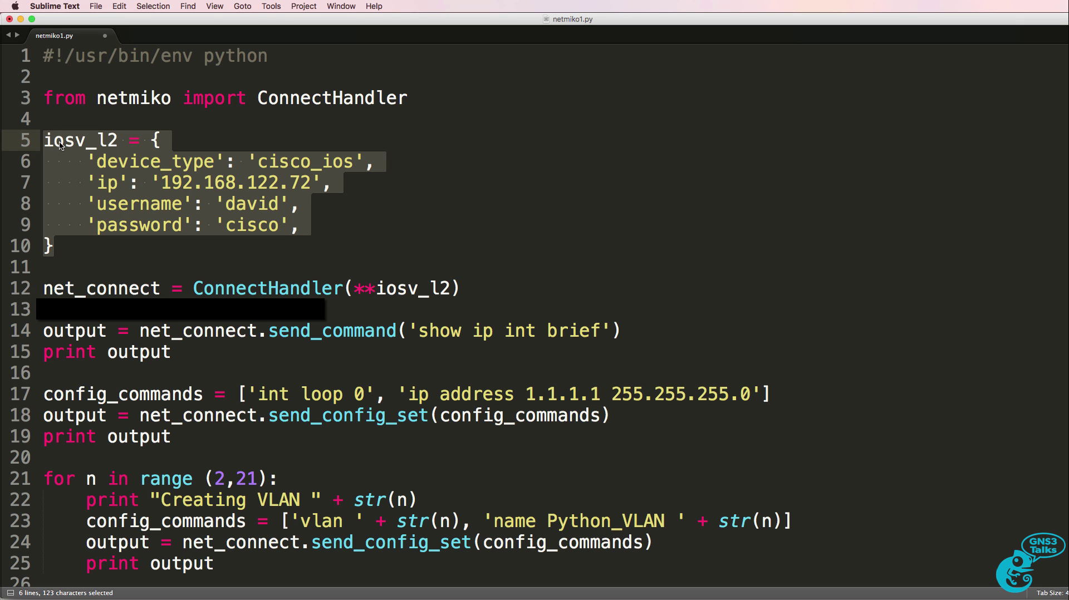
pyautogui.moveTo(366, 330)
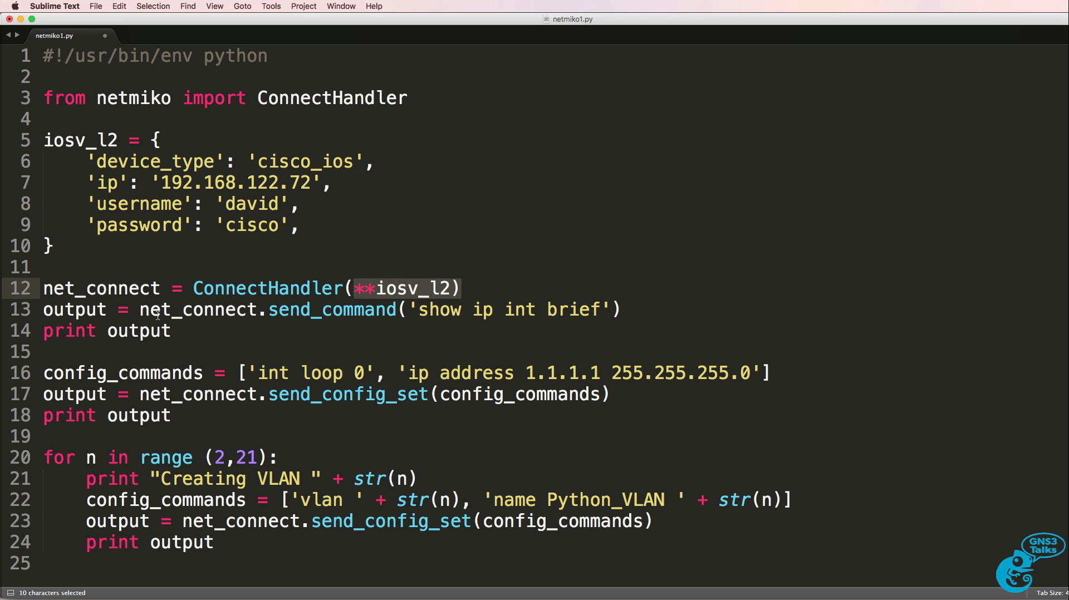
# Step: Review the show ip int brief call, the loopback config_commands list and the send_config_set and print lines
pyautogui.click(620, 309)
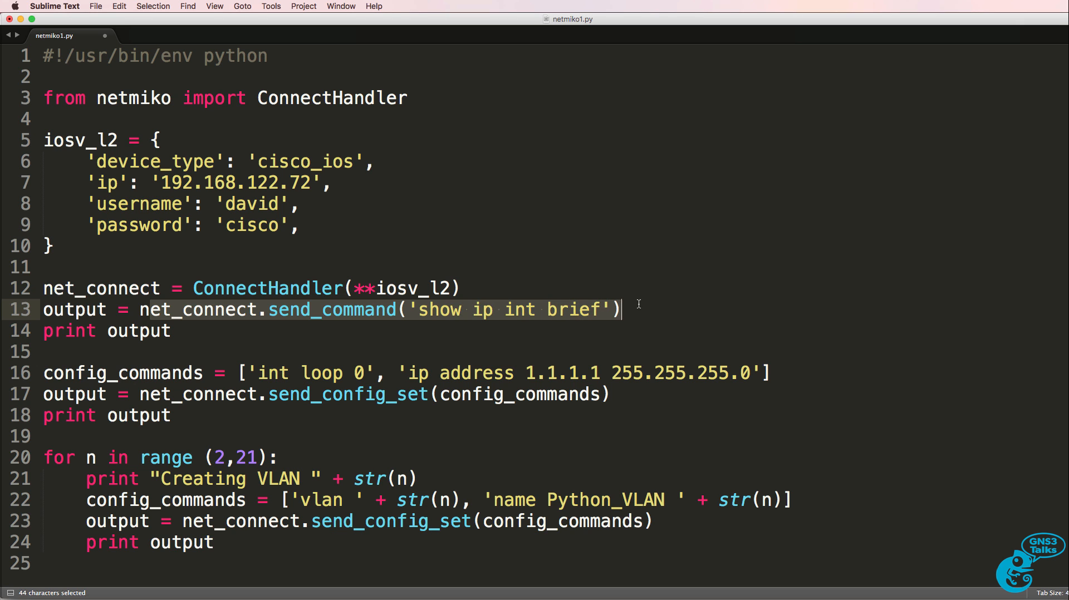
pyautogui.moveTo(170, 331)
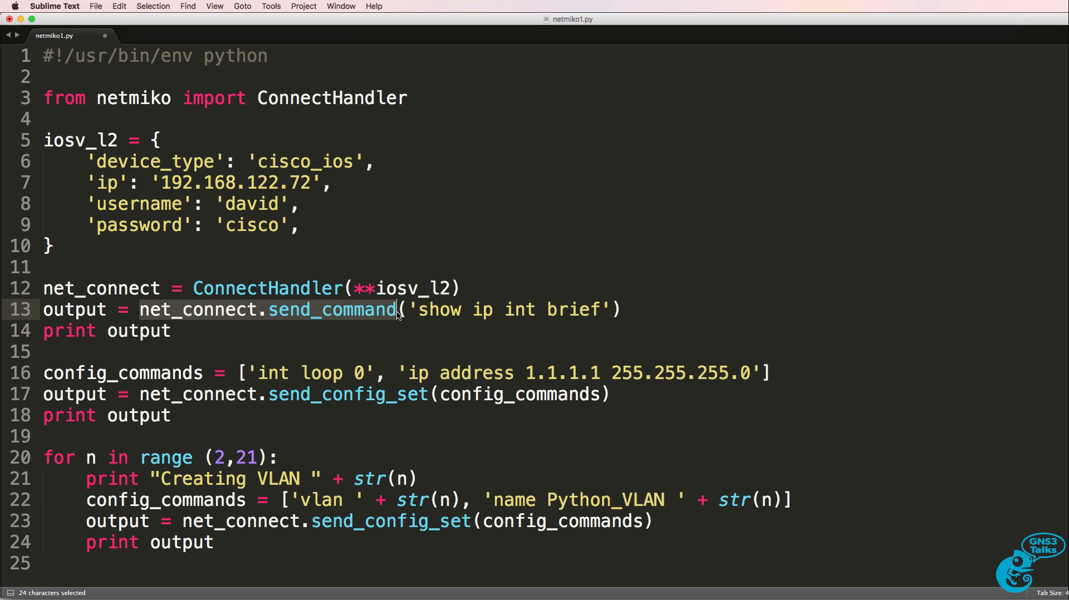
pyautogui.doubleClick(122, 373)
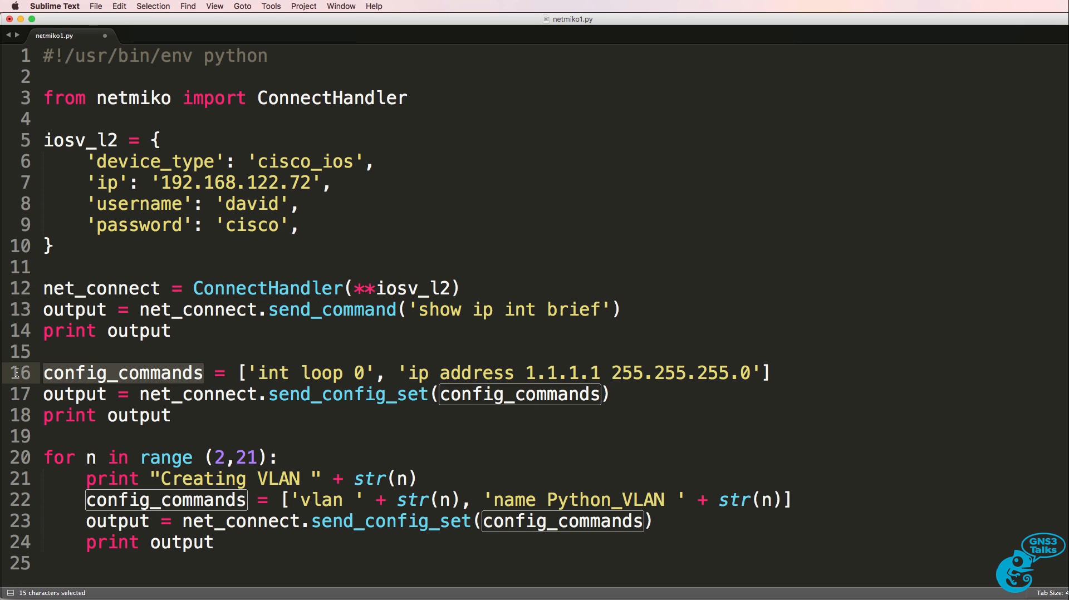
pyautogui.click(260, 373)
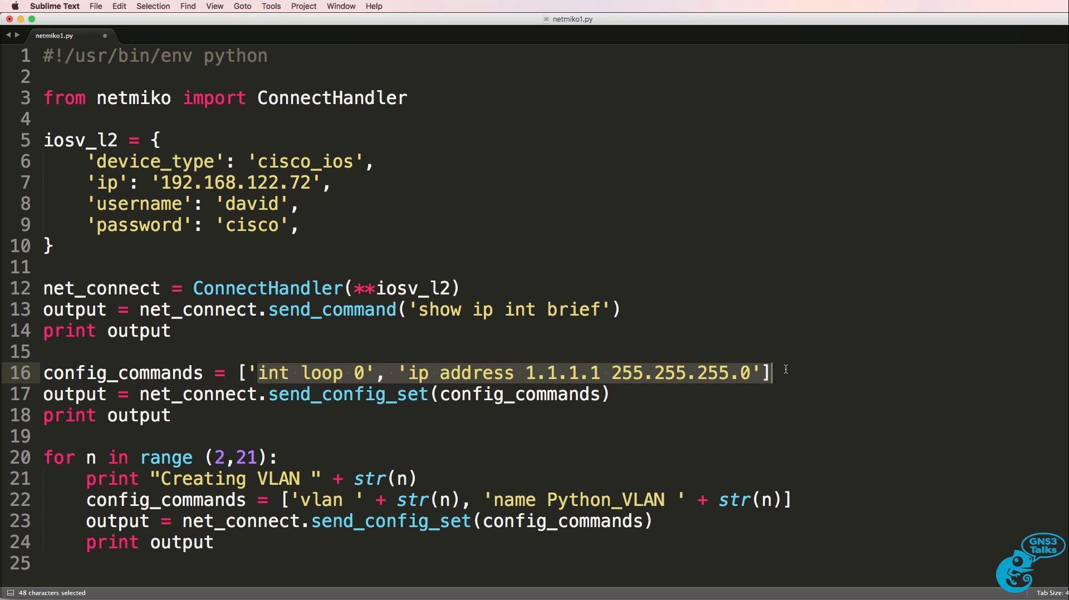
pyautogui.moveTo(714, 385)
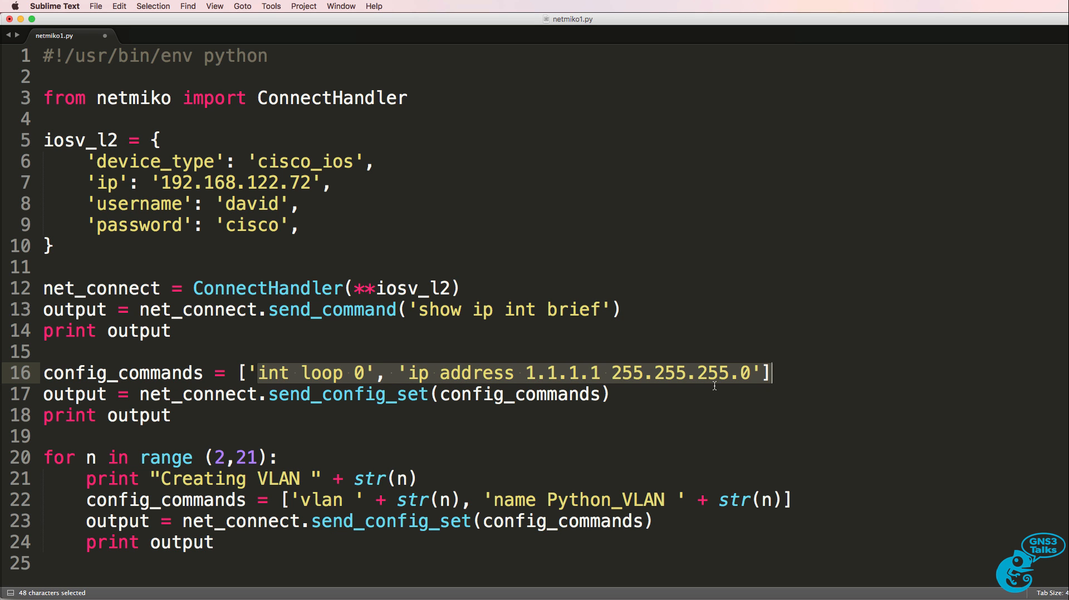
pyautogui.click(268, 394)
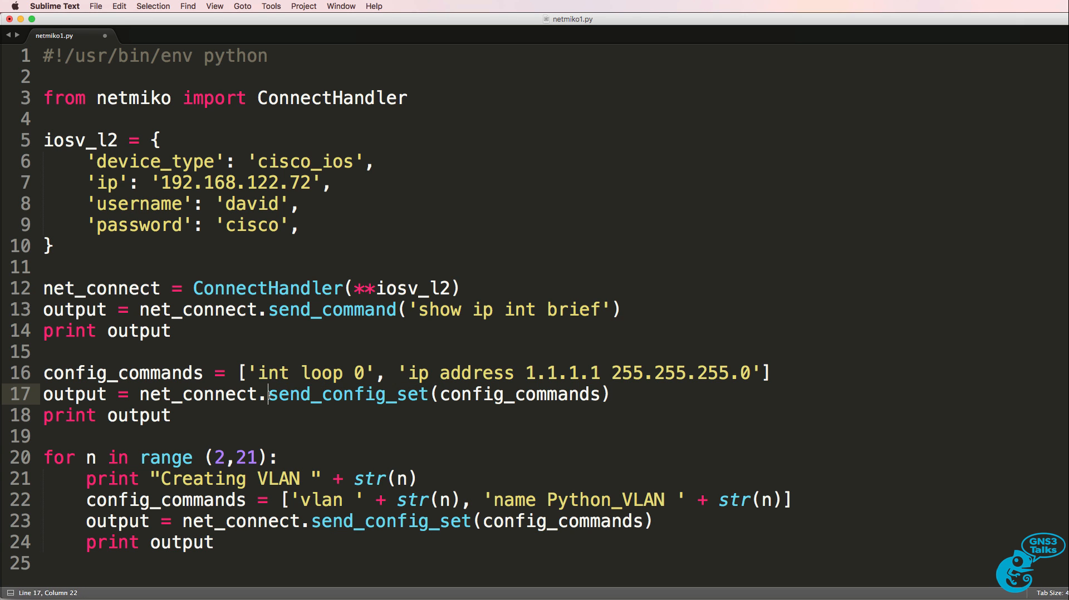
pyautogui.doubleClick(347, 394)
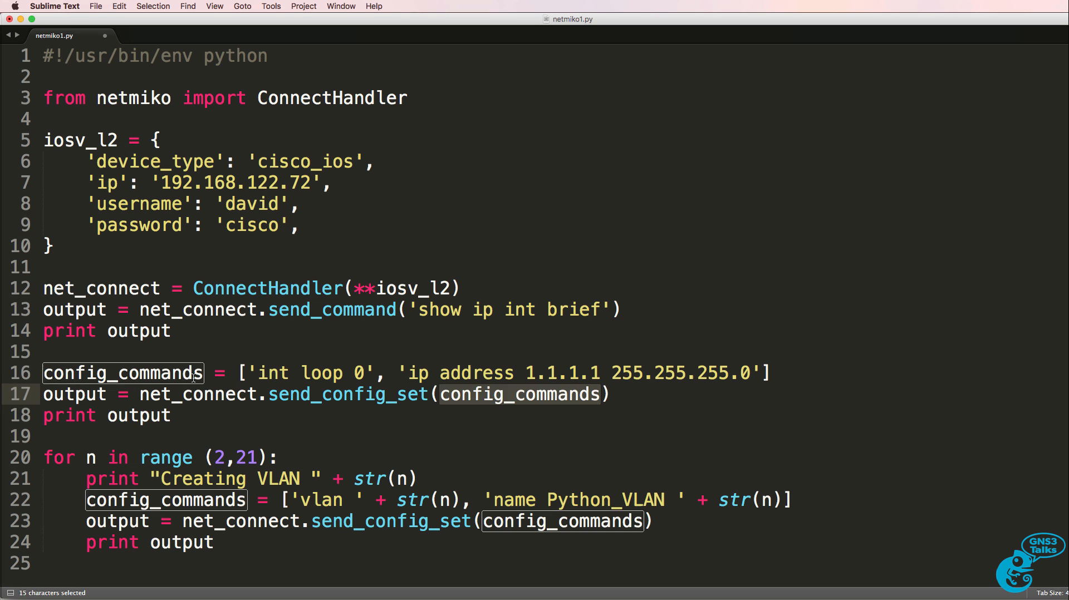
pyautogui.click(172, 415)
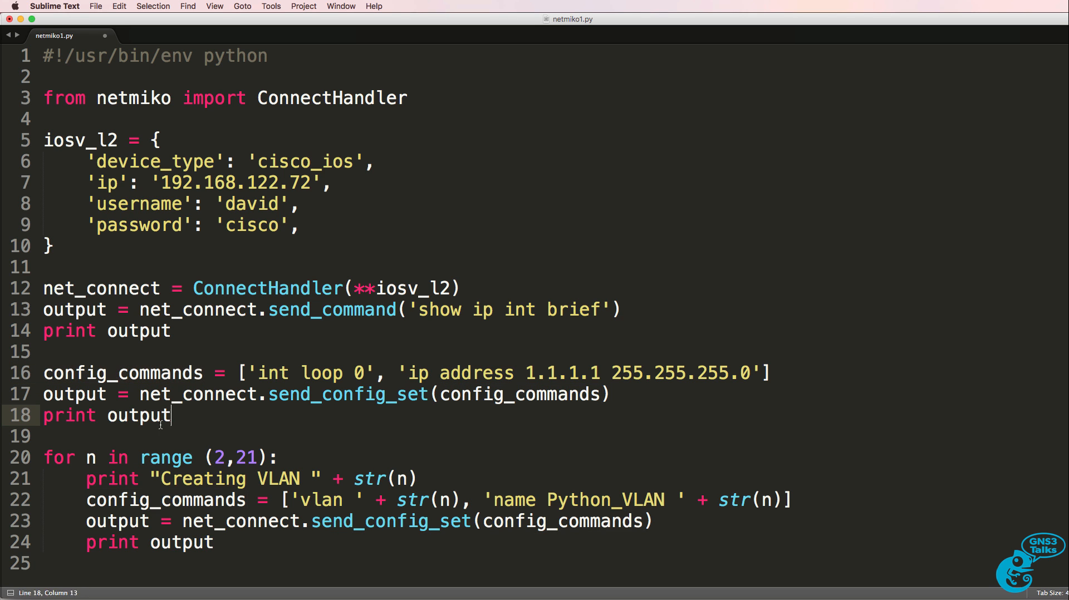
pyautogui.doubleClick(58, 456)
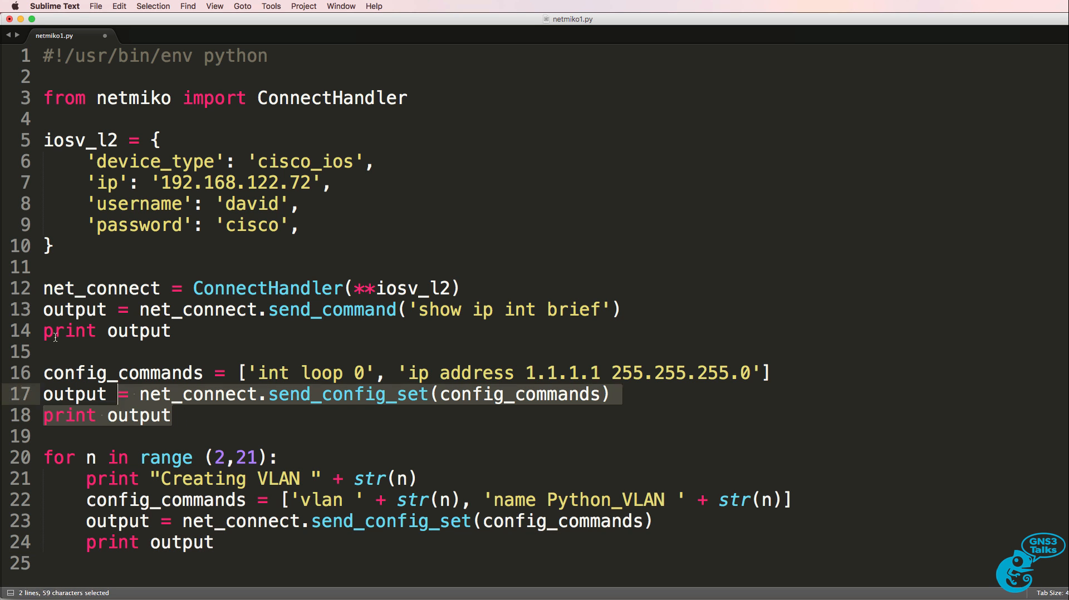
# Step: Copy the first 18 lines of the netmiko1 script to the clipboard
pyautogui.rightClick(344, 151)
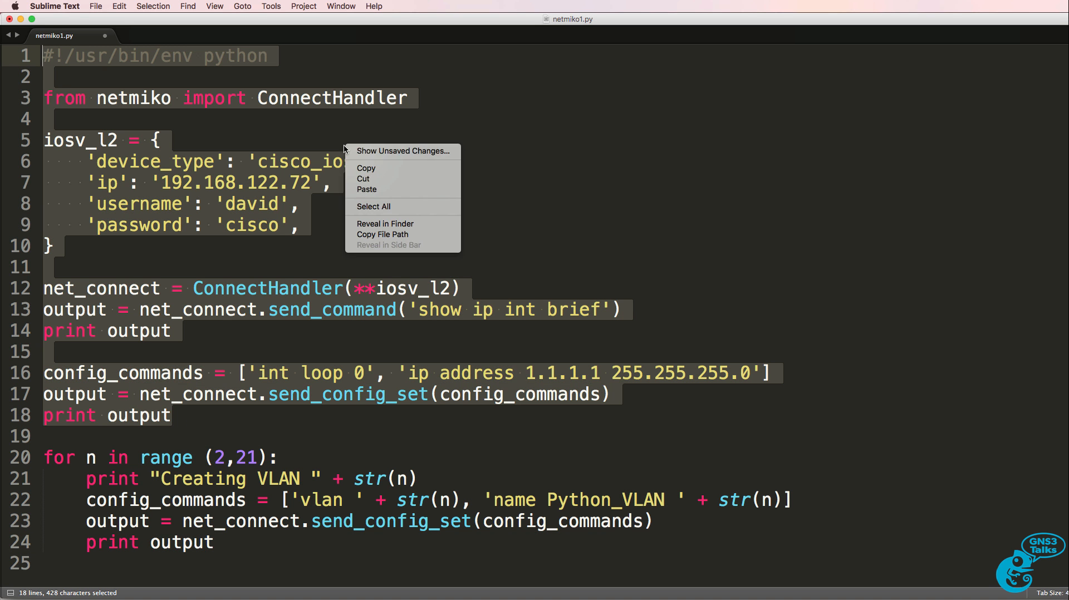
pyautogui.click(366, 168)
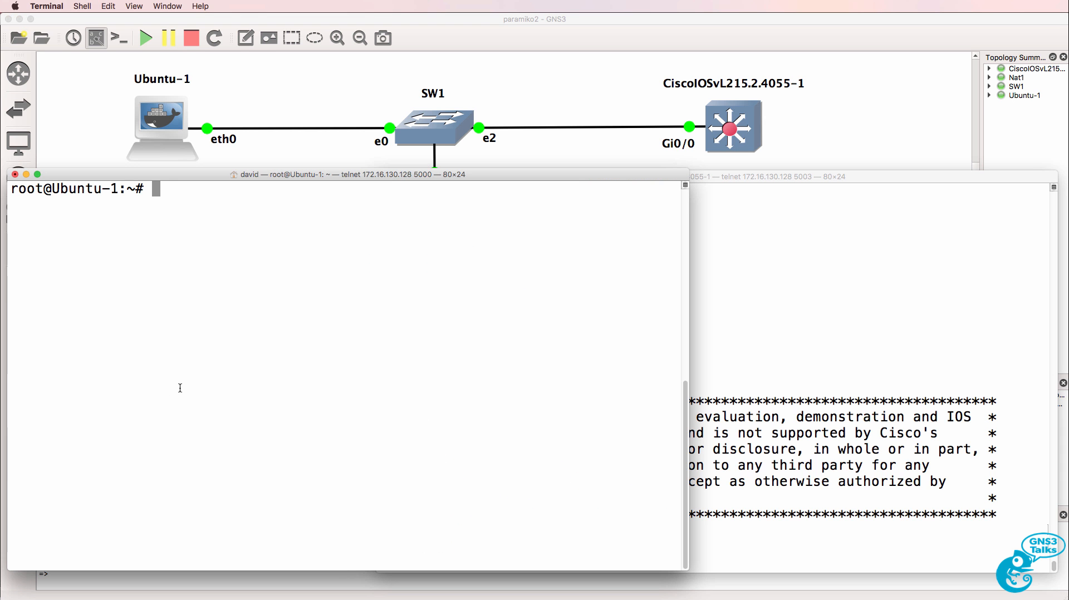
# Step: Create netmiko1 in nano on Ubuntu-1, paste the copied script, then save and exit
pyautogui.write('nano net')
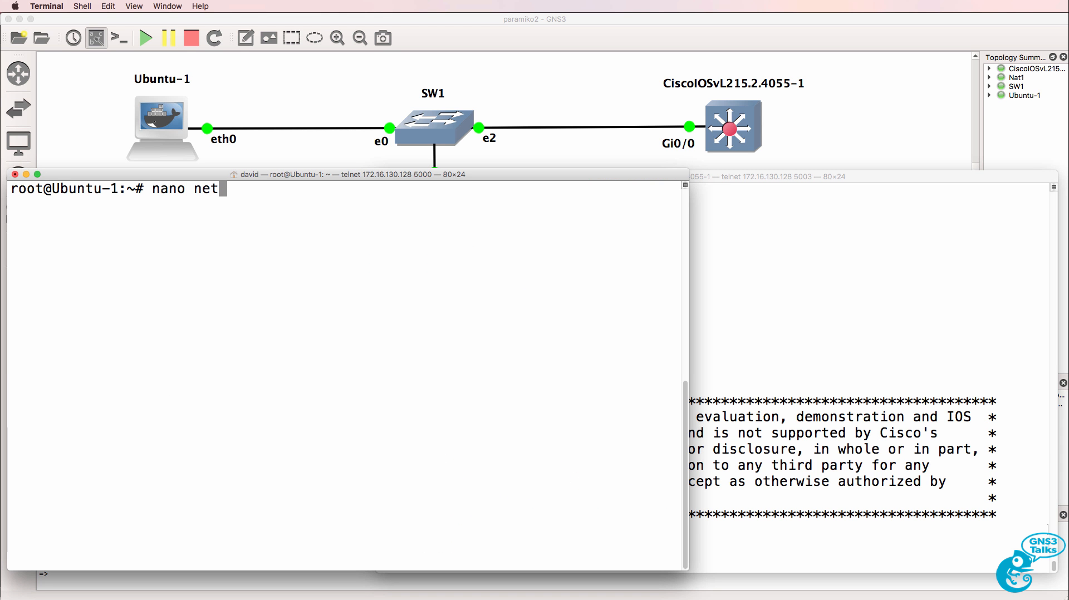
pyautogui.press('Return')
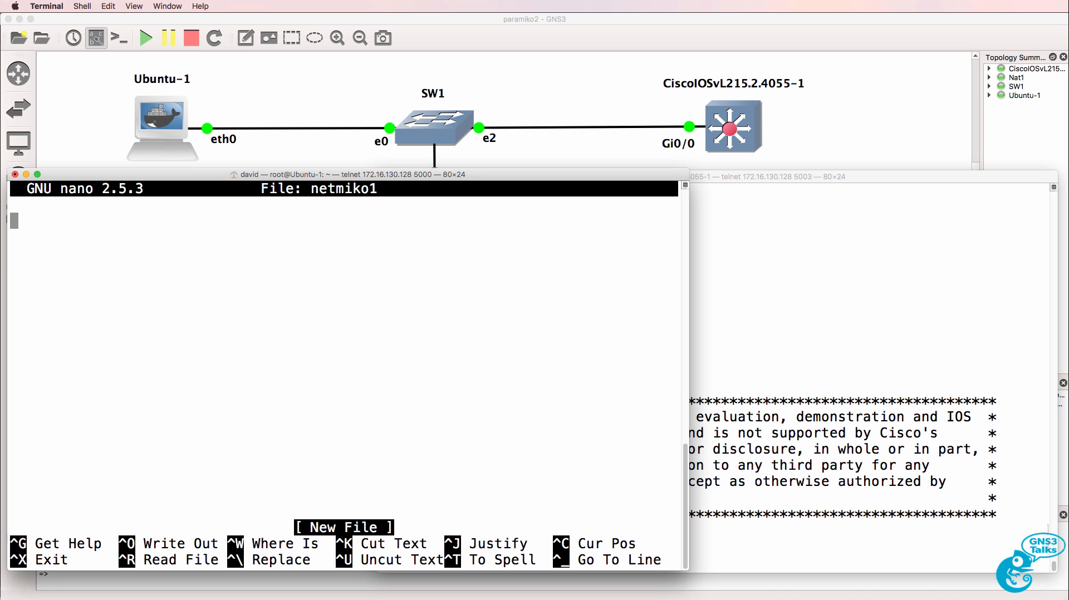
pyautogui.rightClick(259, 286)
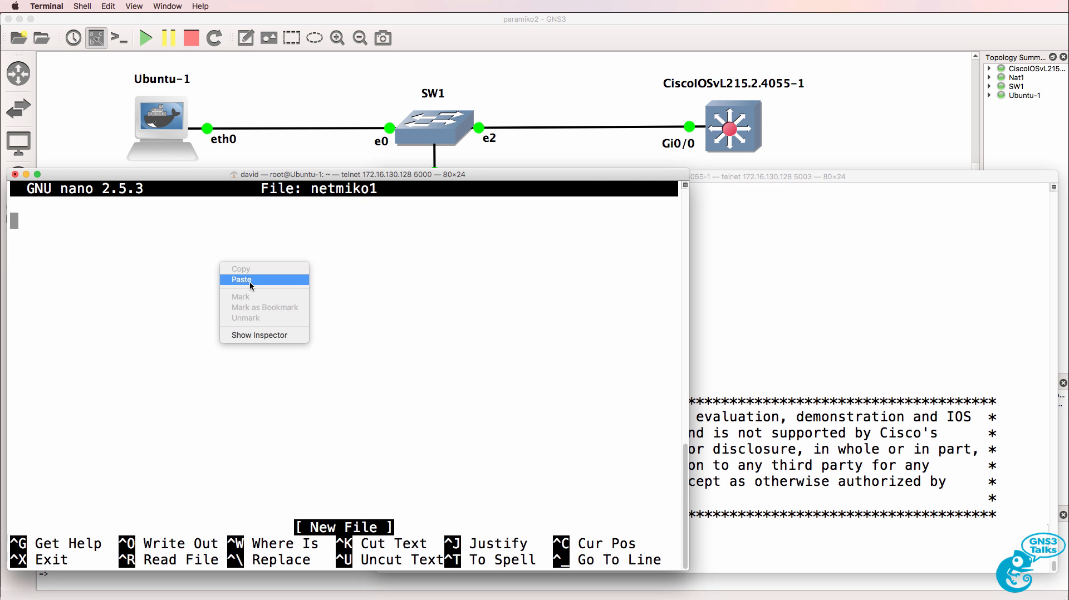
pyautogui.click(241, 280)
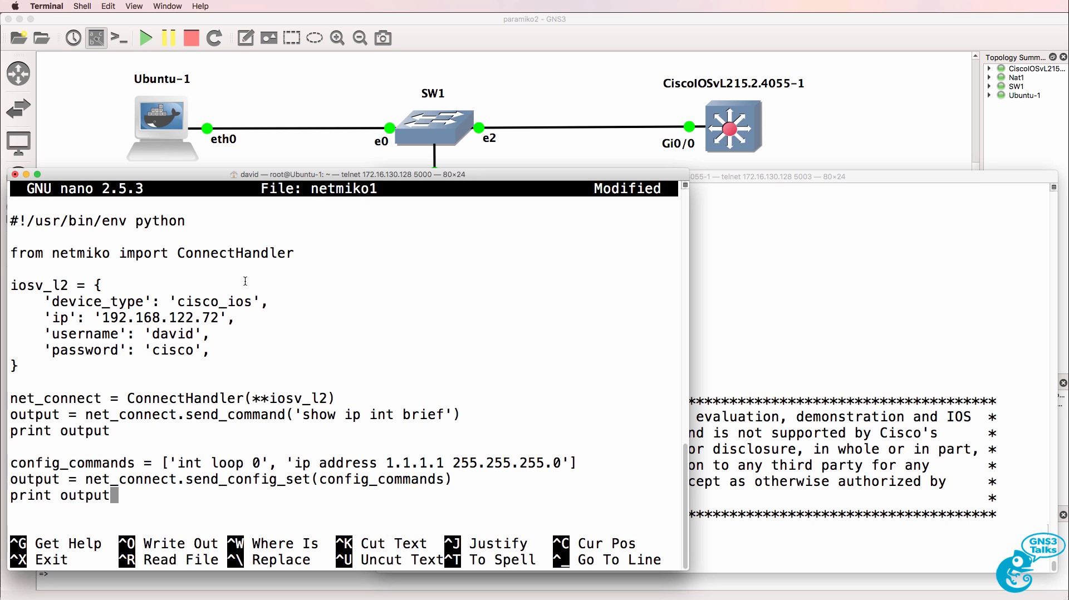
pyautogui.press('ctrl+x')
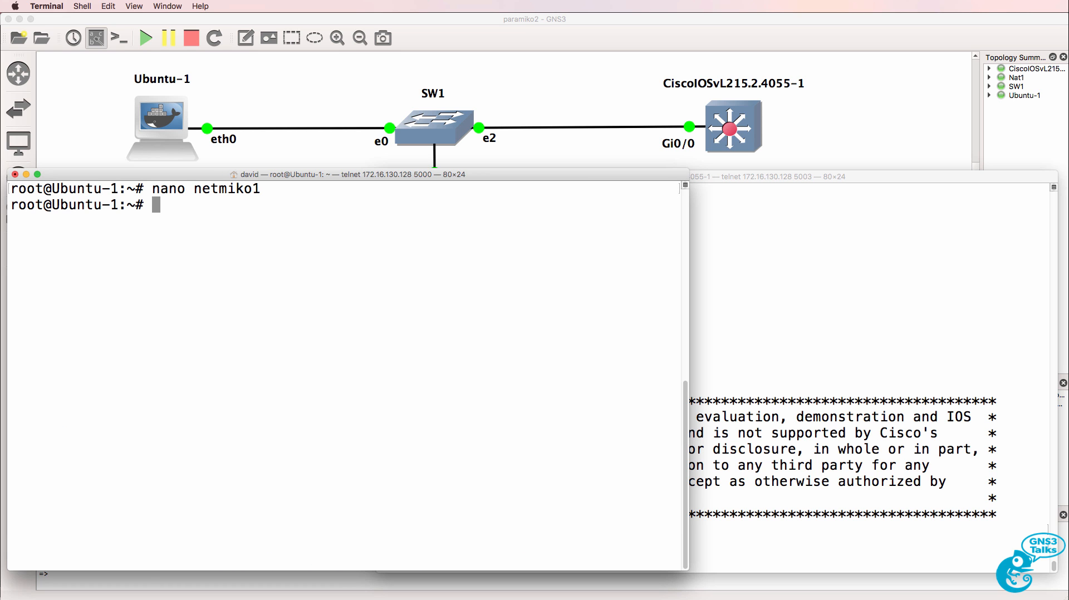
# Step: Type python netmiko1 on Ubuntu-1 and list the switch's interfaces and addresses
pyautogui.write('python n')
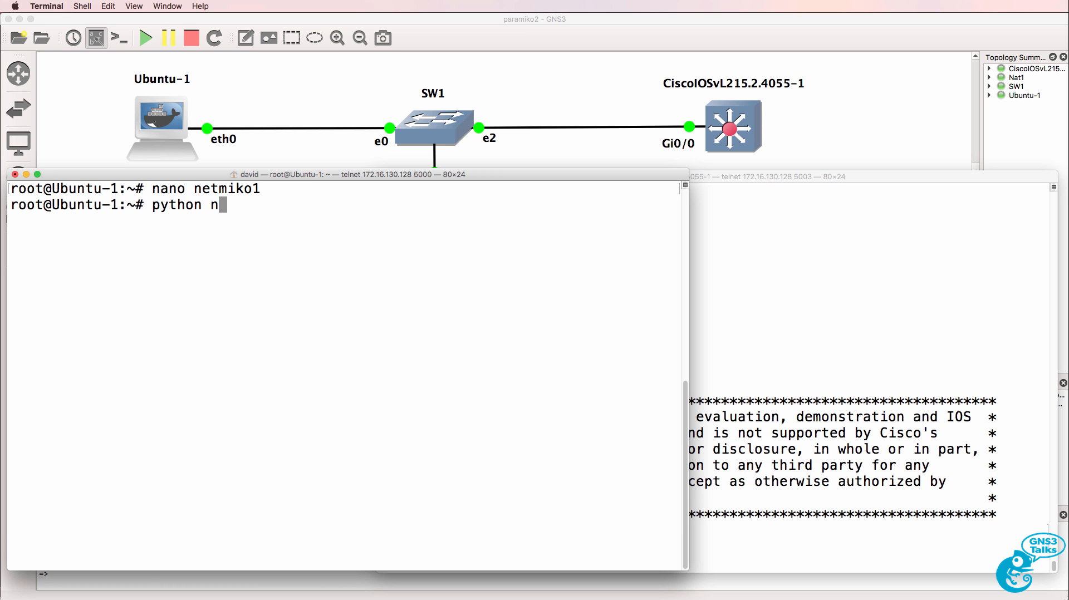
pyautogui.write('etmiko1')
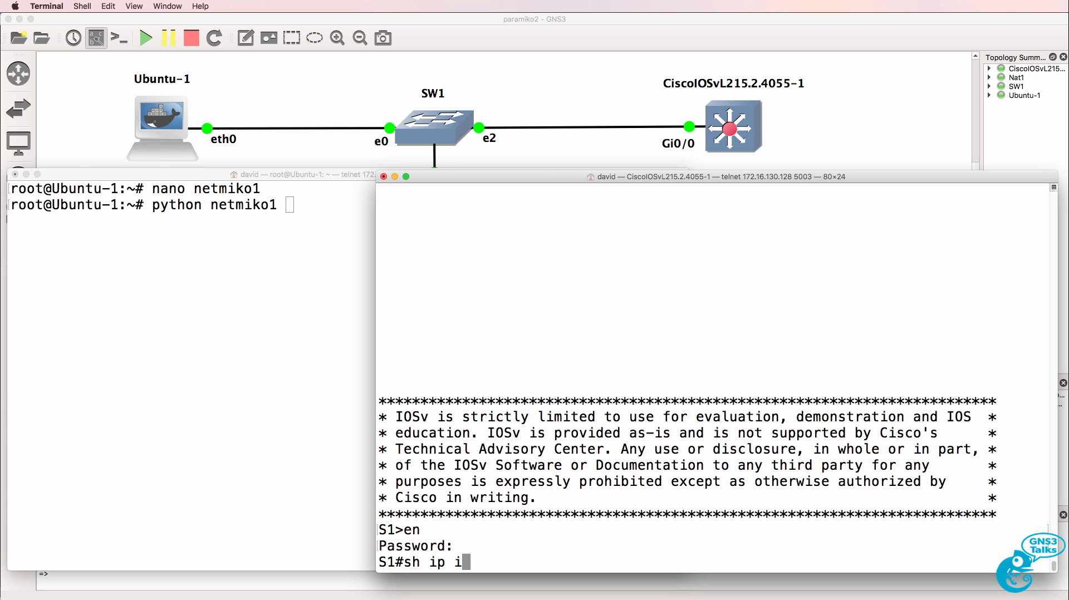
pyautogui.write('nt brief')
pyautogui.press('Return')
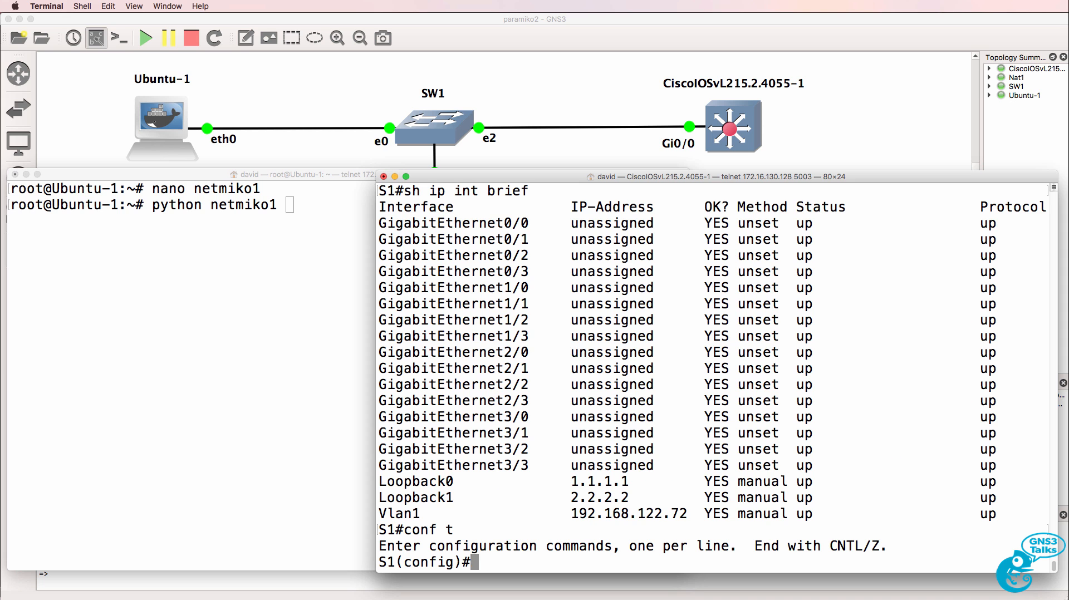
# Step: Remove Loopback0 and VLAN 18 on the switch, then check with sh ip int brief
pyautogui.write('no int loop 0')
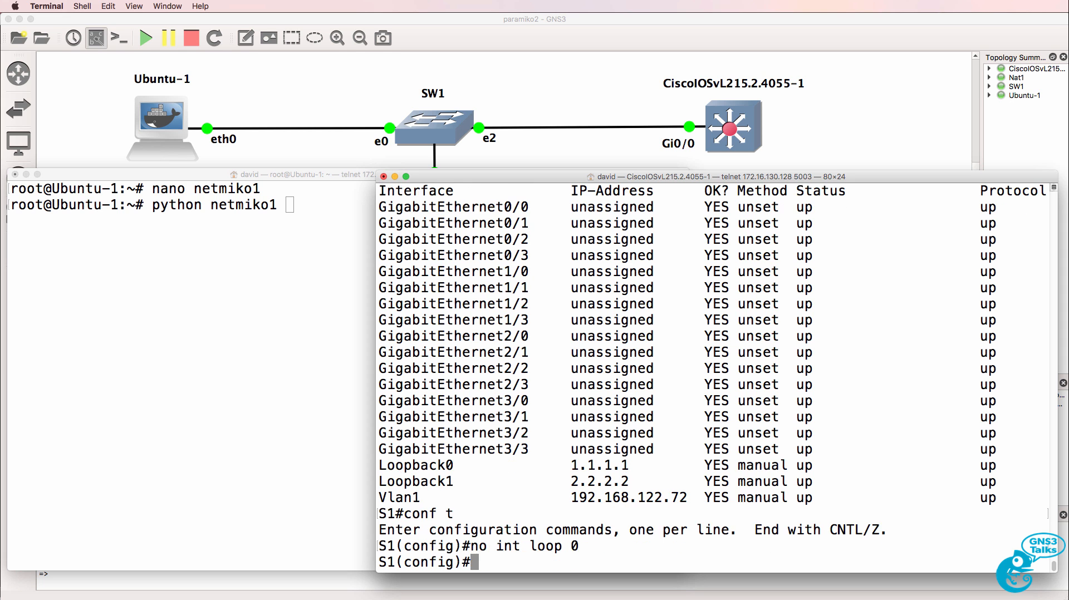
pyautogui.write('no vlan')
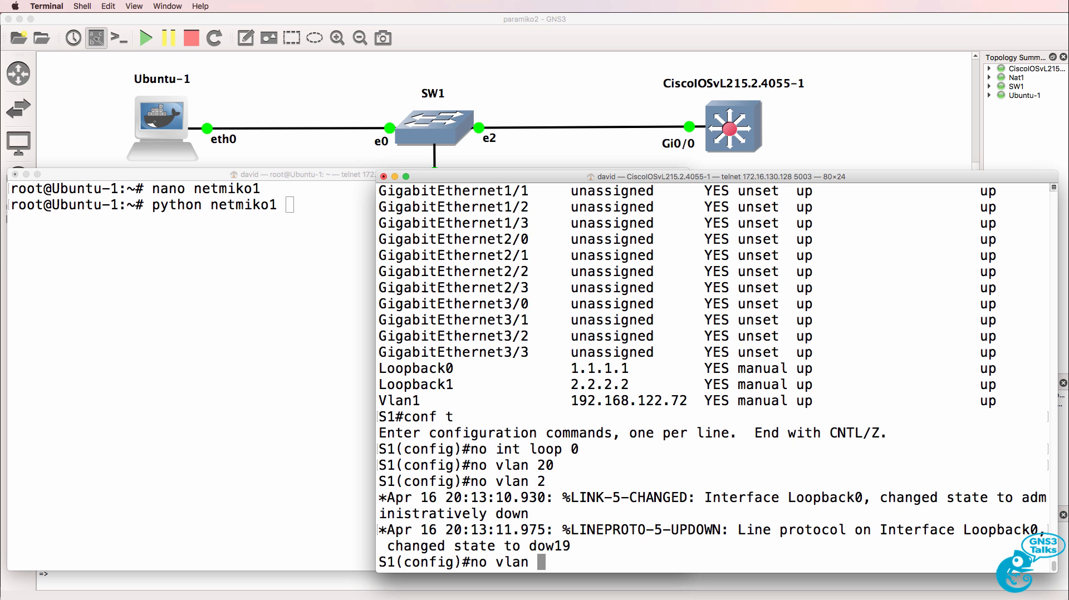
pyautogui.write('18')
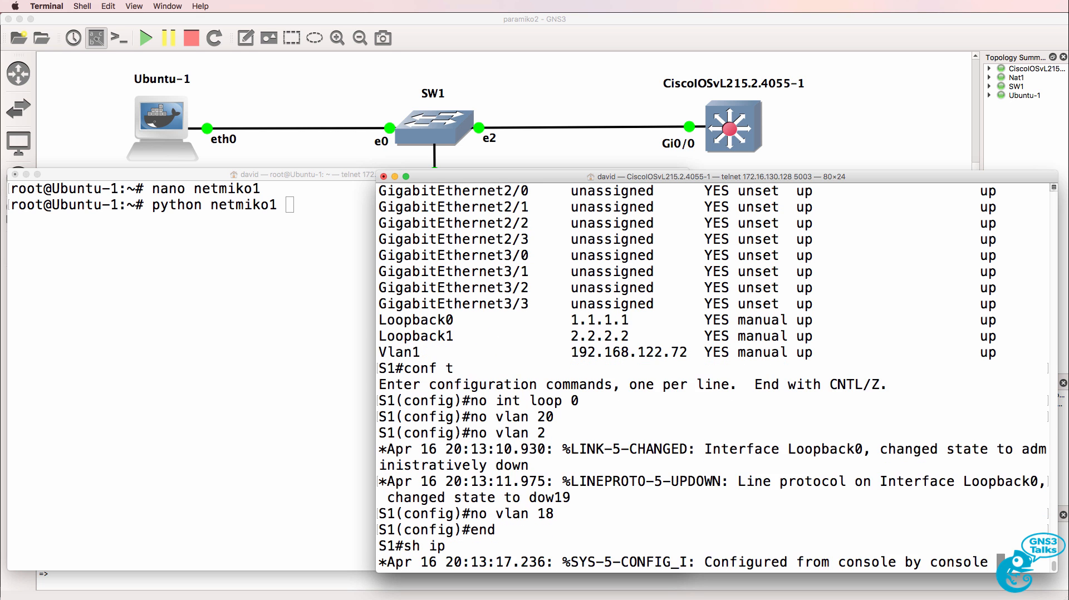
pyautogui.write('sh ip intb')
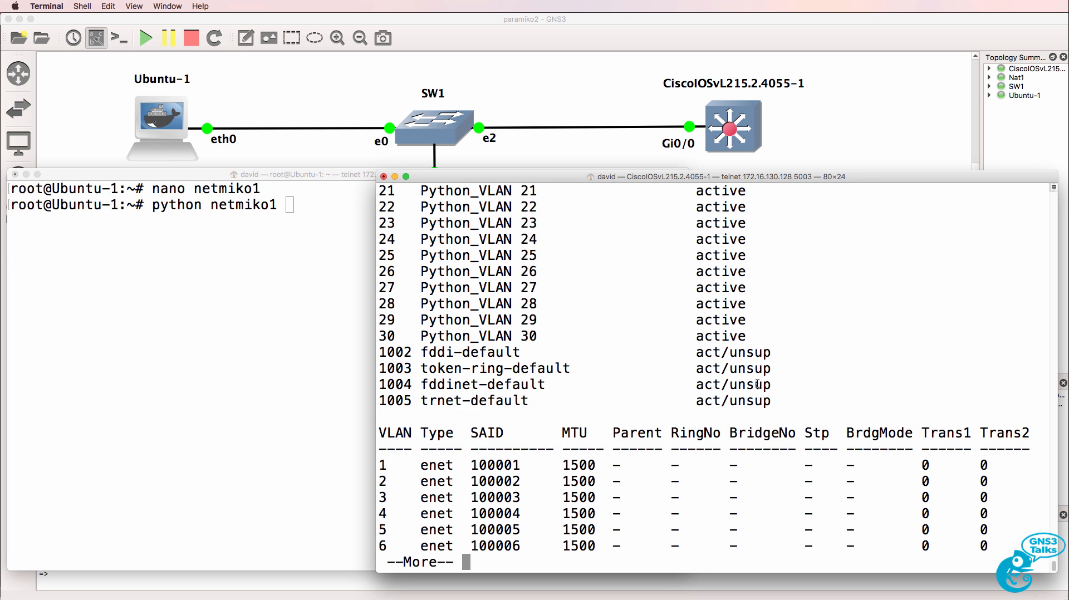
pyautogui.scroll(3)
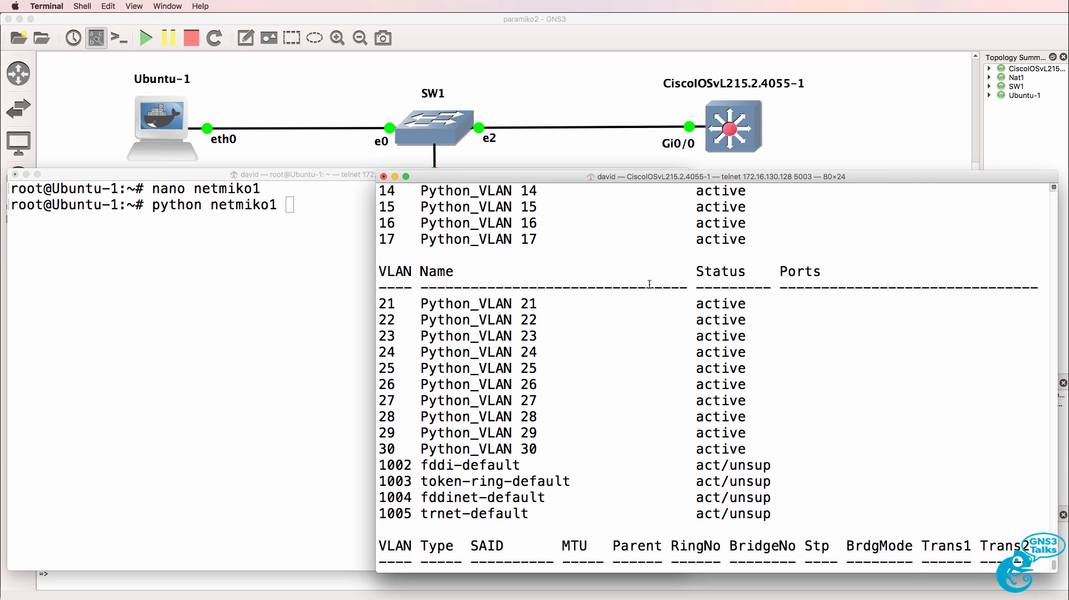
pyautogui.moveTo(472, 275)
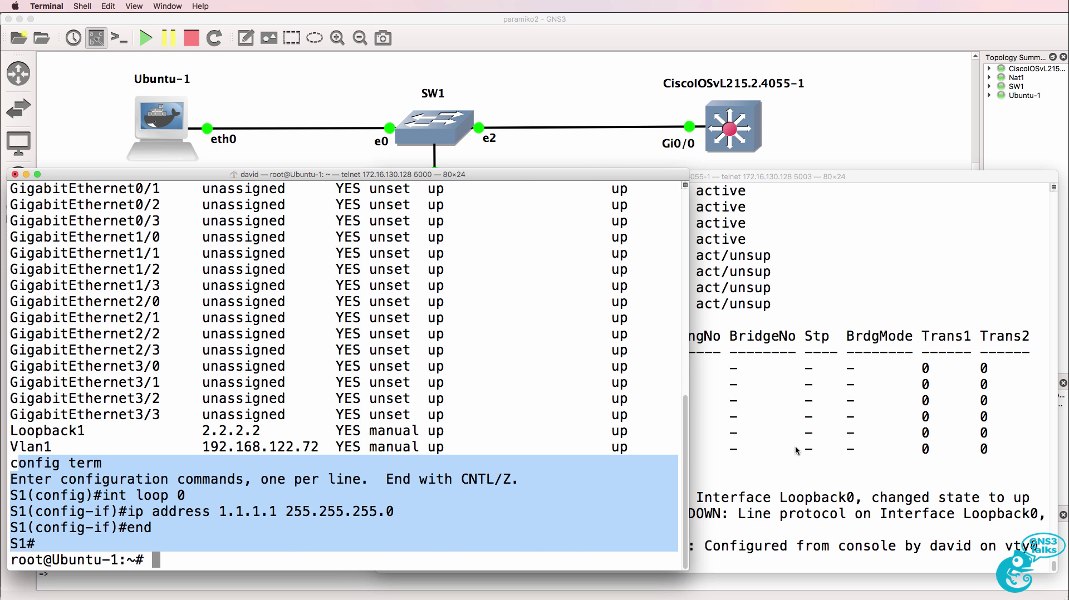
# Step: On the switch console, show the running config from the vty lines with sh run | b vty
pyautogui.click(750, 176)
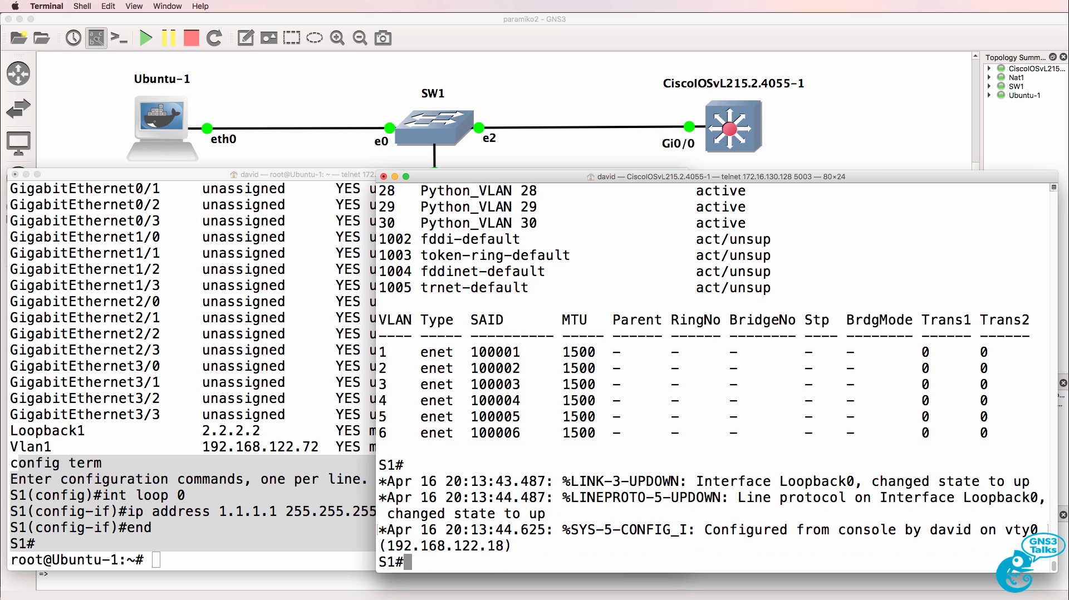
pyautogui.write('sh run |')
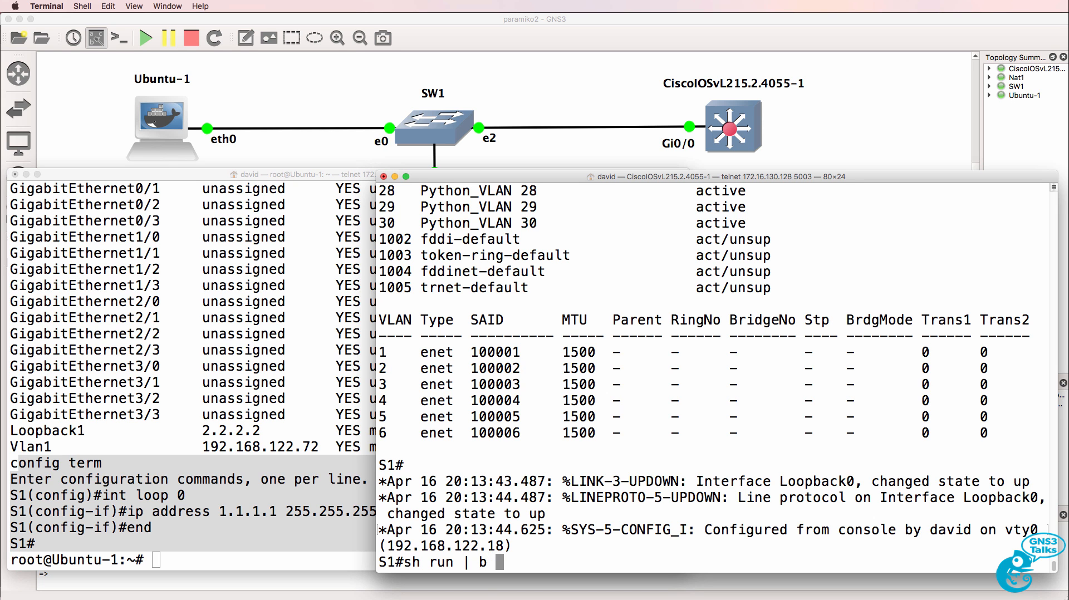
pyautogui.write('bty')
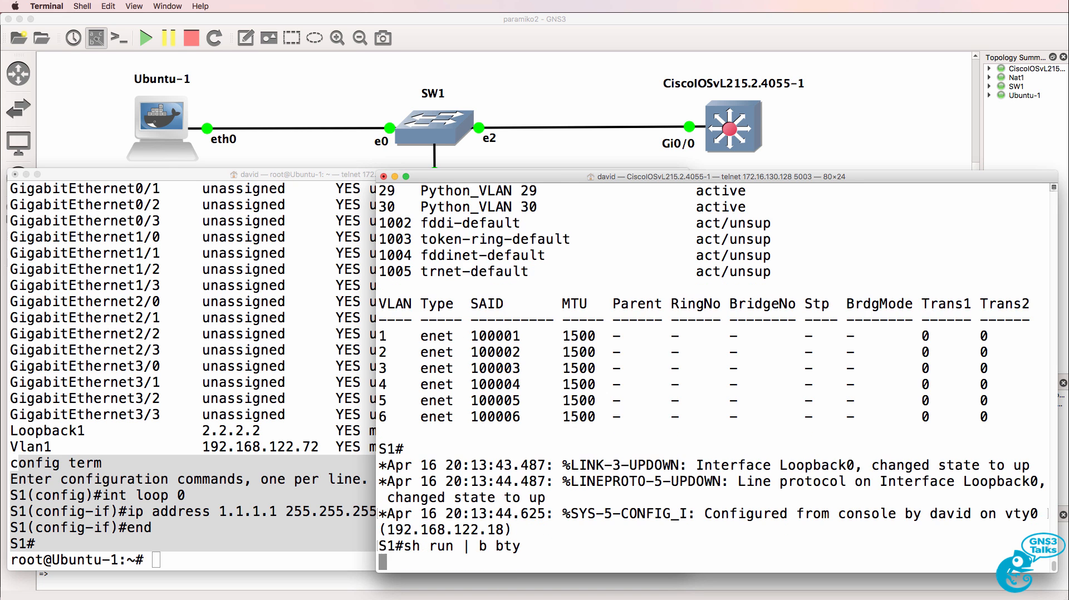
pyautogui.write('sh run | b vty')
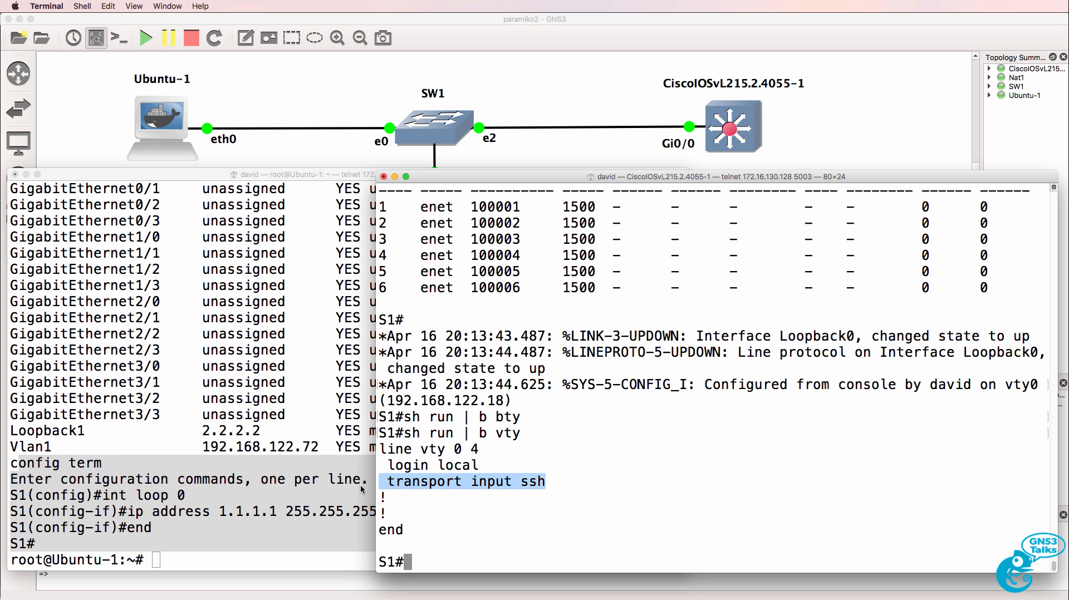
# Step: Run sh ip int brief to confirm Loopback0 is recreated as 1.1.1.1
pyautogui.write('sh ip i')
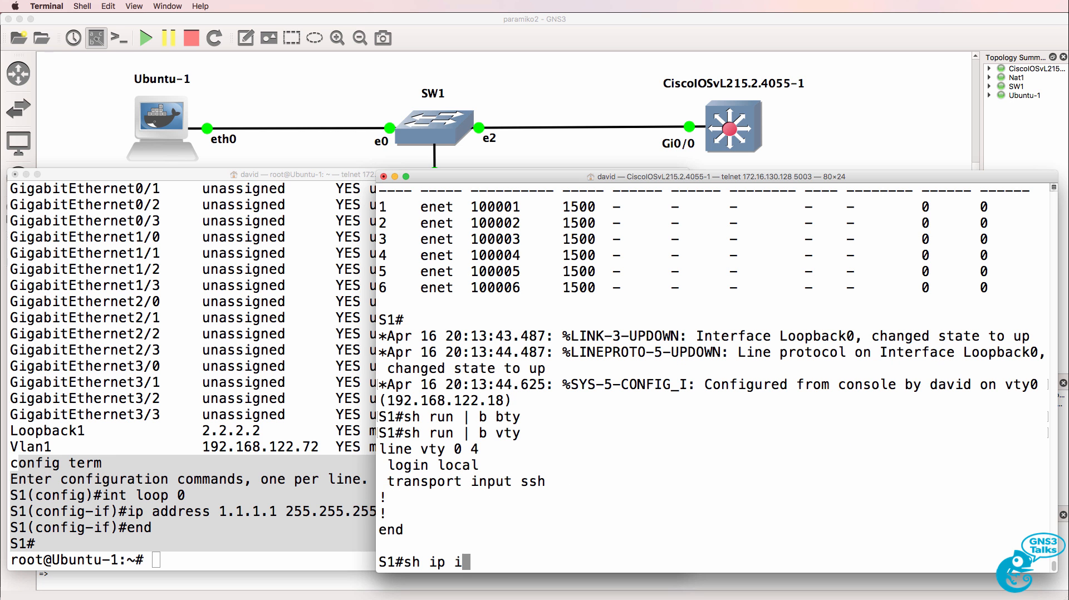
pyautogui.press('Return')
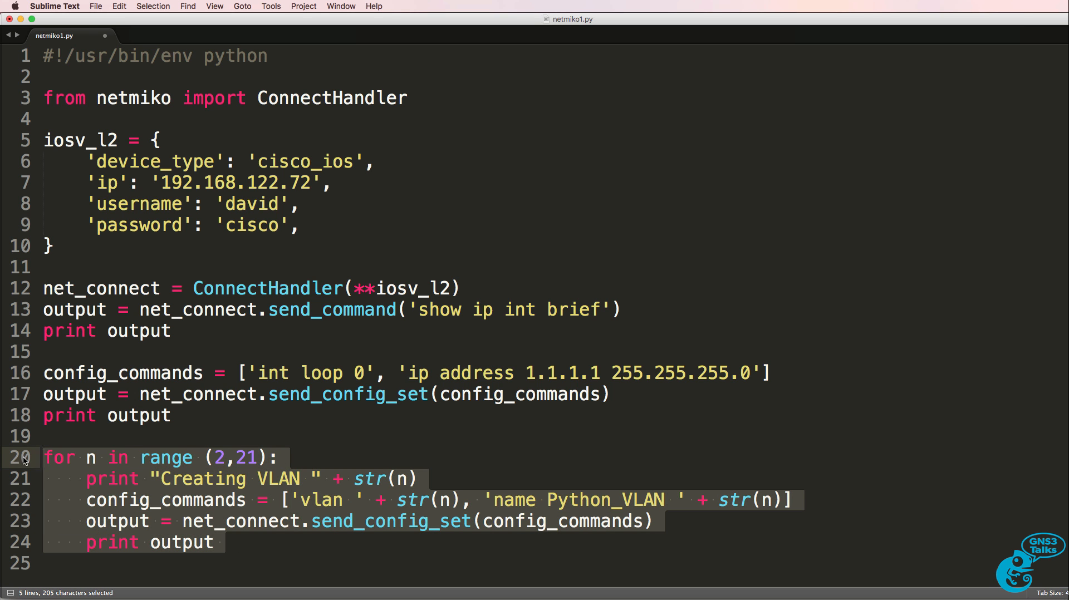
# Step: Extend the VLAN loop to range (2,26) and select its command lines
pyautogui.click(184, 457)
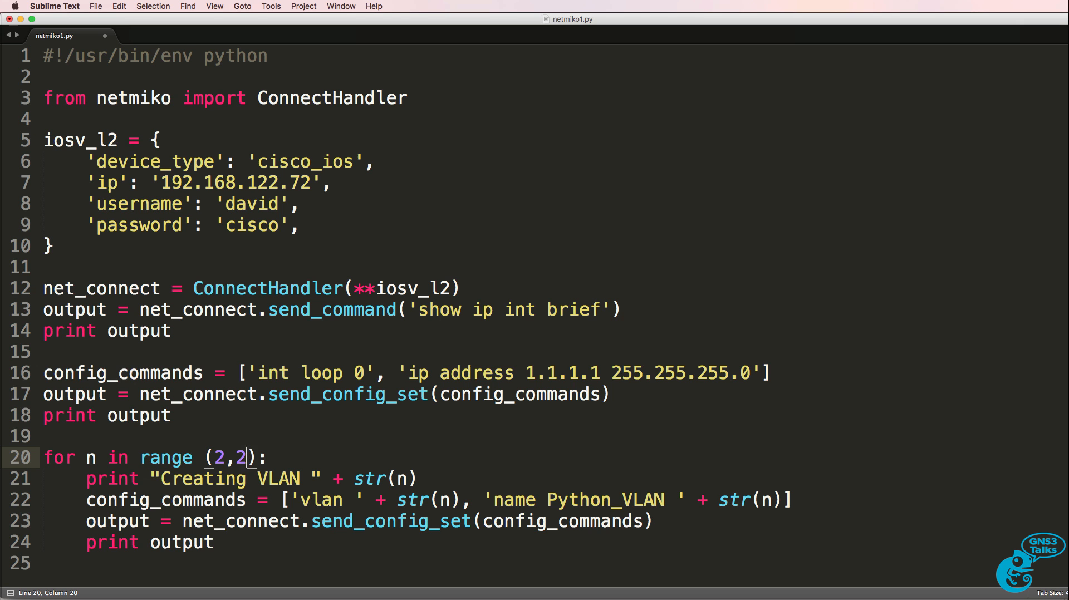
pyautogui.write('6')
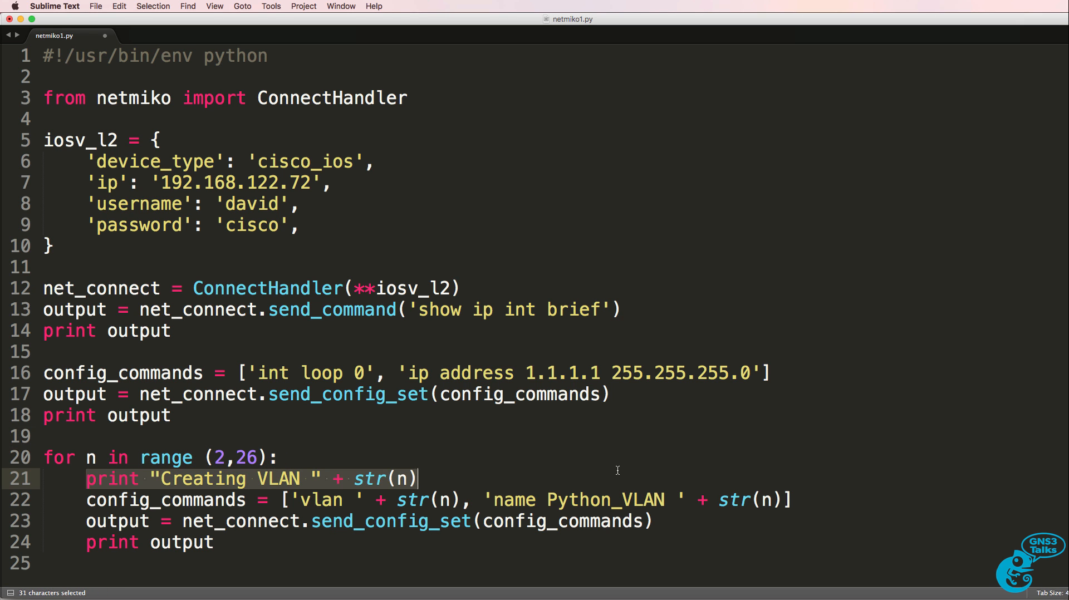
pyautogui.moveTo(72, 507)
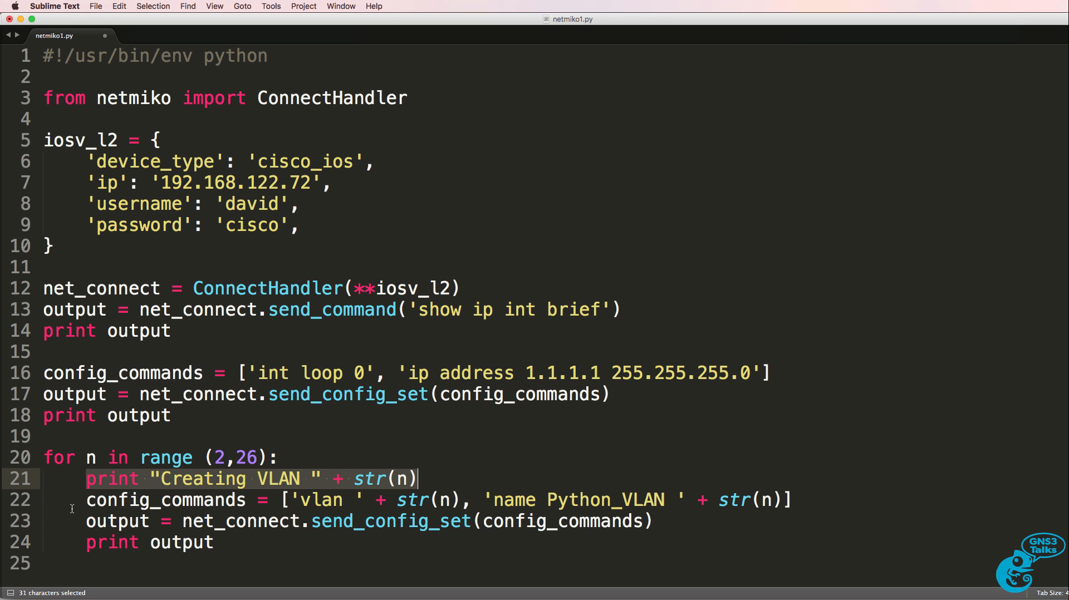
pyautogui.click(298, 500)
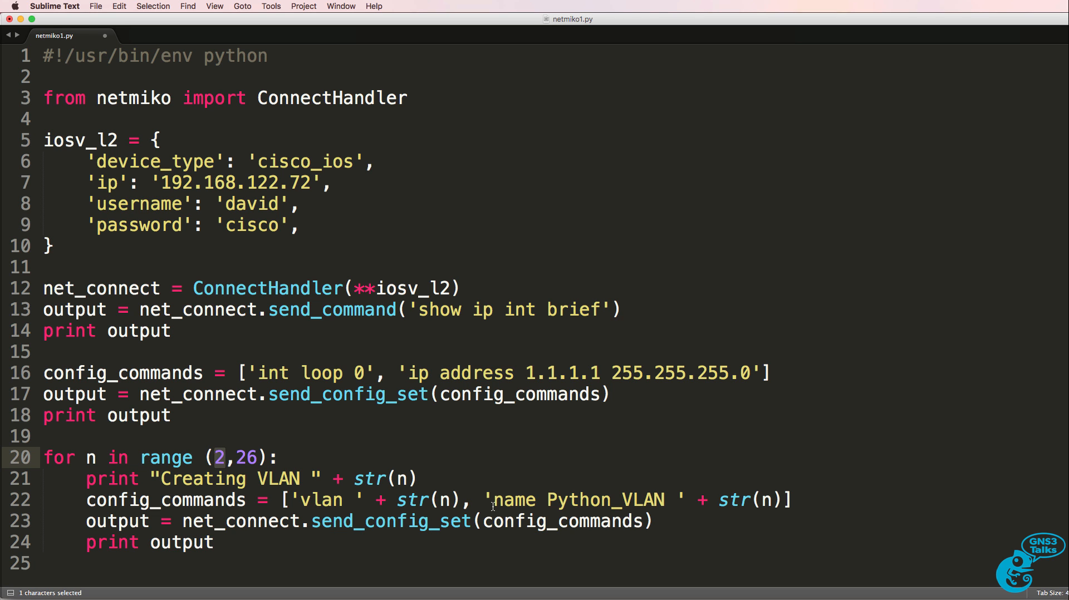
pyautogui.click(492, 500)
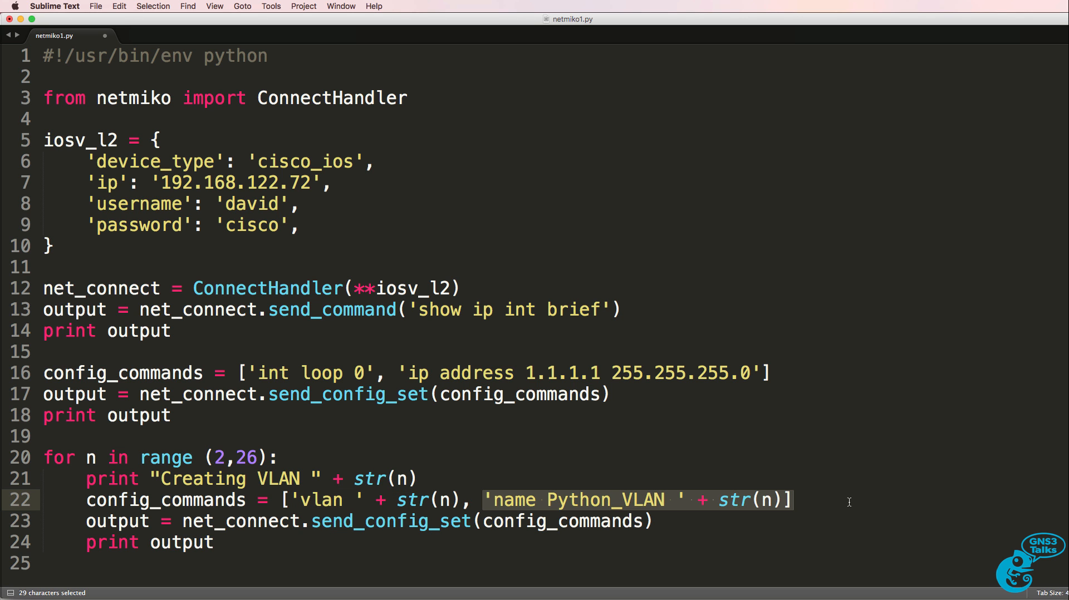
pyautogui.moveTo(257, 554)
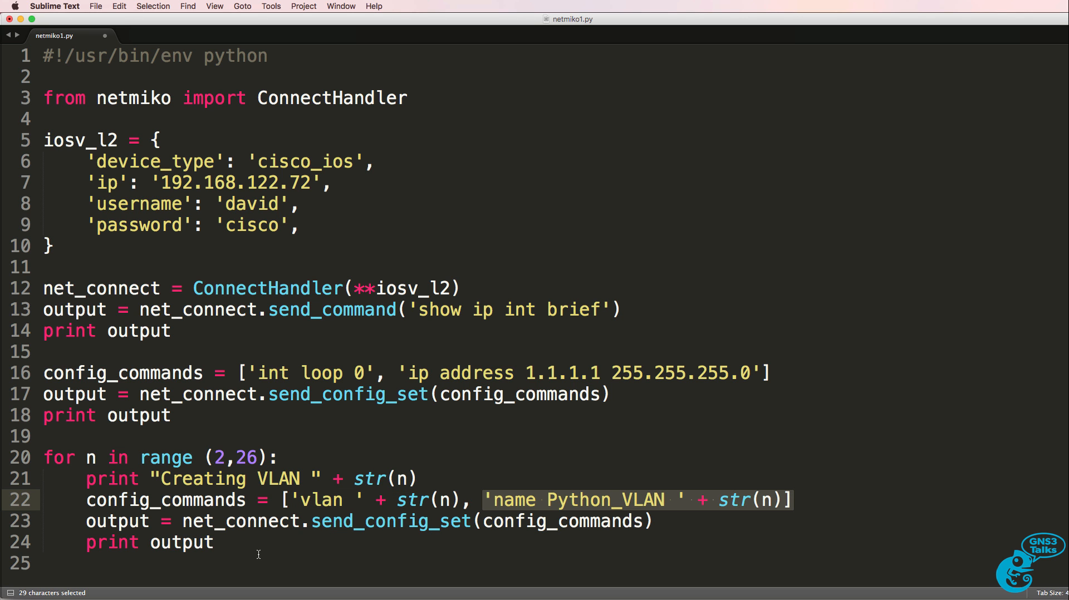
# Step: Copy the selected VLAN for-loop to the clipboard
pyautogui.rightClick(258, 553)
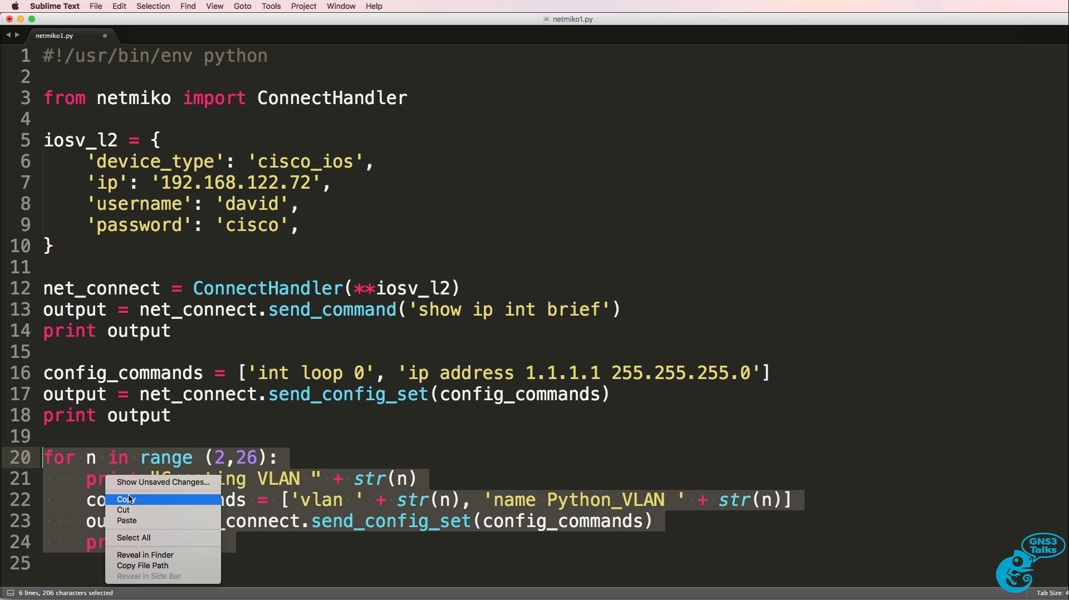
pyautogui.click(127, 499)
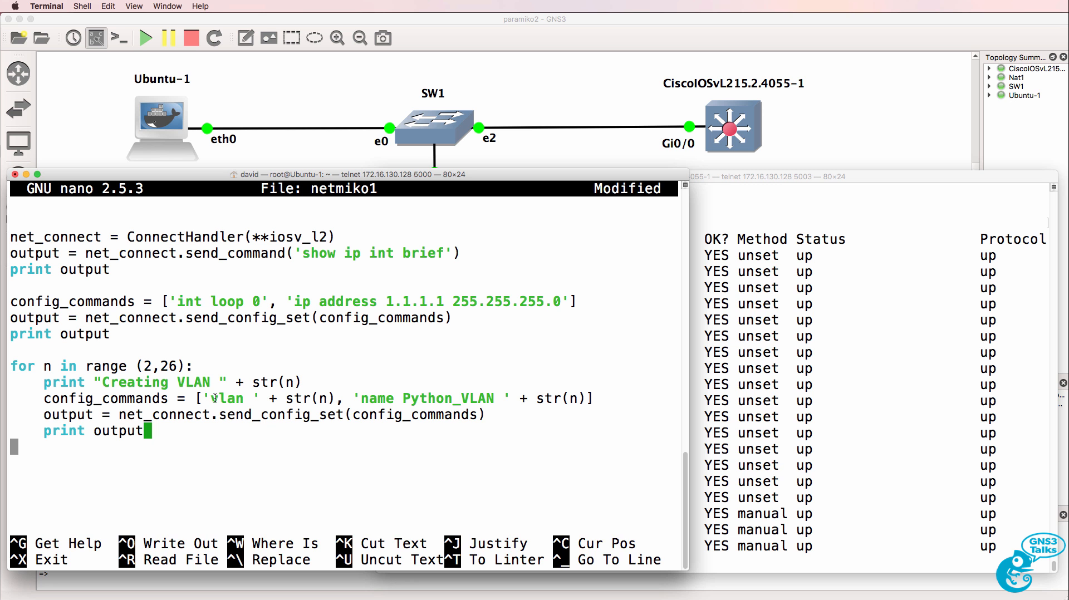
# Step: Save netmiko1 in nano, run it, and watch the switch console create Python_VLANs
pyautogui.press('ctrl+o')
pyautogui.write('python netmiko1')
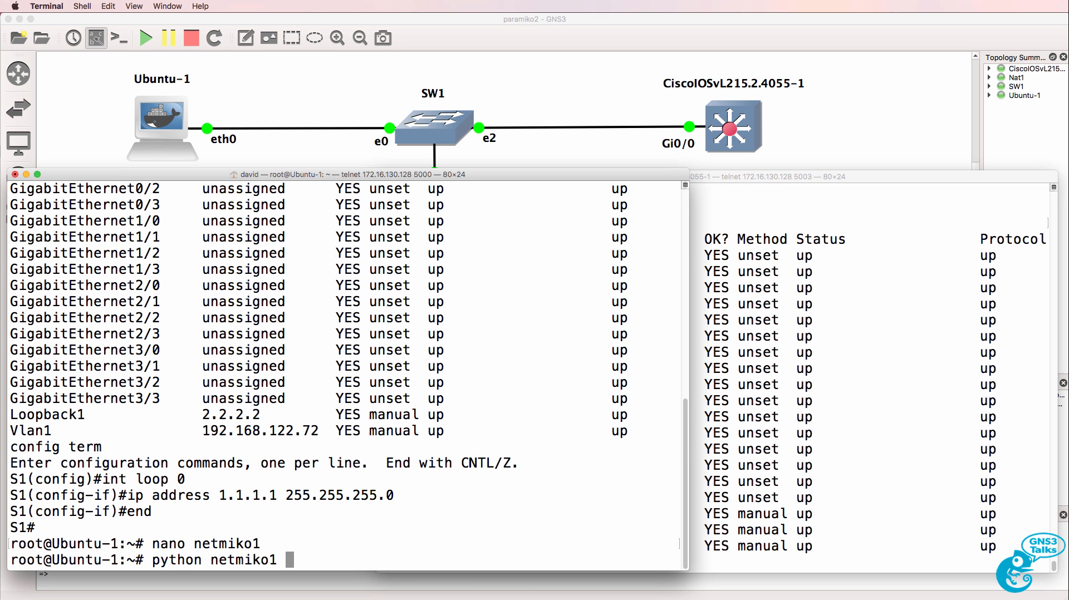
pyautogui.press('Return')
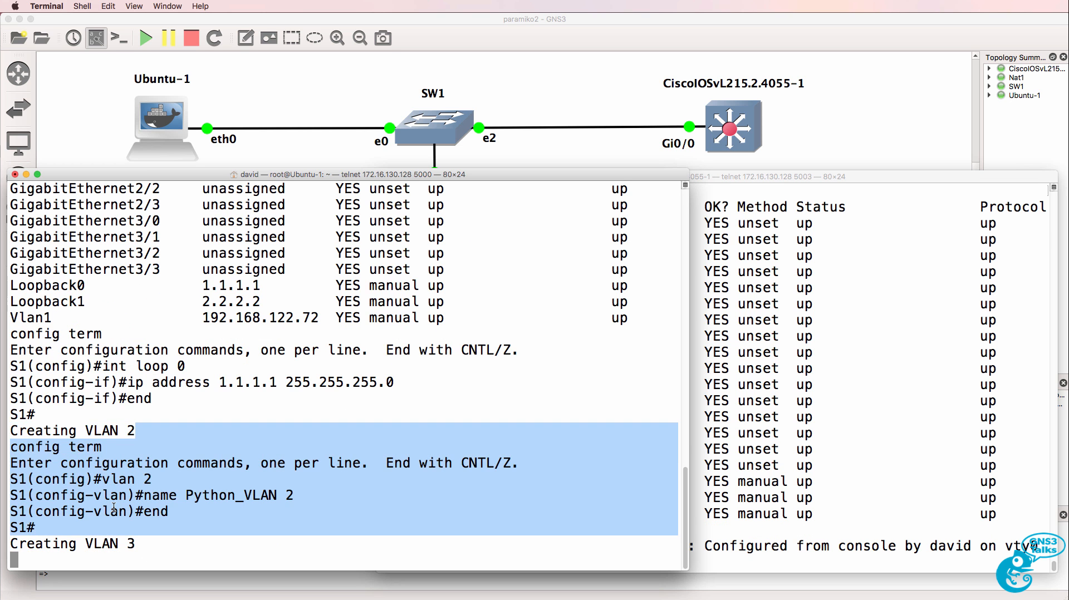
pyautogui.click(160, 445)
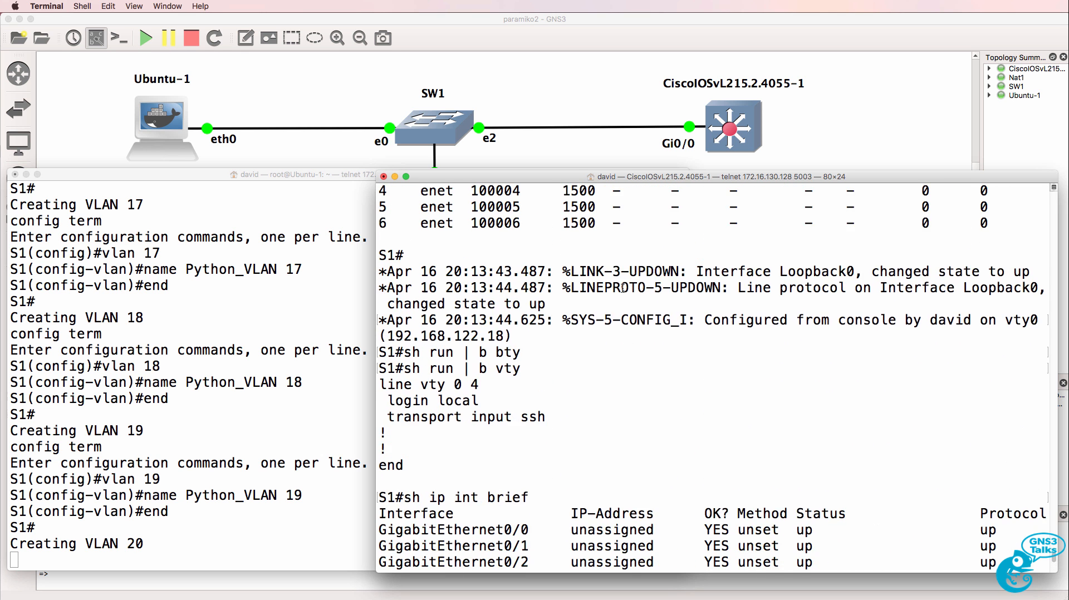
pyautogui.scroll(-3)
pyautogui.write('sh vl')
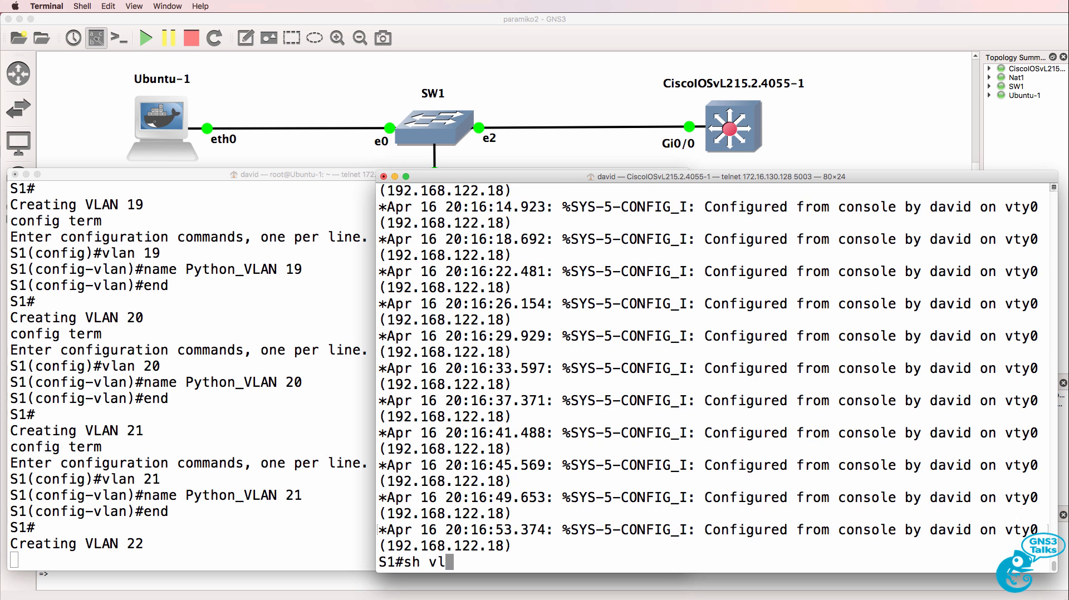
# Step: List the switch VLANs with sh vlan, paging through Python_VLAN 3–23
pyautogui.press('Return')
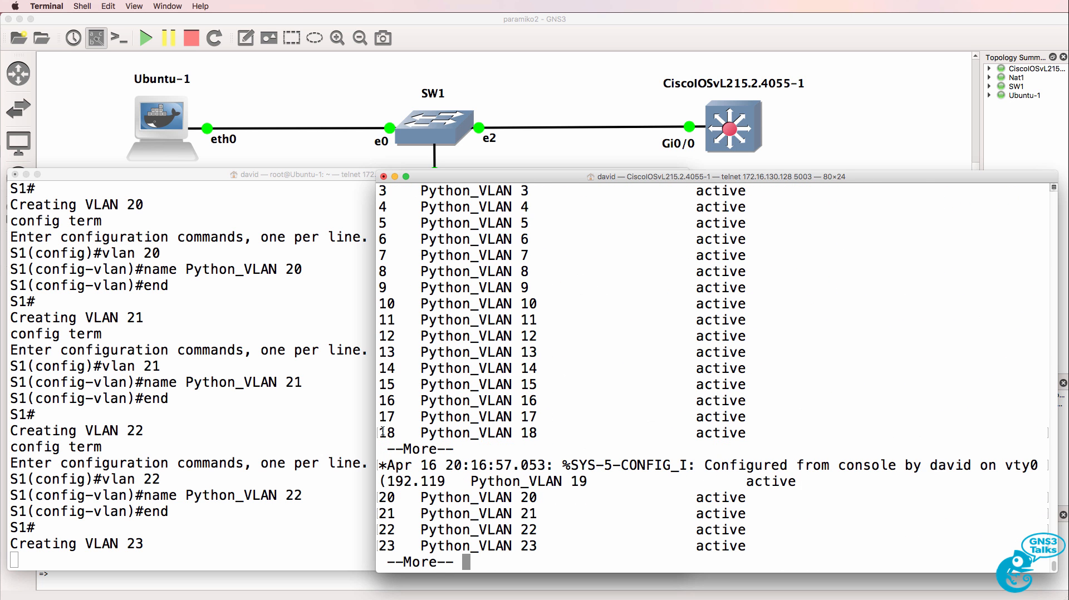
pyautogui.press('space')
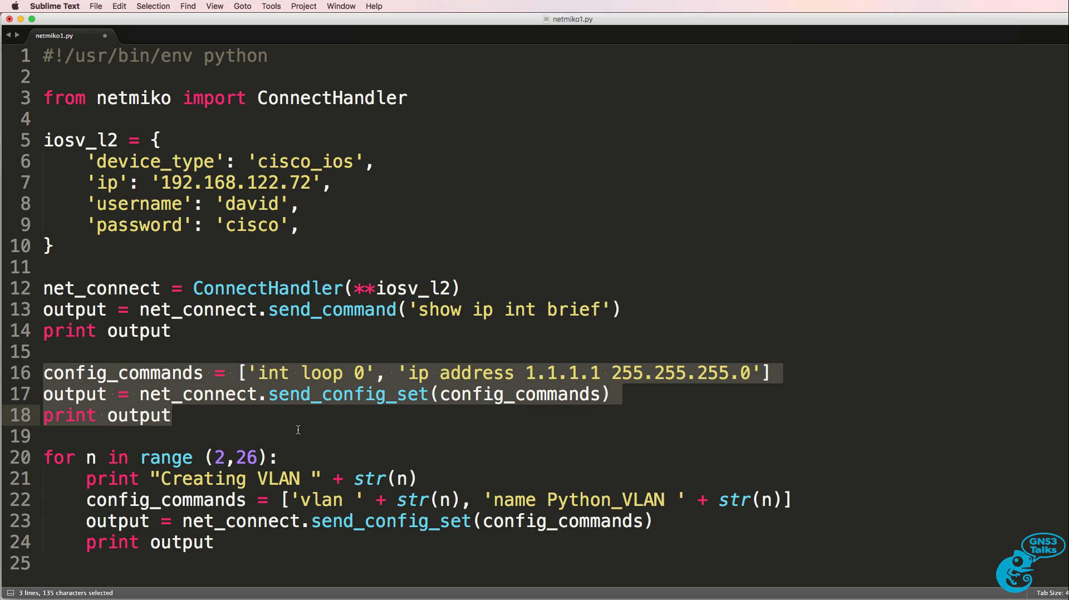
# Step: Deselect the script lines and bring up netmiko's GitHub supported-platforms page
pyautogui.click(354, 225)
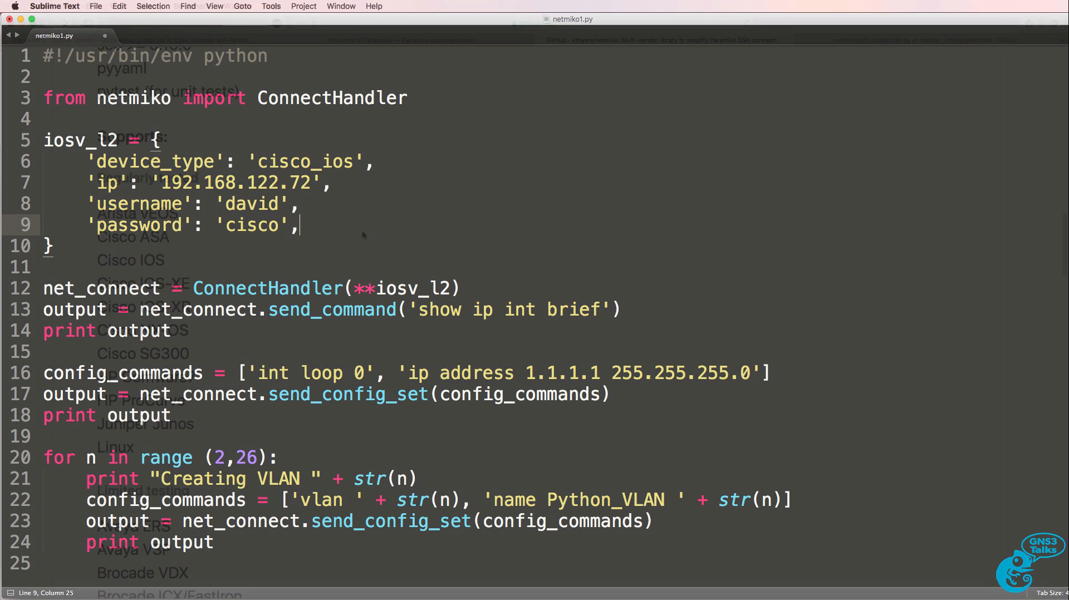
pyautogui.click(665, 40)
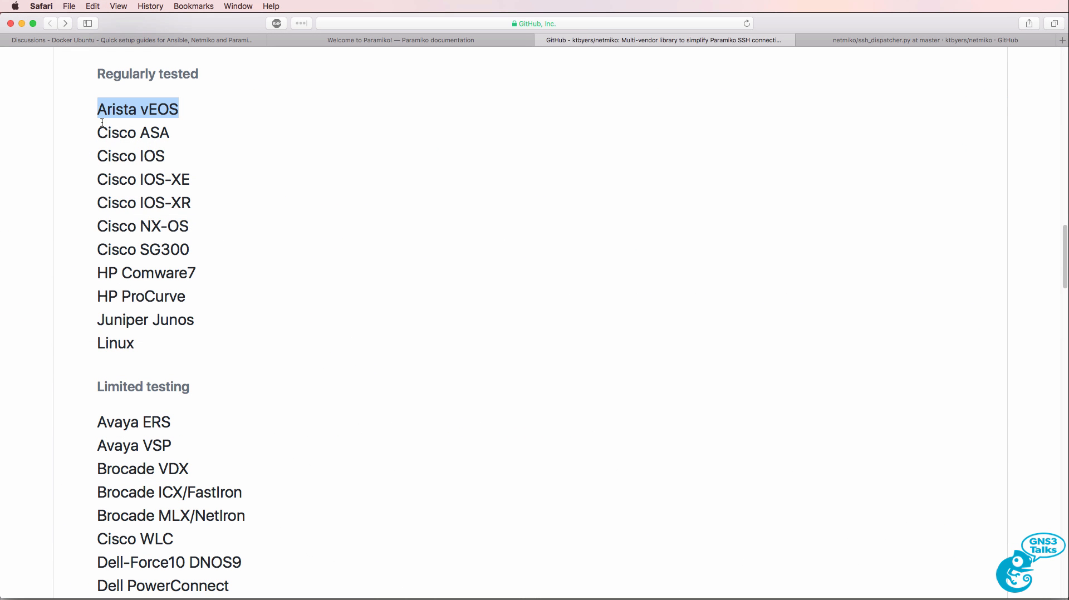